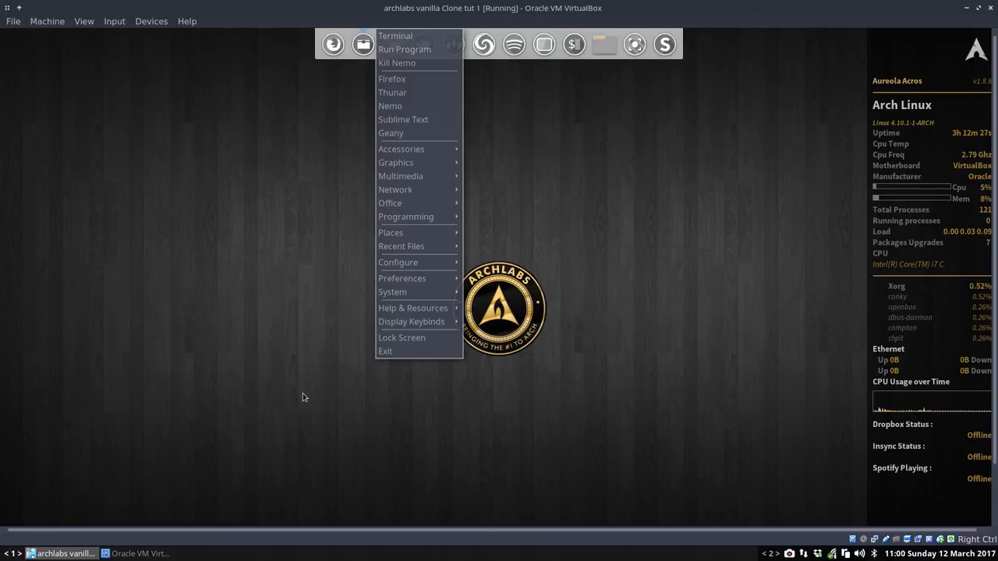
# Step: Open and close the Openbox desktop menu a couple of times
pyautogui.click(84, 21)
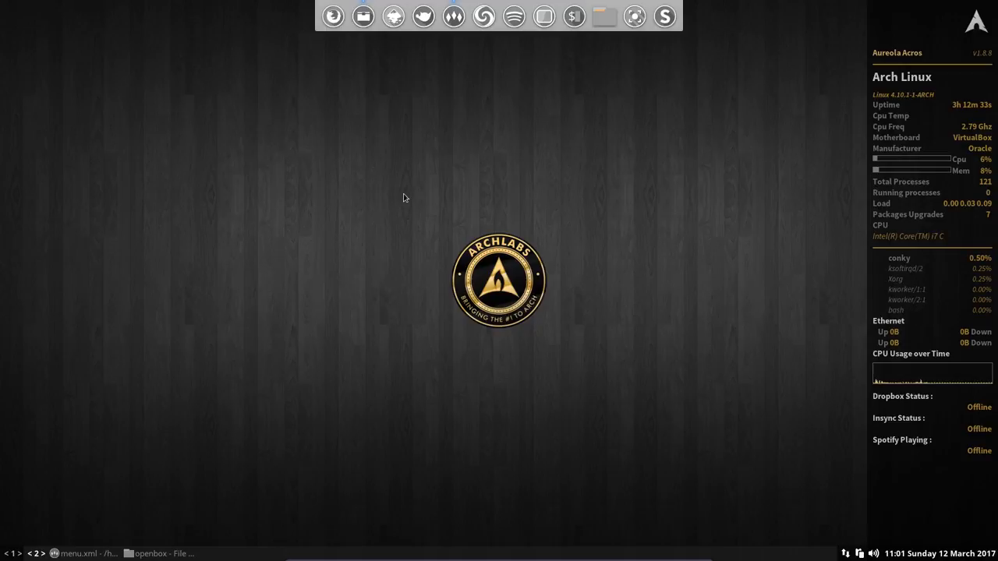
pyautogui.rightClick(403, 198)
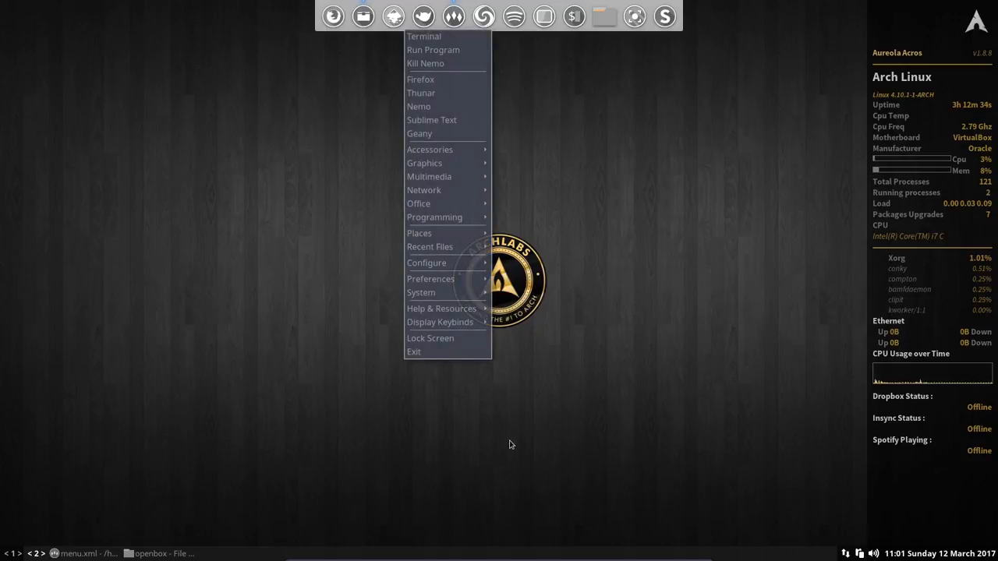
pyautogui.click(463, 427)
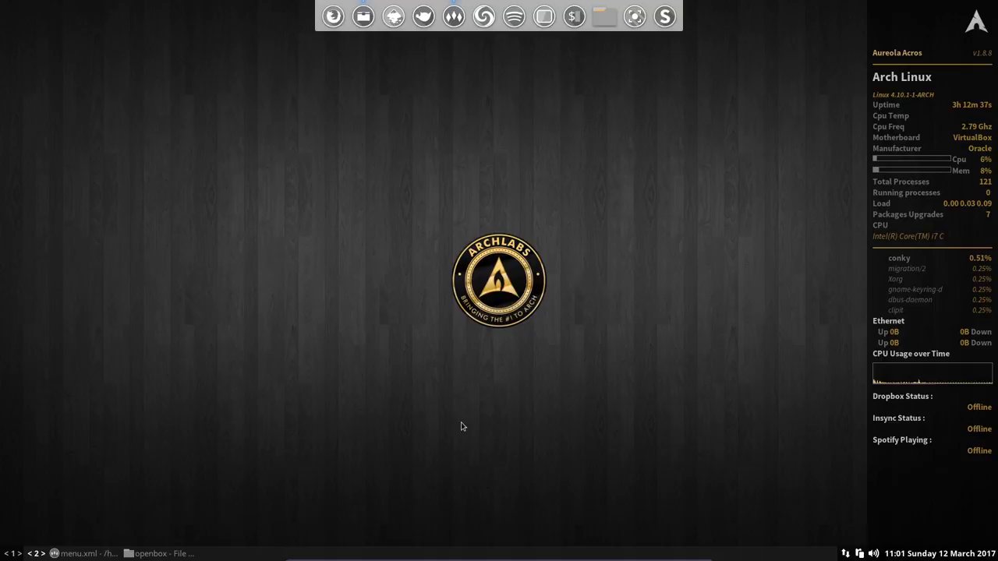
pyautogui.rightClick(463, 426)
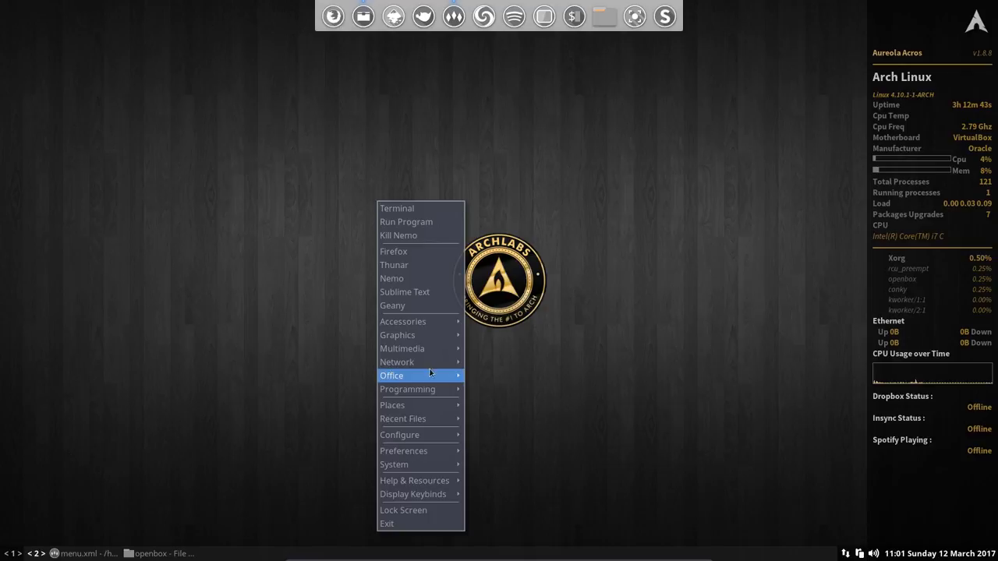
pyautogui.moveTo(437, 208)
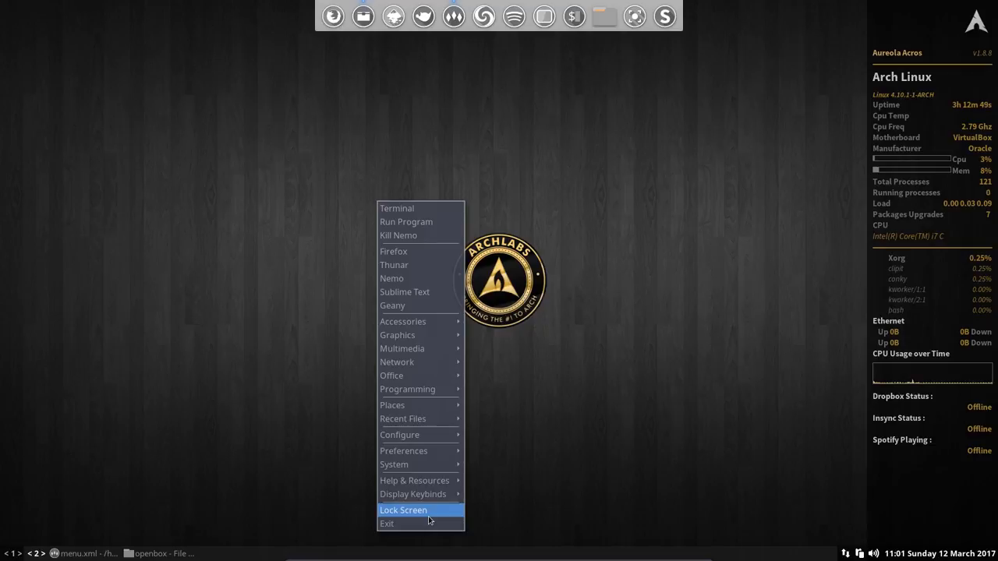
pyautogui.moveTo(420, 334)
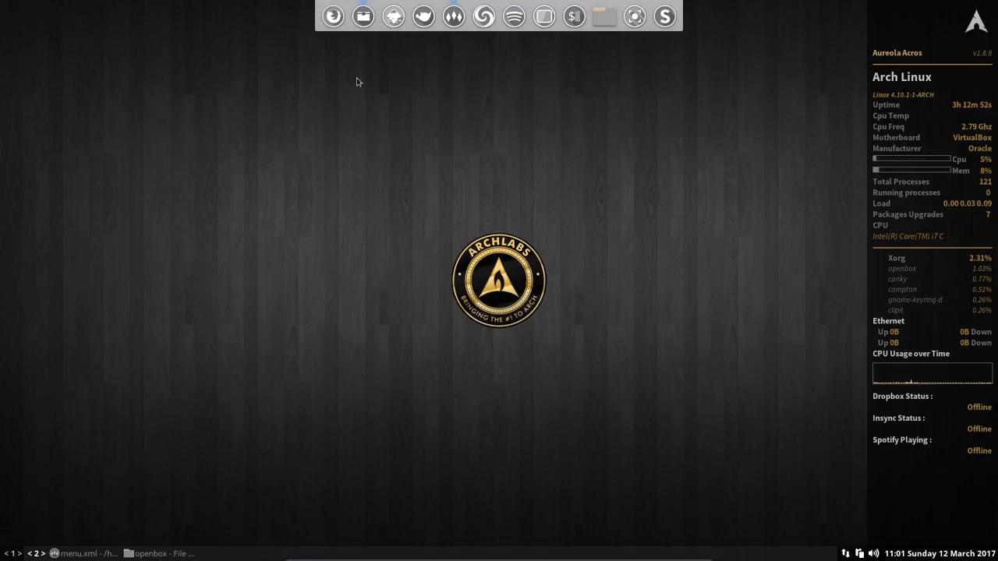
# Step: Bring up Thunar, move its window left, and go to the home folder
pyautogui.click(159, 553)
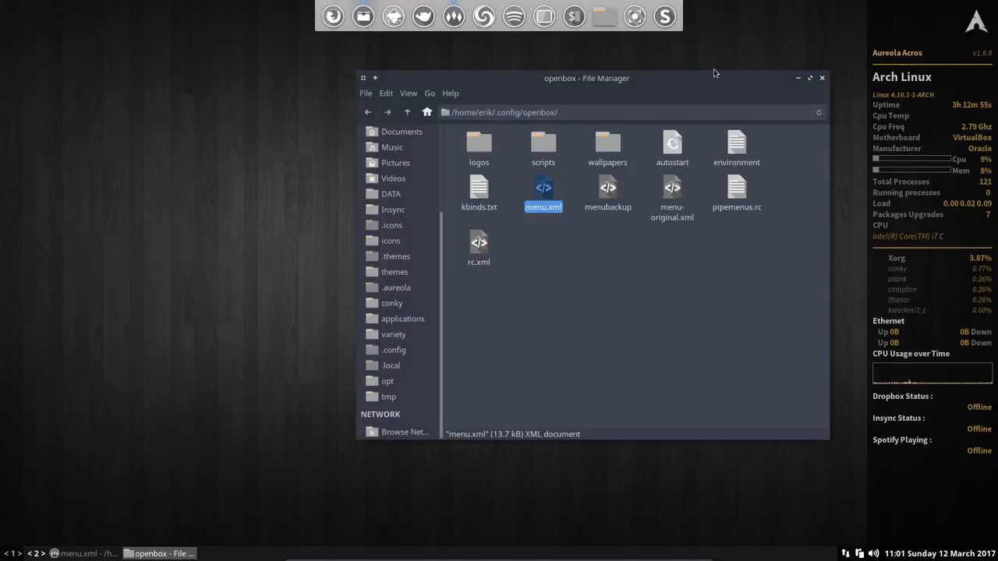
pyautogui.moveTo(587, 77); pyautogui.dragTo(459, 95)
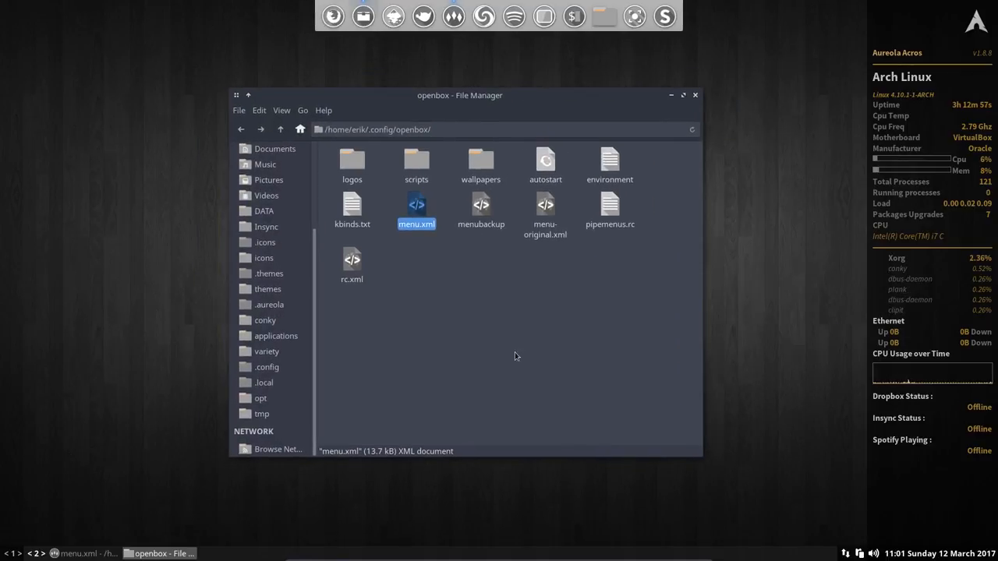
pyautogui.click(515, 356)
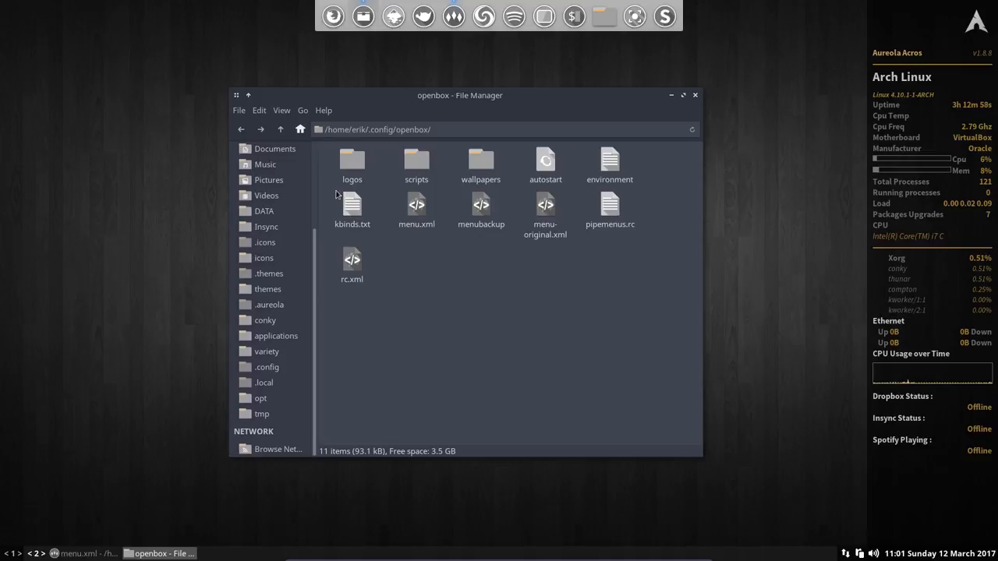
pyautogui.click(280, 130)
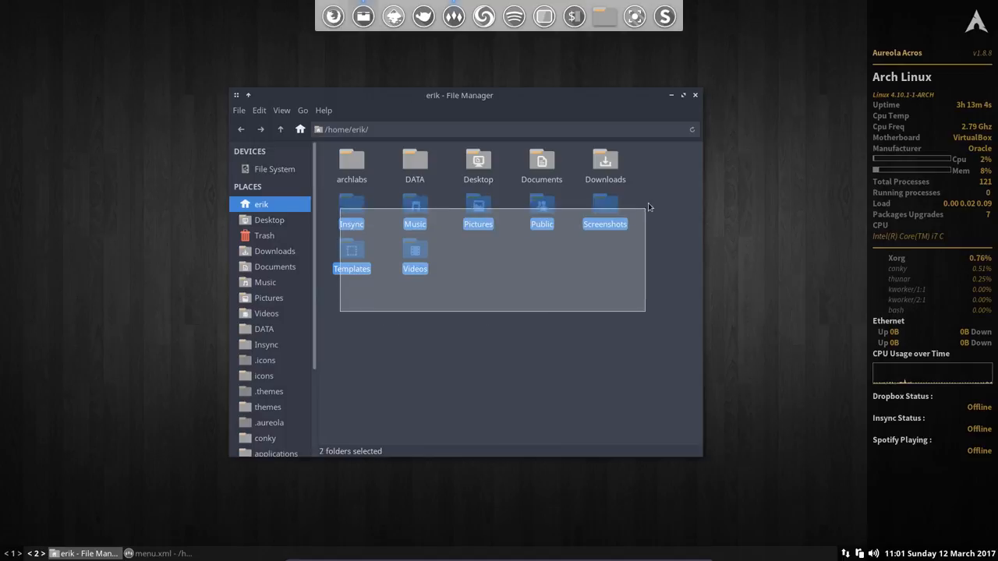
# Step: Show hidden files in the home folder and select .config
pyautogui.click(600, 395)
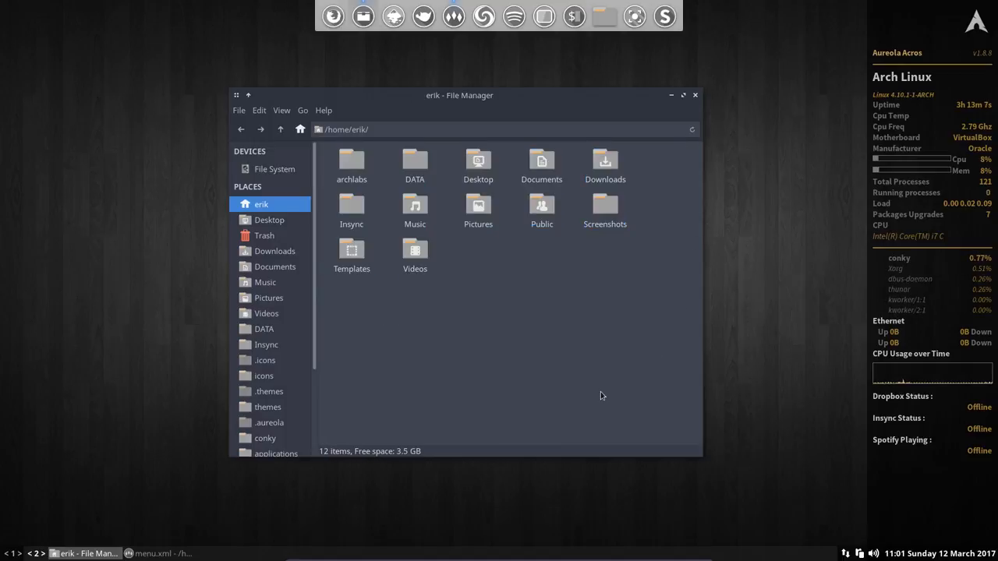
pyautogui.click(281, 109)
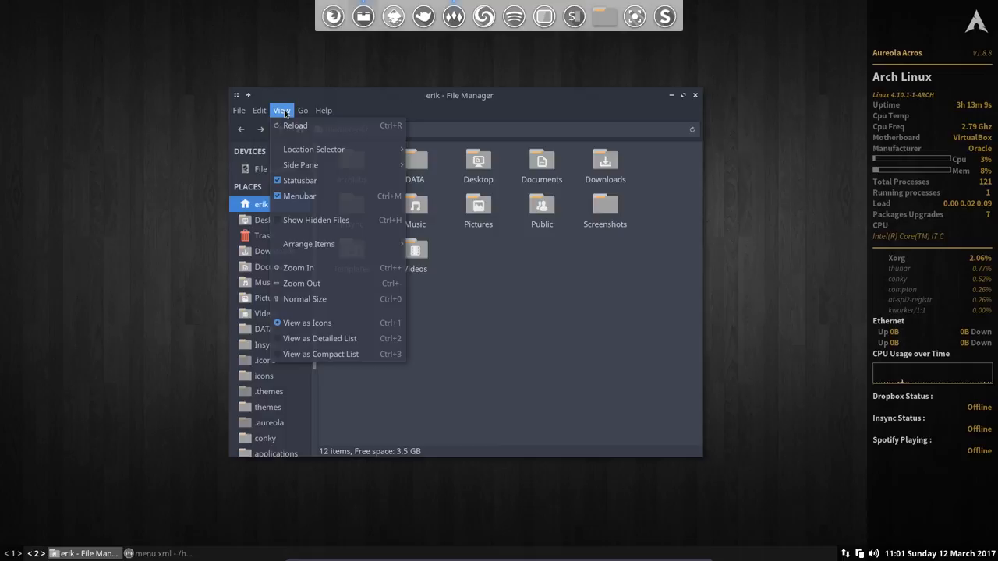
pyautogui.moveTo(316, 220)
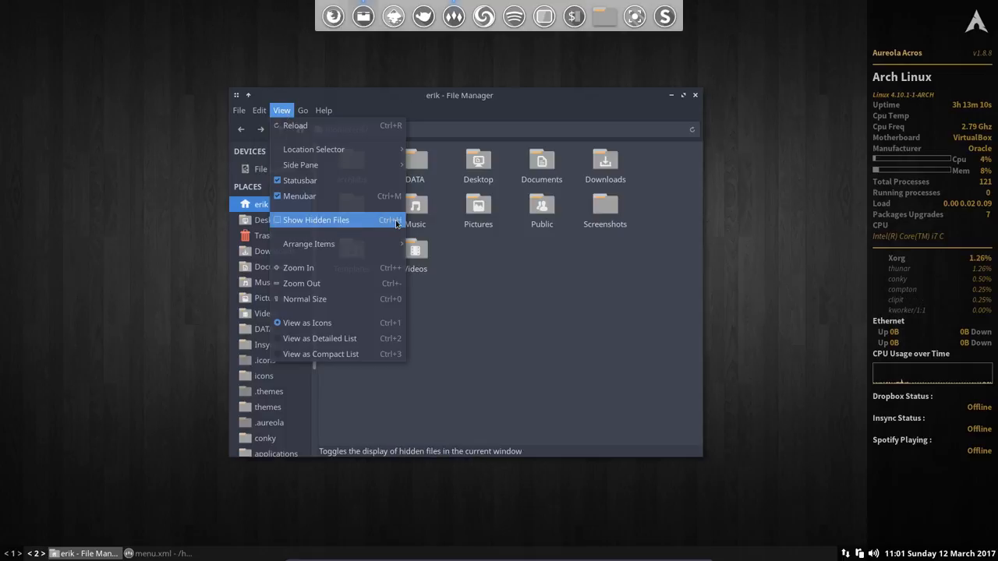
pyautogui.click(315, 219)
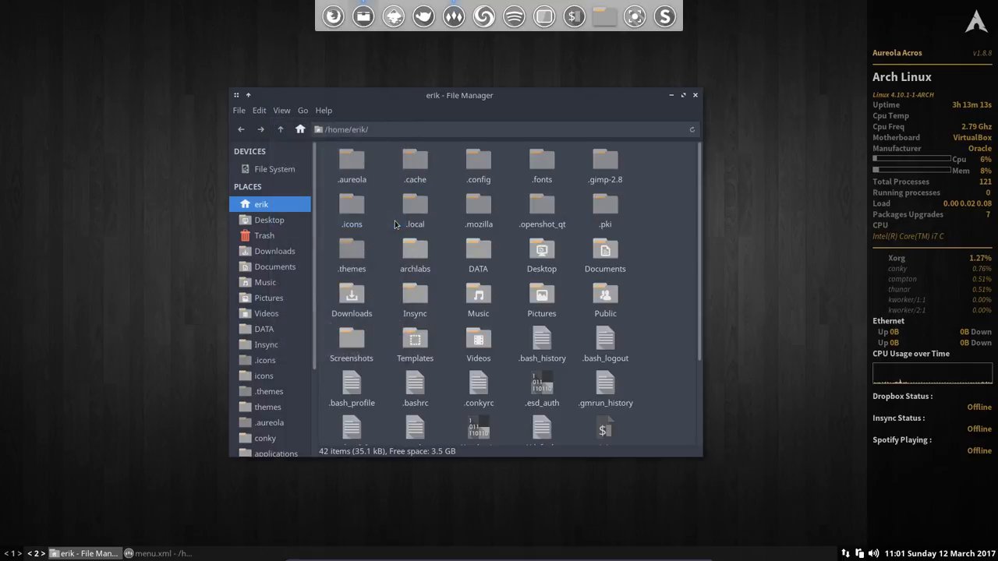
pyautogui.moveTo(478, 162)
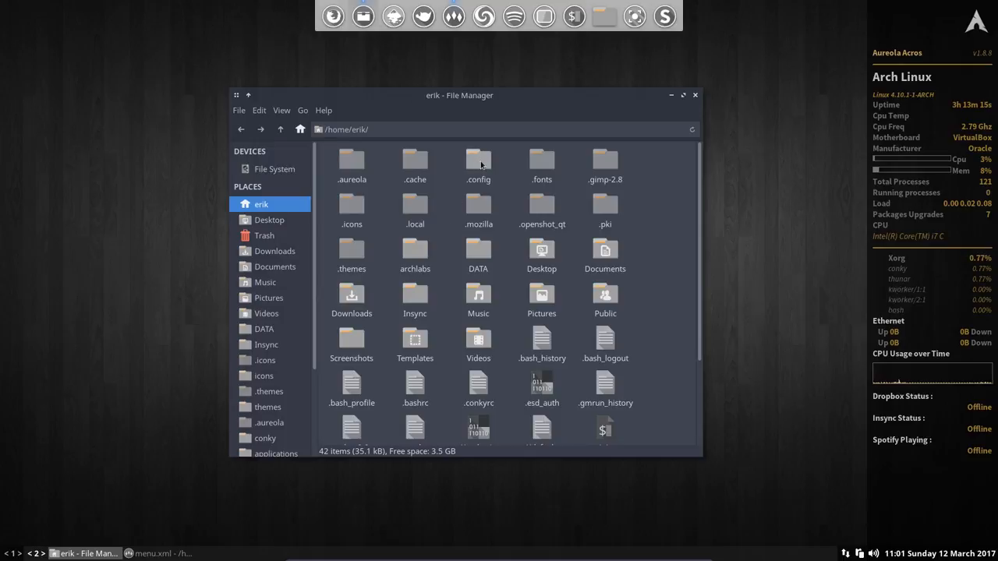
pyautogui.click(478, 164)
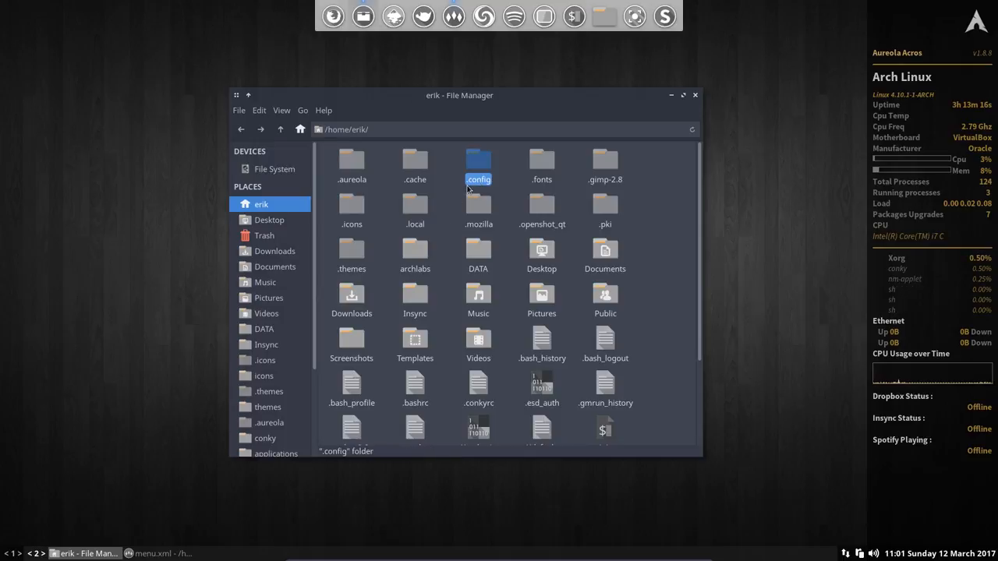
# Step: Open .config and point out the openbox and openbox-original folders
pyautogui.doubleClick(478, 164)
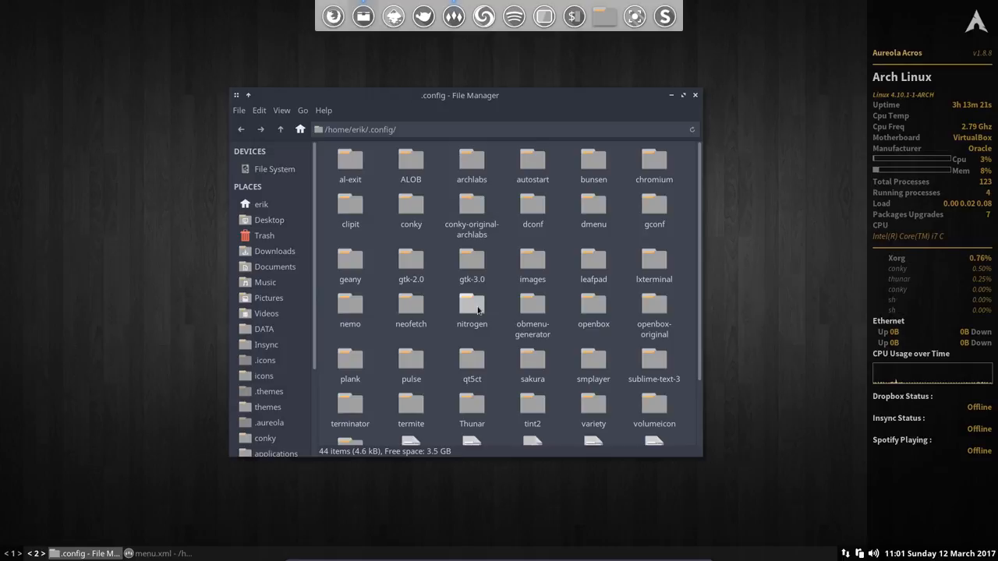
pyautogui.click(594, 308)
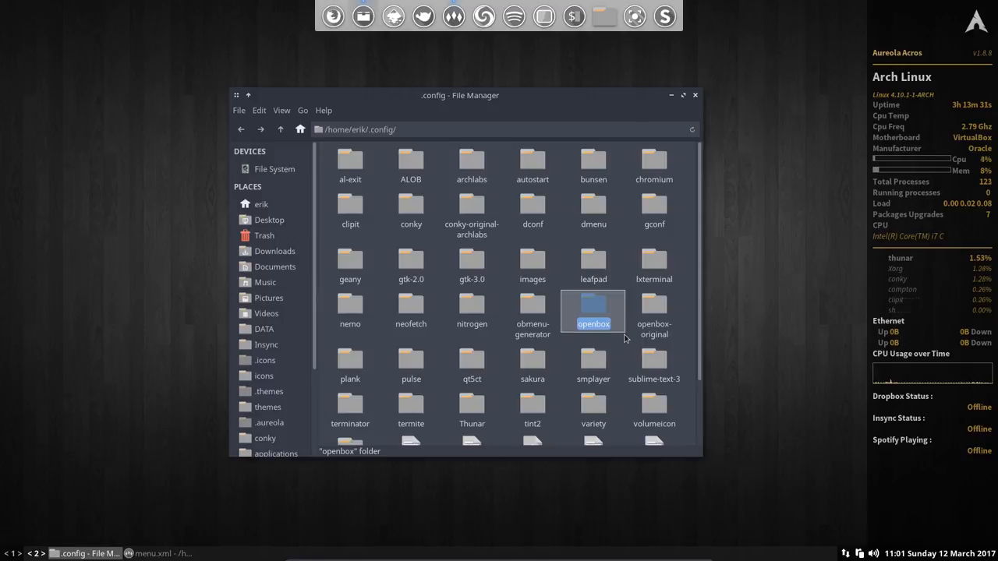
pyautogui.click(654, 312)
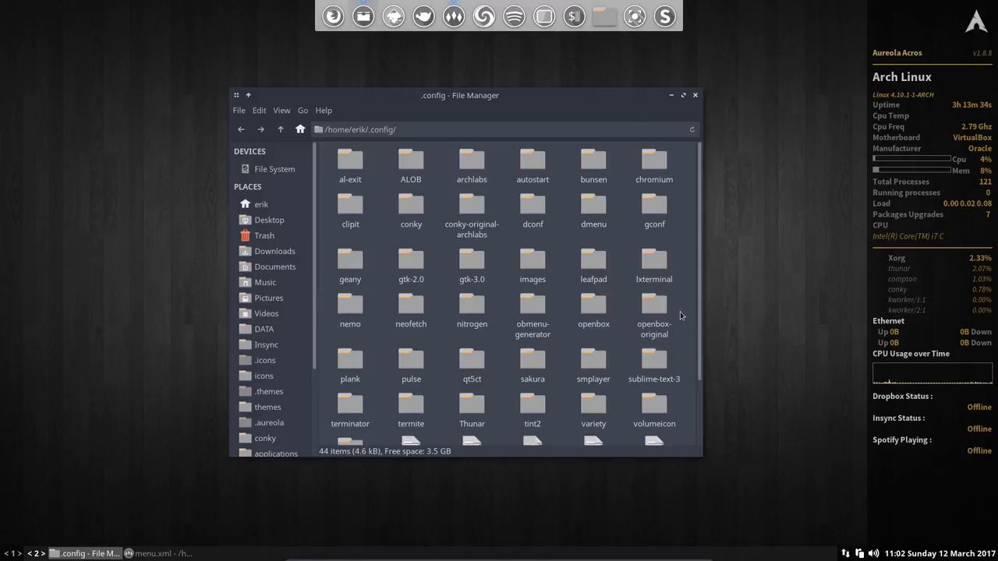
pyautogui.click(654, 304)
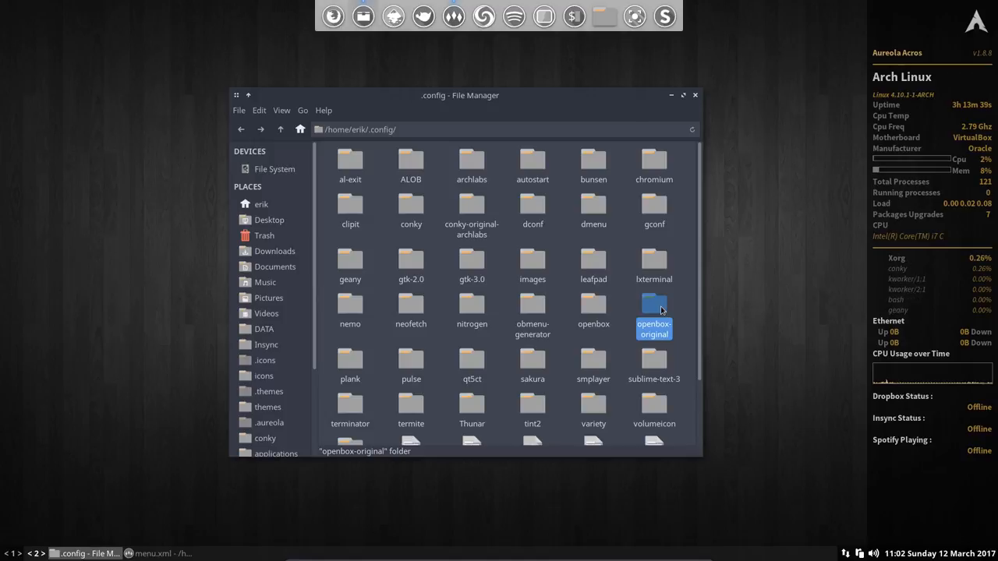
pyautogui.click(593, 308)
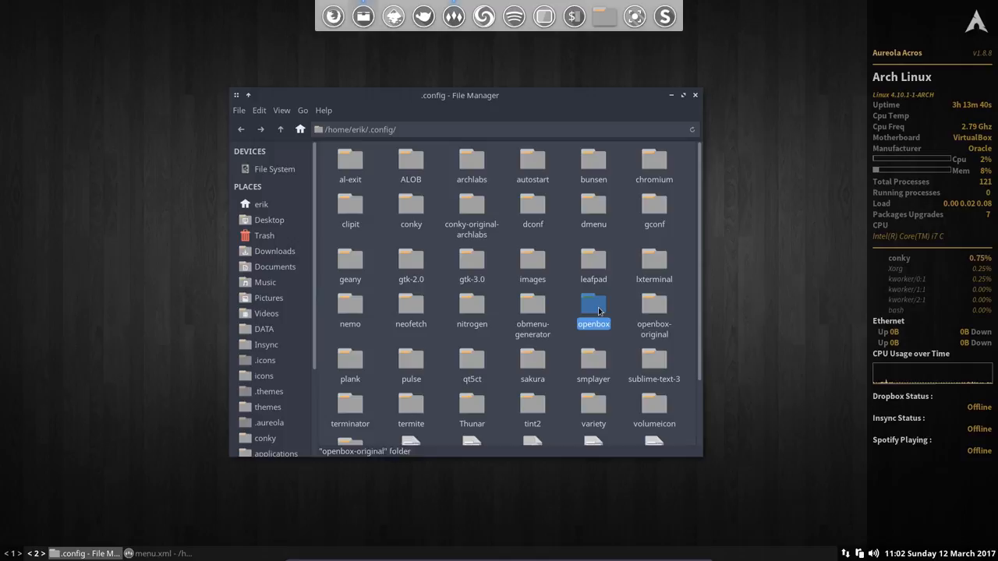
pyautogui.click(594, 310)
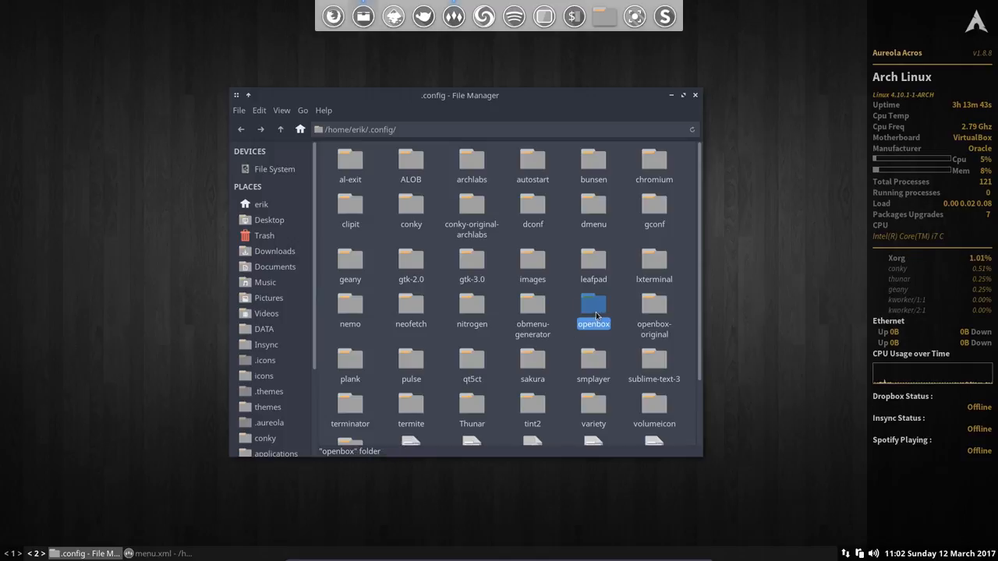
# Step: Enter the openbox folder, peek into logos, return, and select autostart
pyautogui.doubleClick(594, 308)
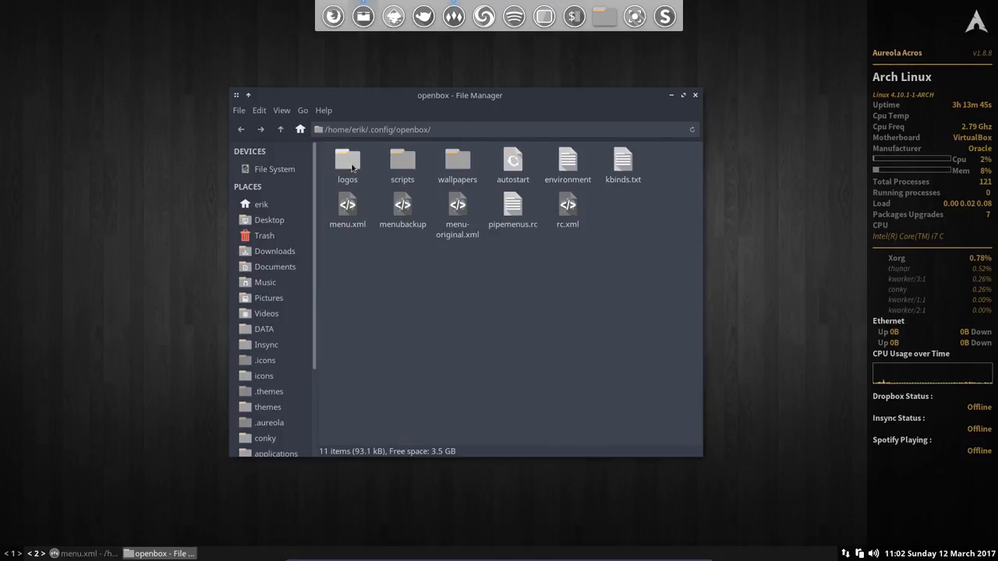
pyautogui.doubleClick(347, 162)
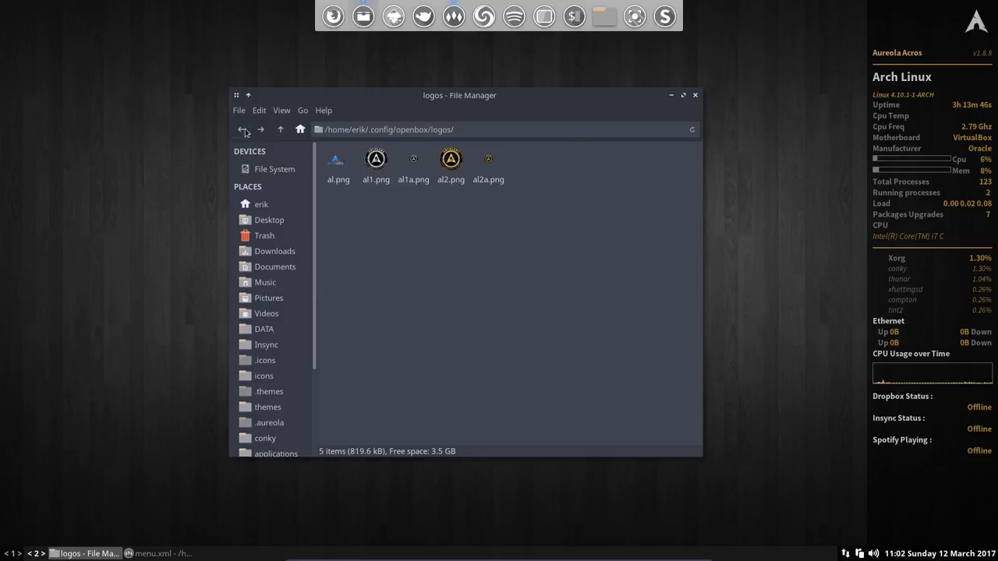
pyautogui.click(241, 130)
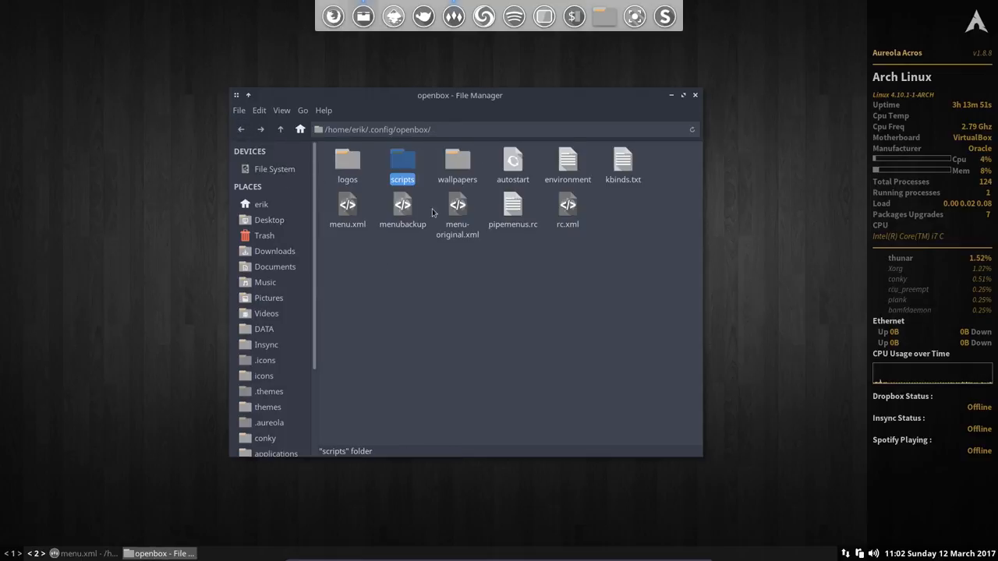
pyautogui.doubleClick(457, 161)
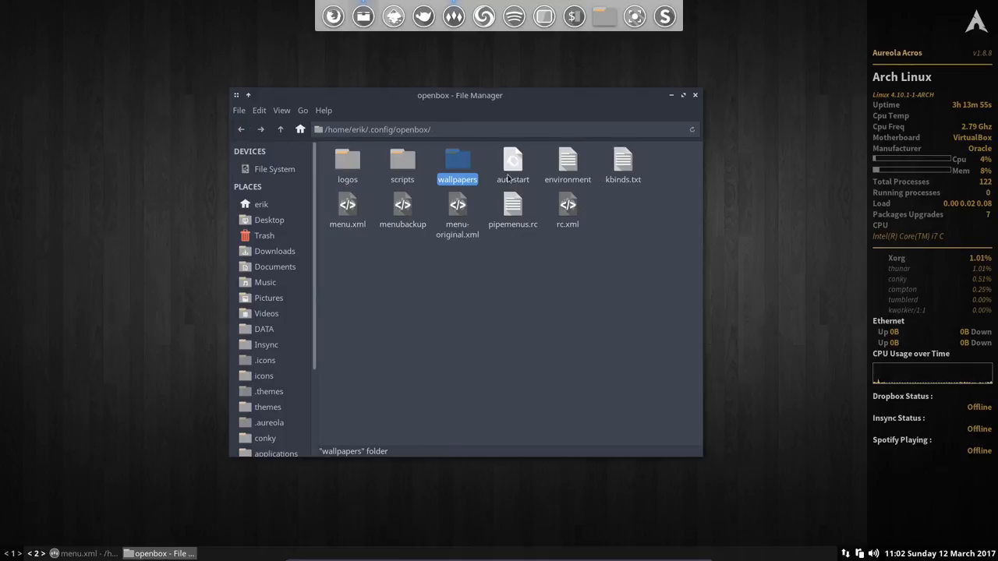
pyautogui.click(512, 164)
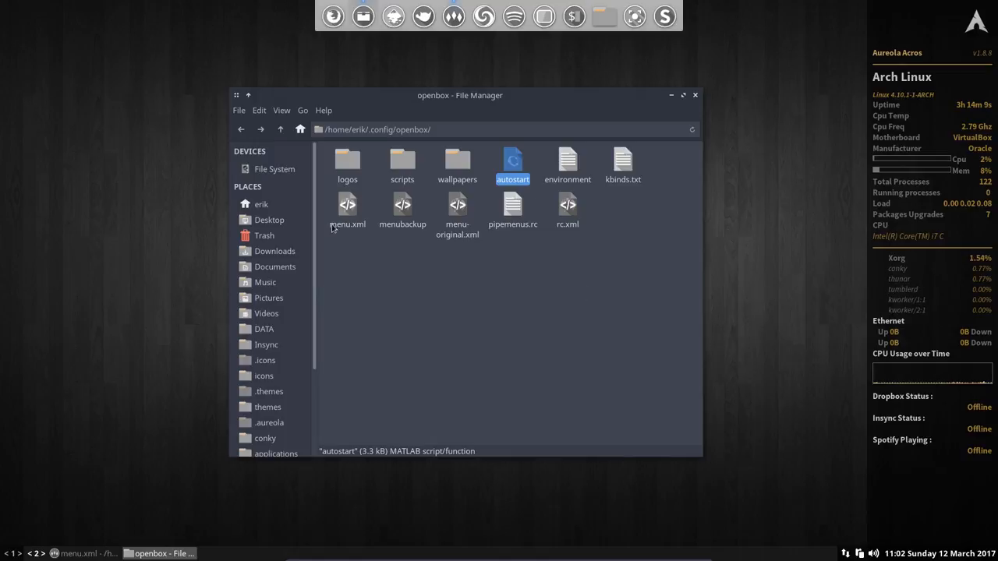
# Step: Point out menu.xml, menubackup and menu-original.xml, ending on menu.xml
pyautogui.click(347, 211)
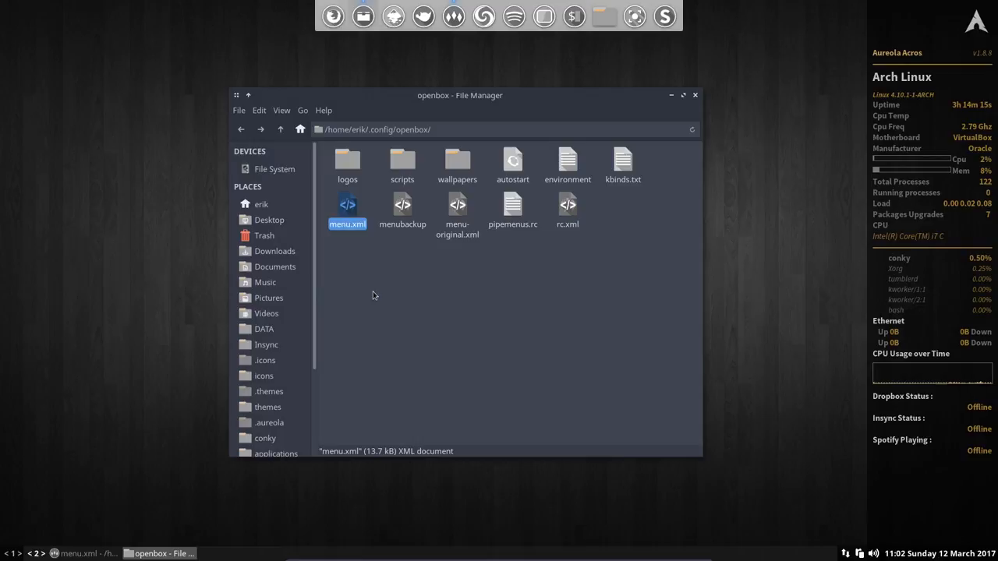
pyautogui.click(402, 211)
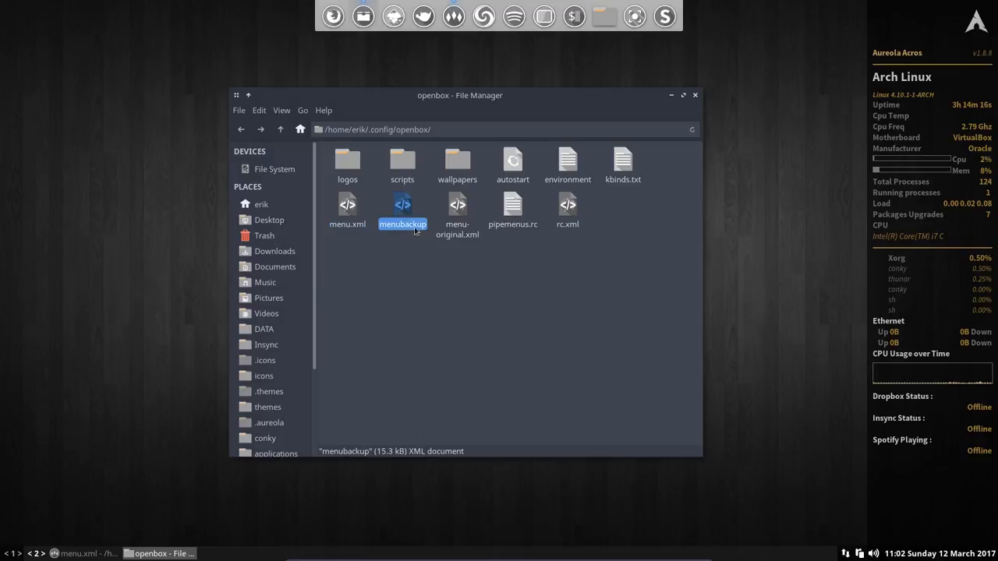
pyautogui.click(457, 212)
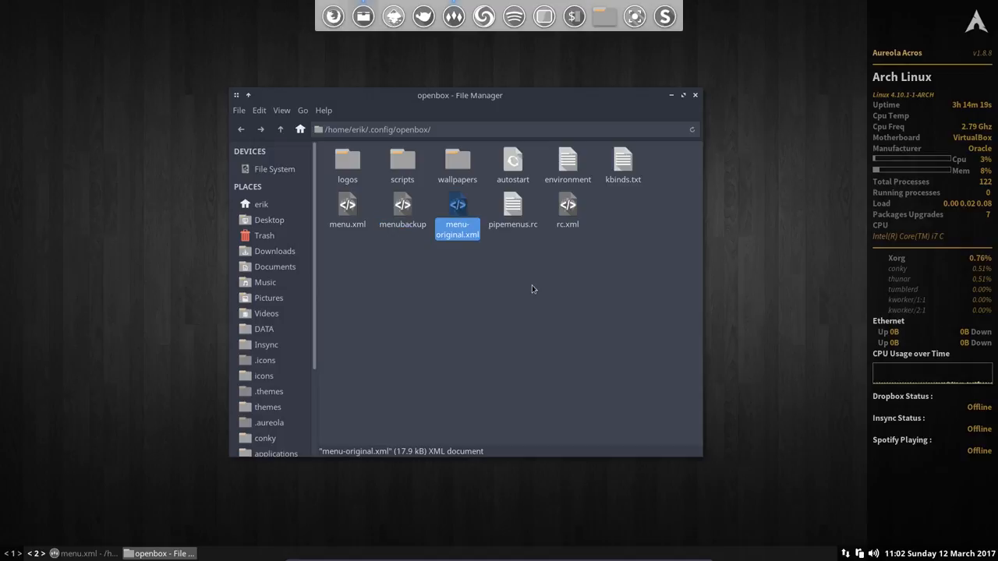
pyautogui.click(567, 210)
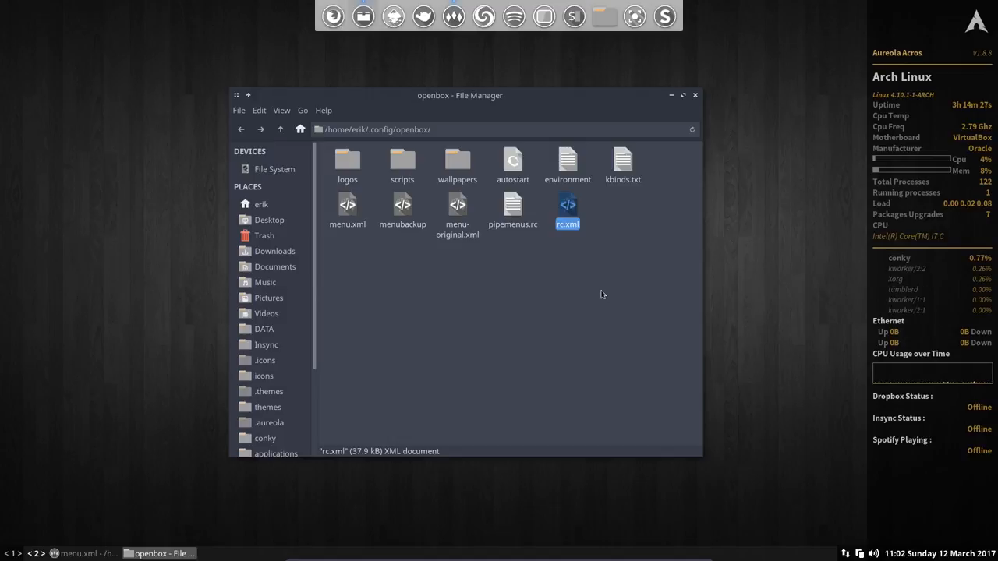
pyautogui.click(347, 210)
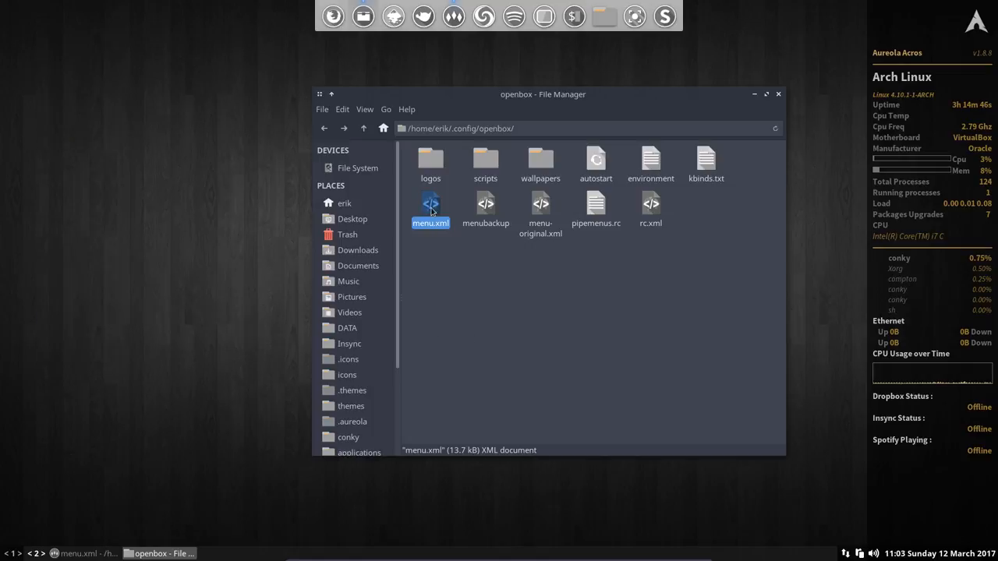
# Step: Show the Open With application list for menu.xml
pyautogui.rightClick(430, 211)
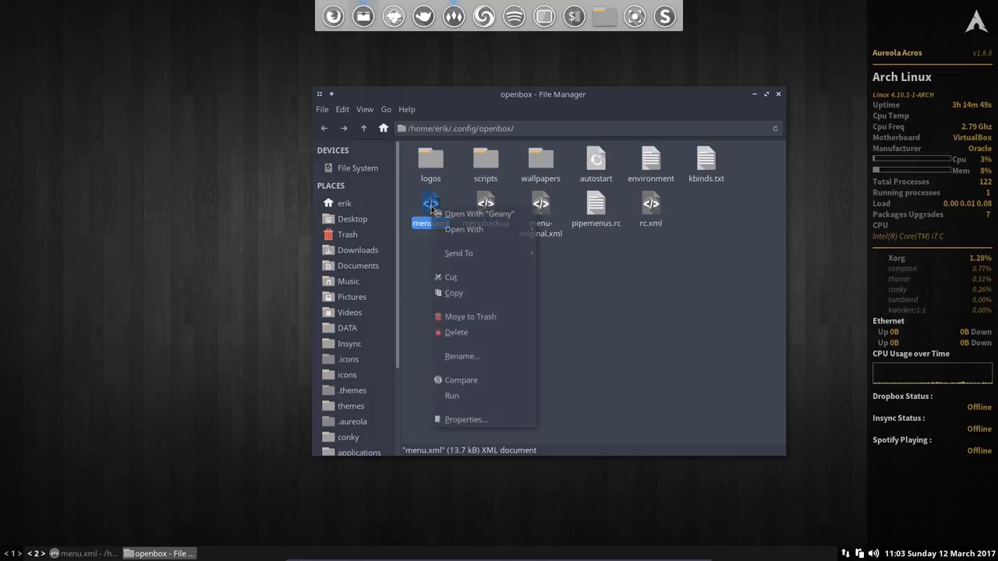
pyautogui.click(464, 229)
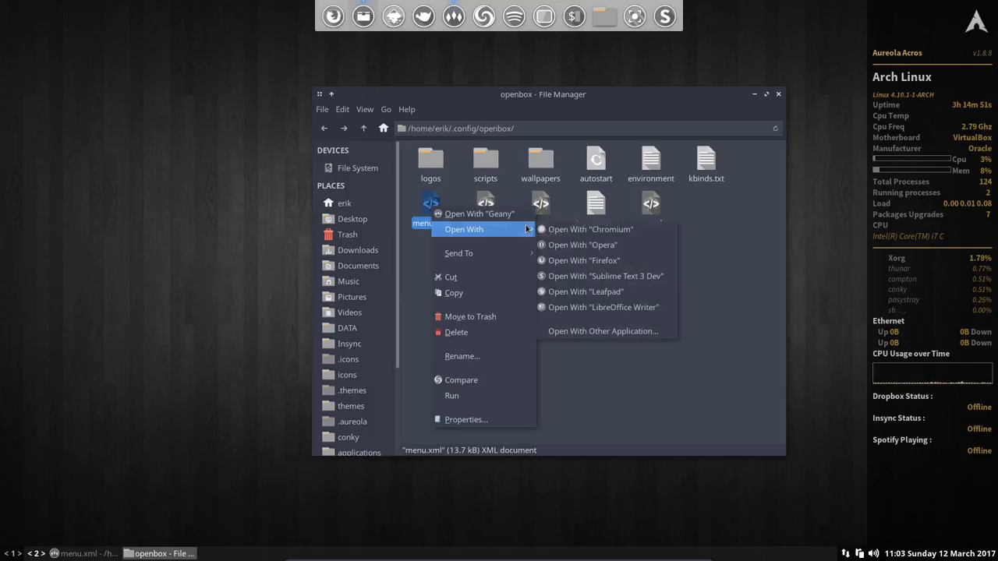
pyautogui.moveTo(604, 276)
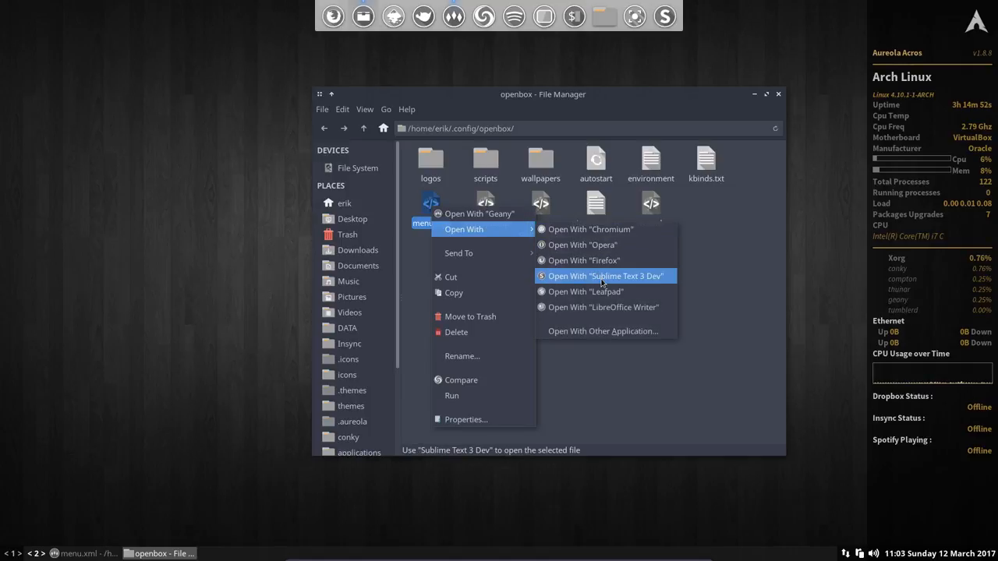
pyautogui.moveTo(584, 261)
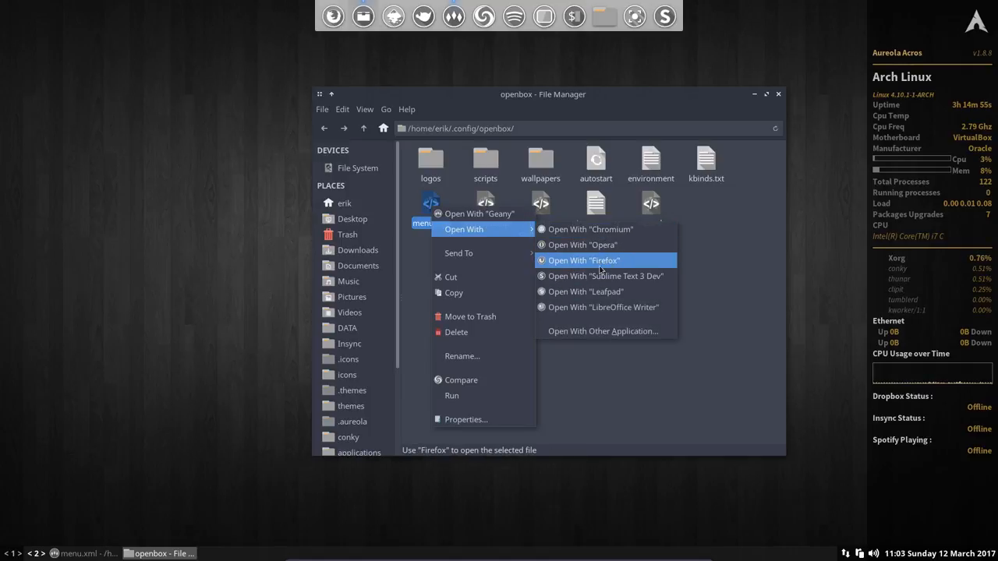
pyautogui.moveTo(608, 290)
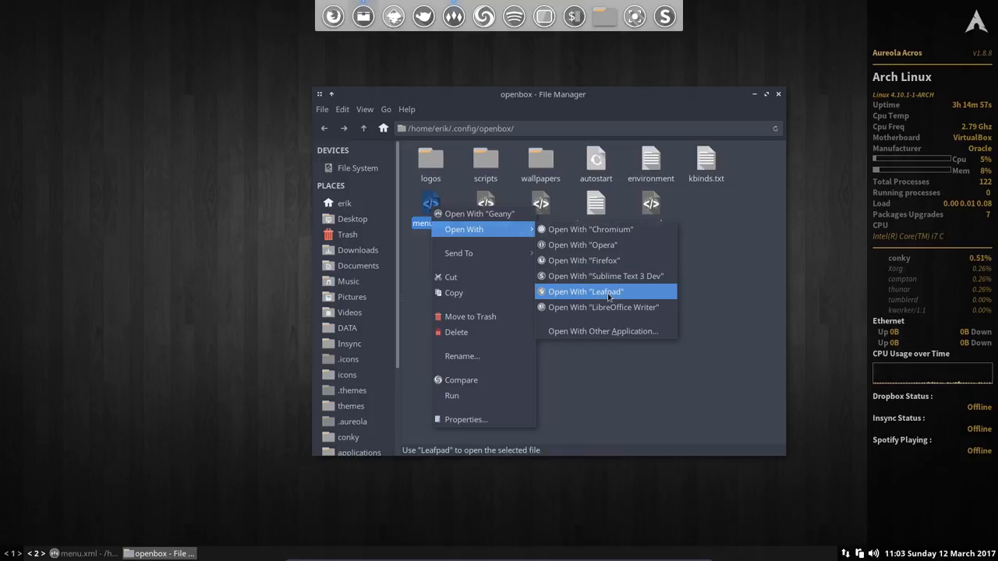
pyautogui.moveTo(624, 306)
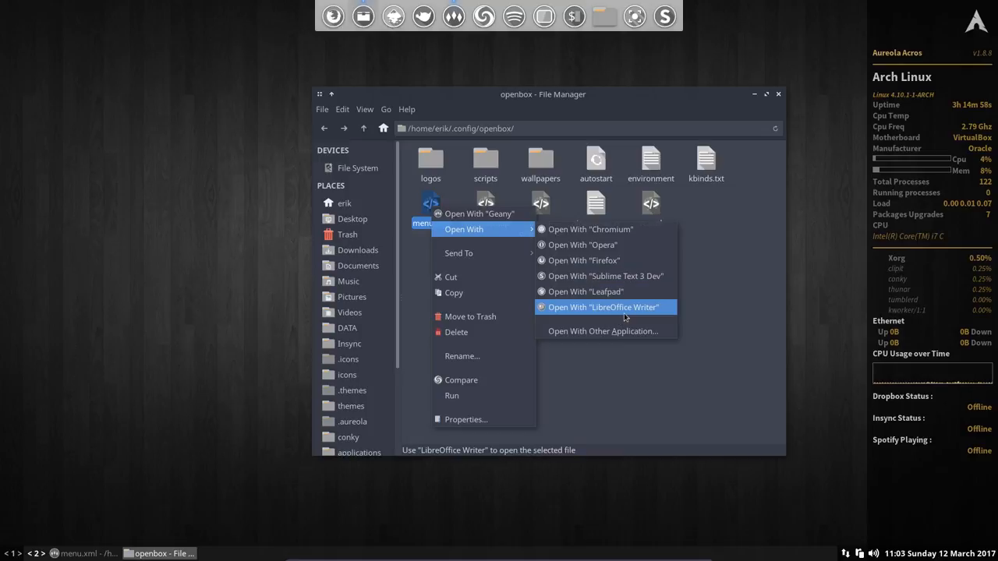
pyautogui.moveTo(479, 213)
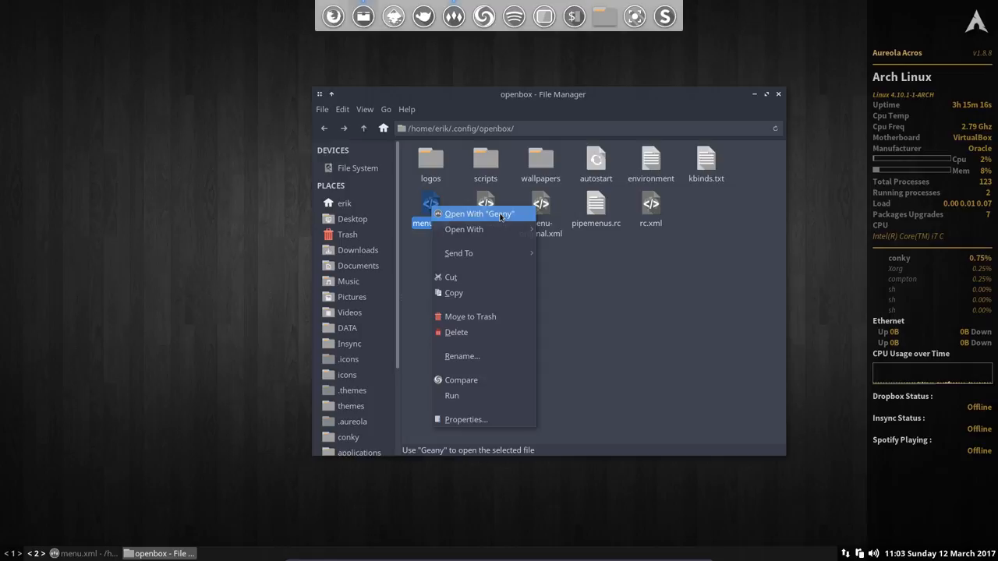
# Step: Open menu.xml in Geany, reload its newer disk version, and scroll through entries
pyautogui.click(479, 213)
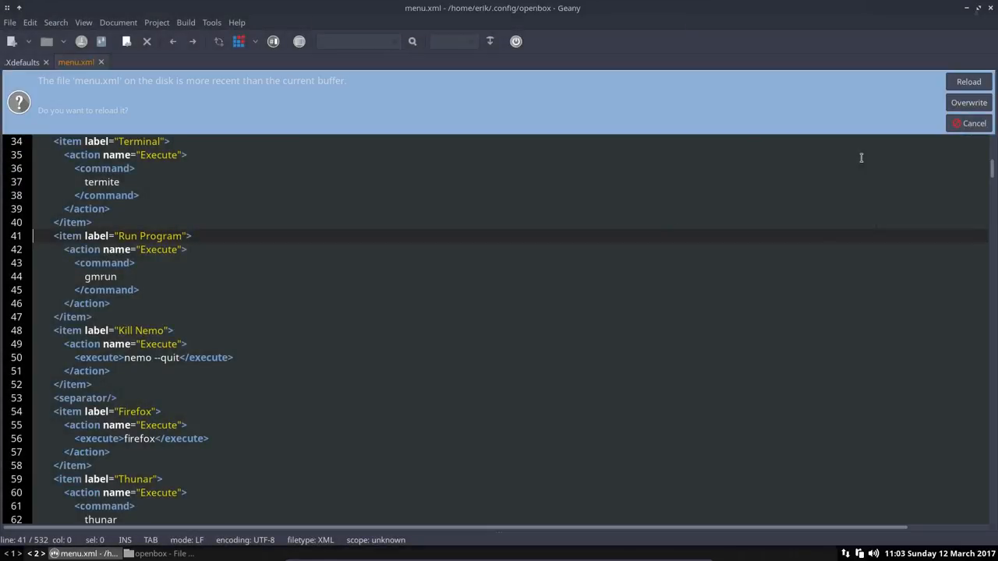
pyautogui.click(968, 81)
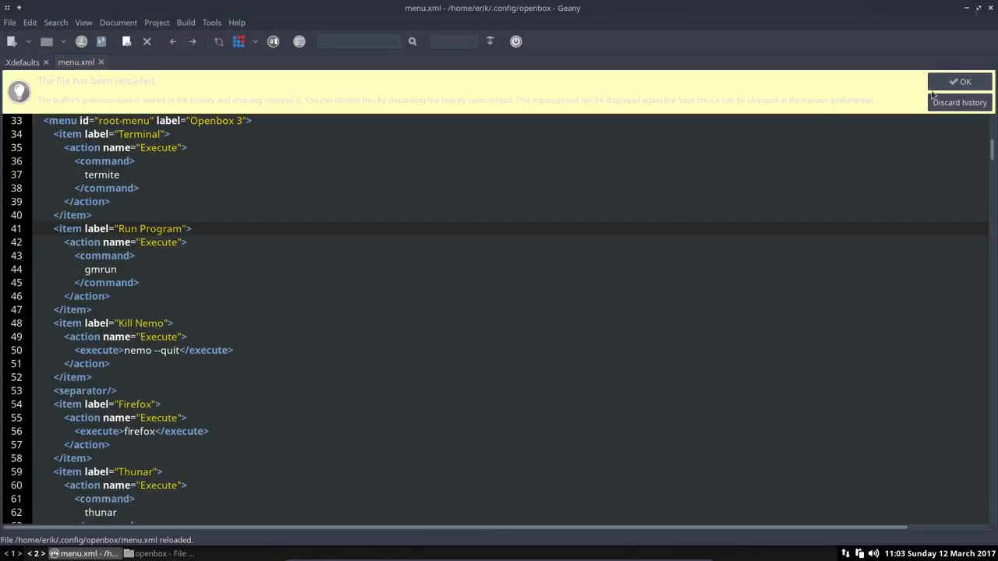
pyautogui.click(960, 82)
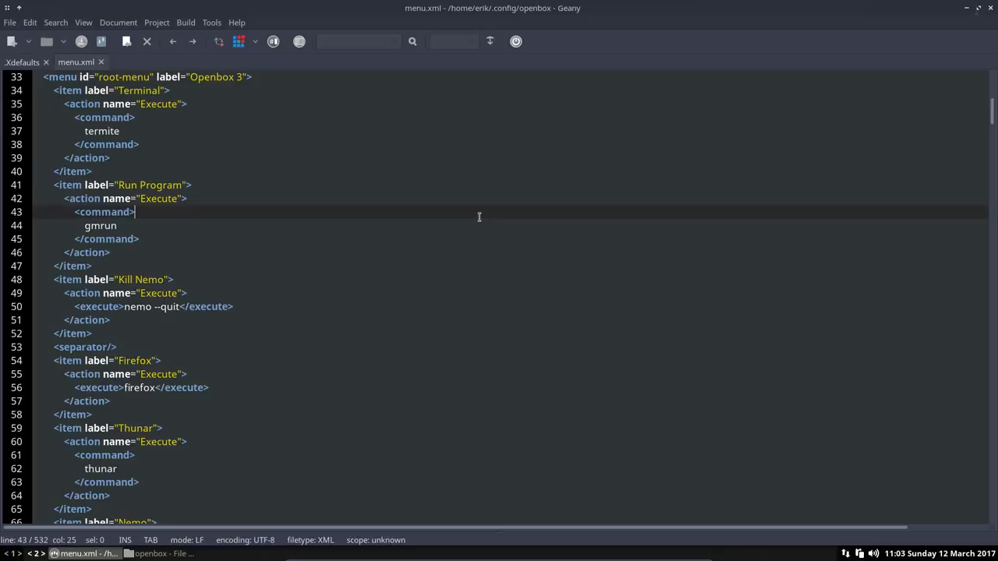
pyautogui.scroll(3)
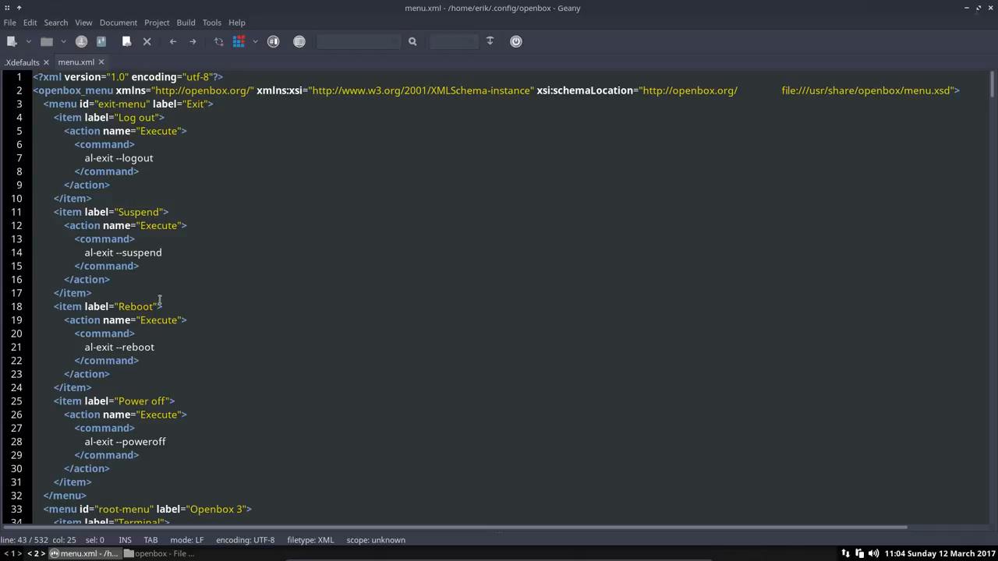
pyautogui.moveTo(163, 330)
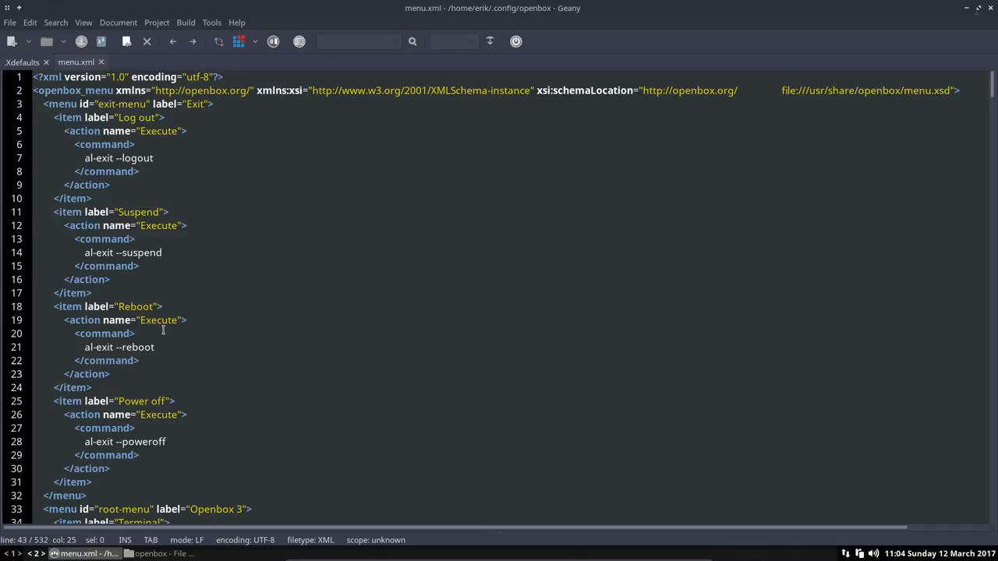
pyautogui.scroll(-3)
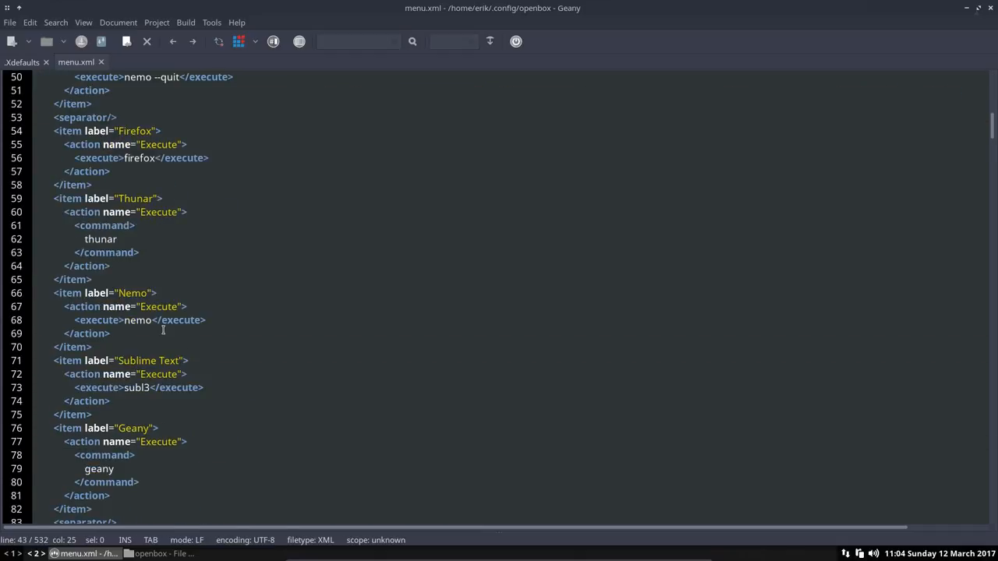
pyautogui.scroll(3)
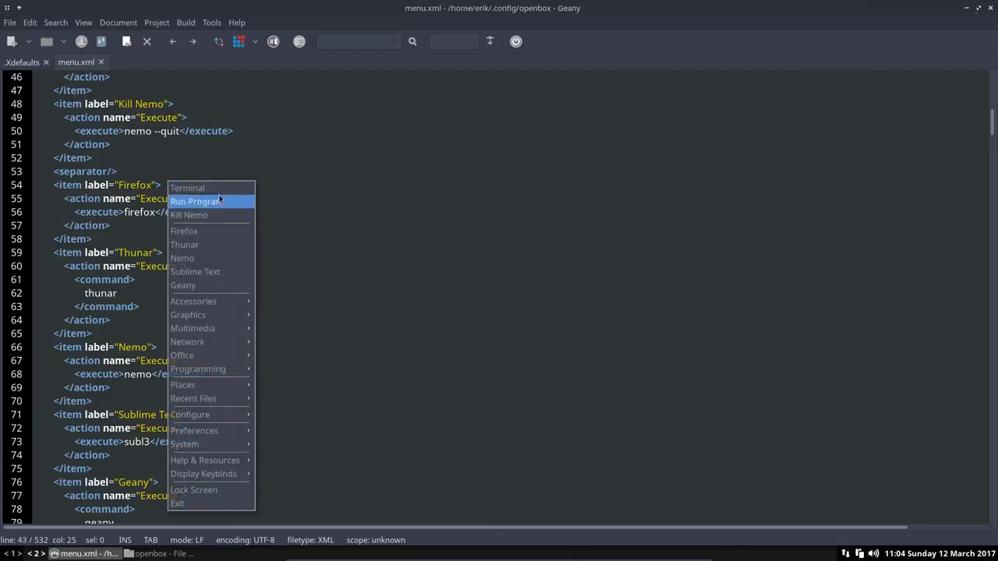
pyautogui.moveTo(184, 230)
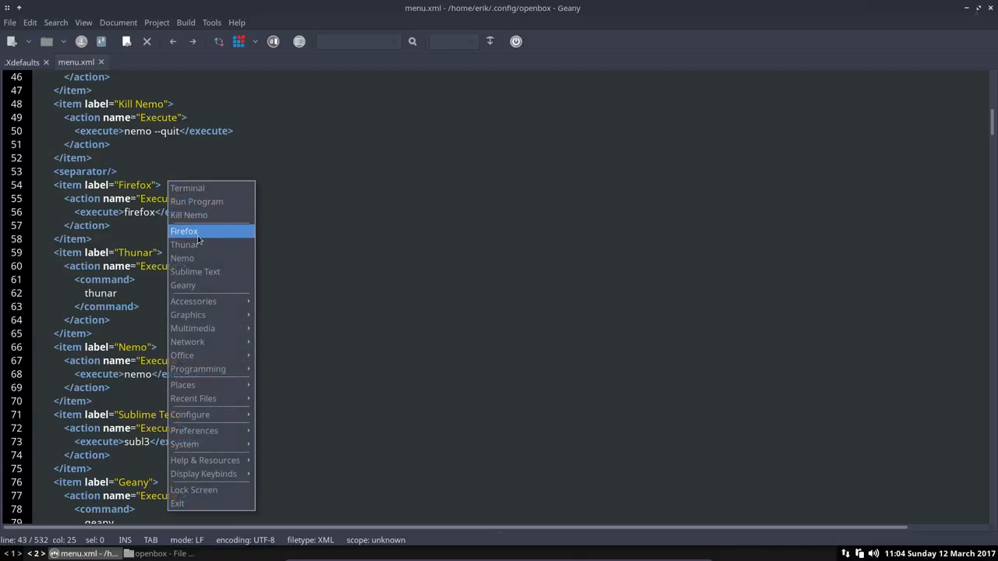
pyautogui.moveTo(195, 271)
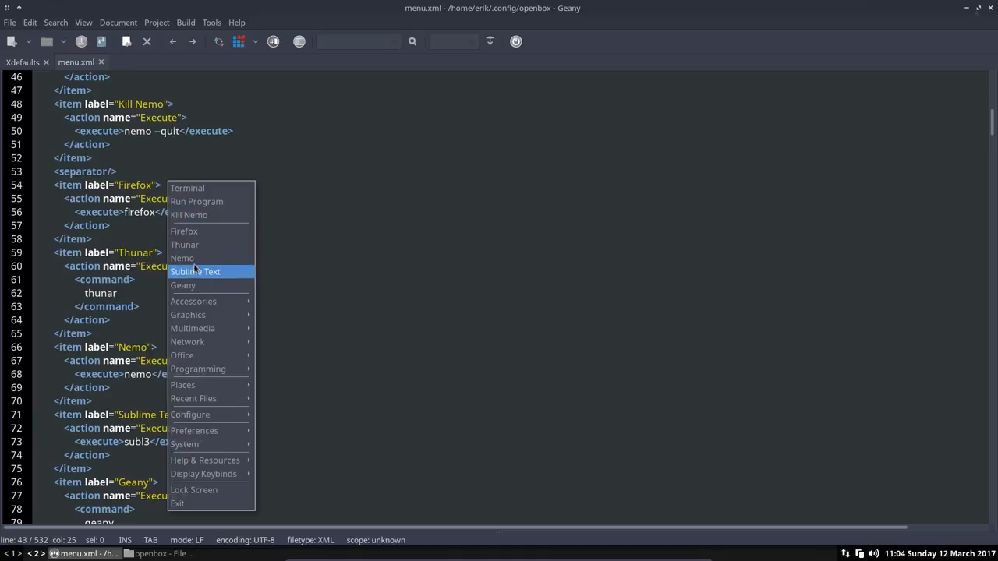
pyautogui.moveTo(187, 341)
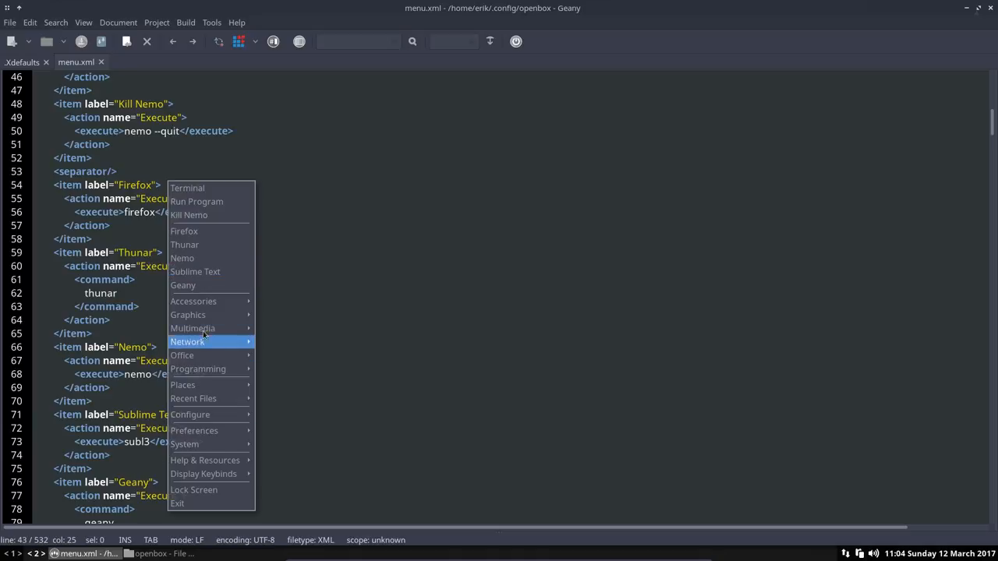
pyautogui.moveTo(404, 300)
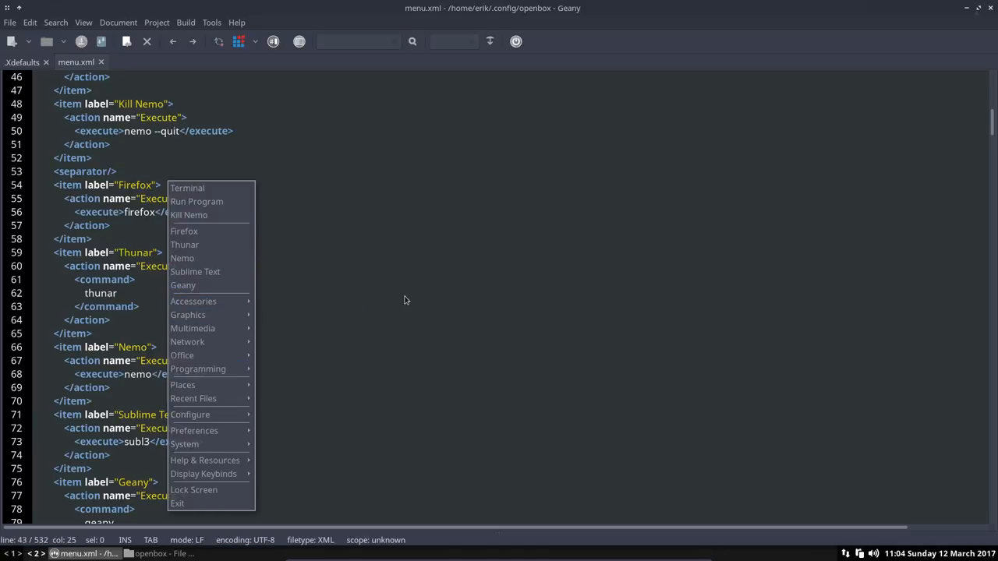
pyautogui.moveTo(182, 285)
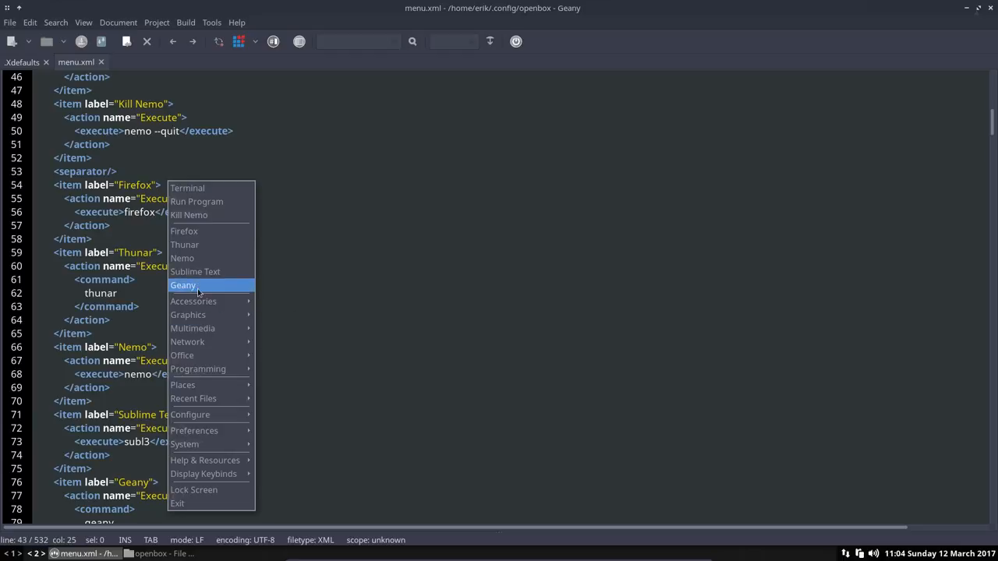
pyautogui.moveTo(193, 301)
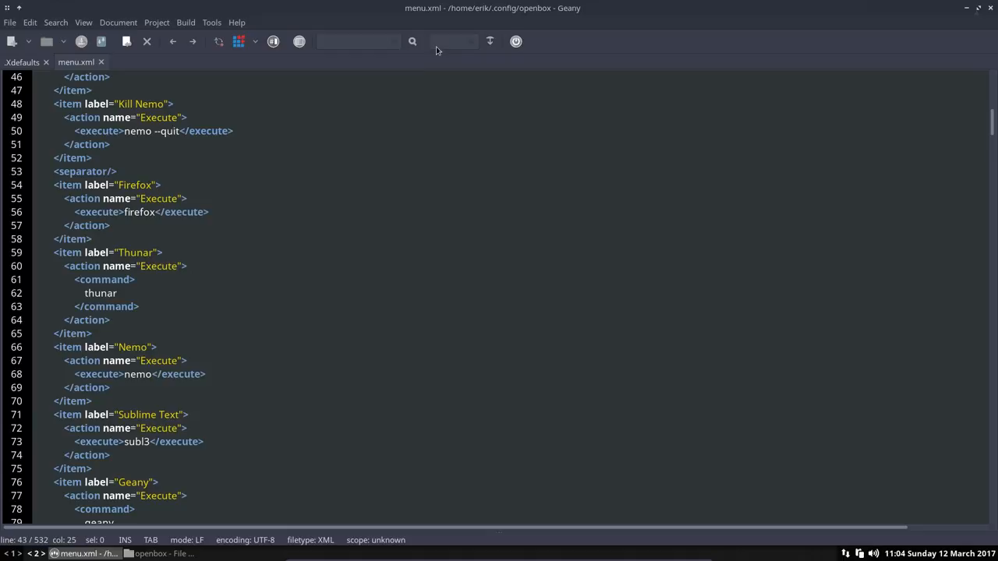
pyautogui.moveTo(367, 274)
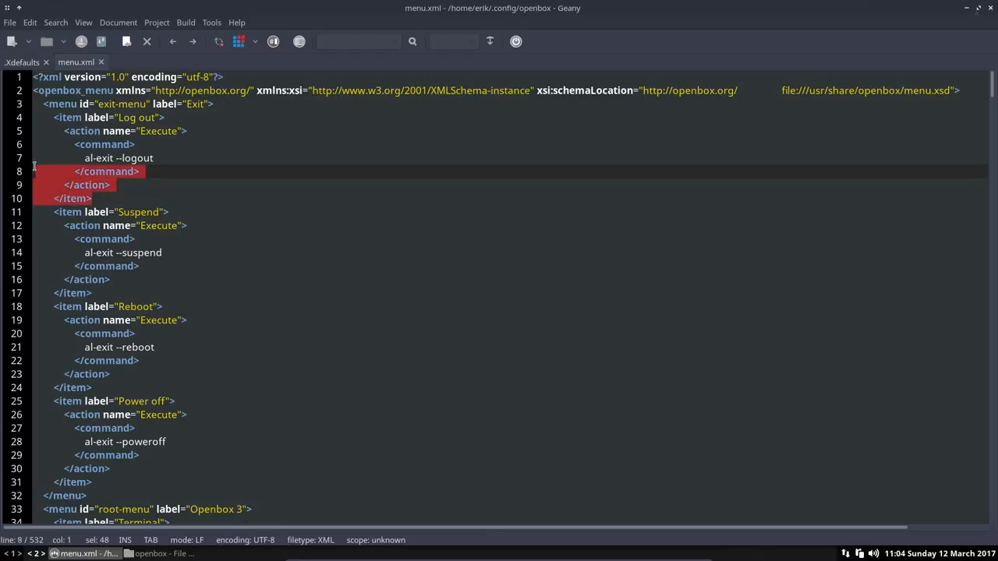
# Step: Select and inspect the item tags around lines 4–10 of menu.xml
pyautogui.click(149, 185)
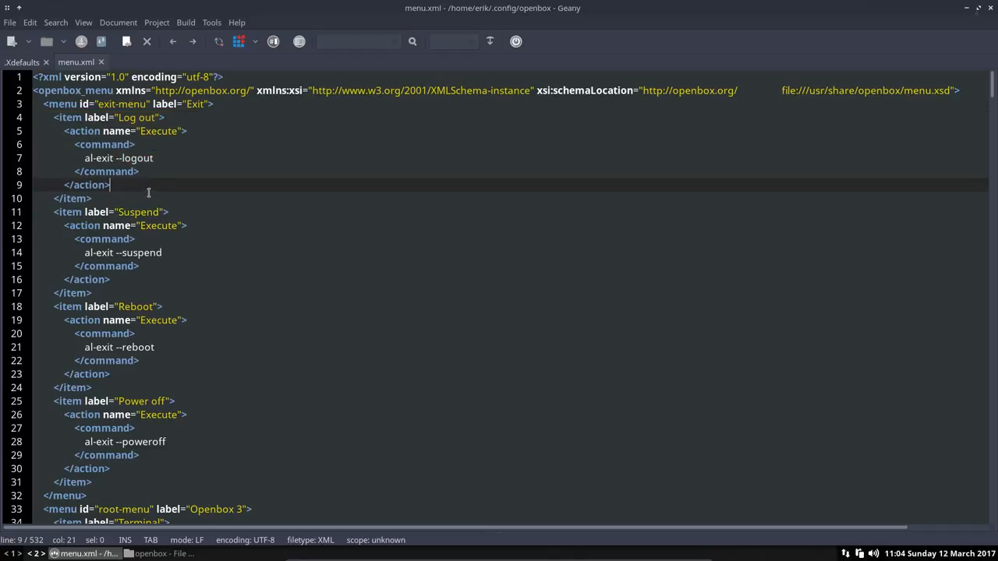
pyautogui.click(94, 198)
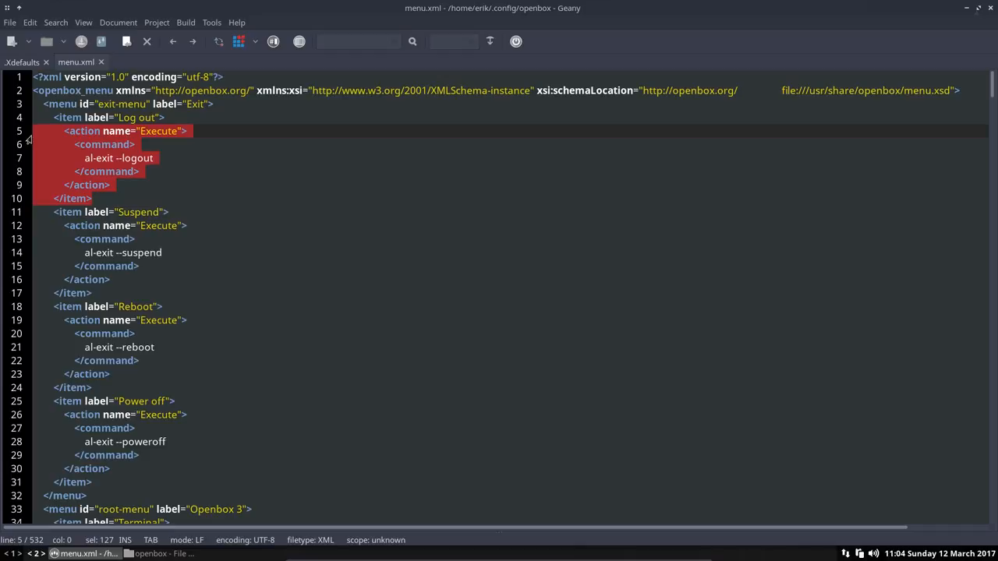
pyautogui.click(88, 131)
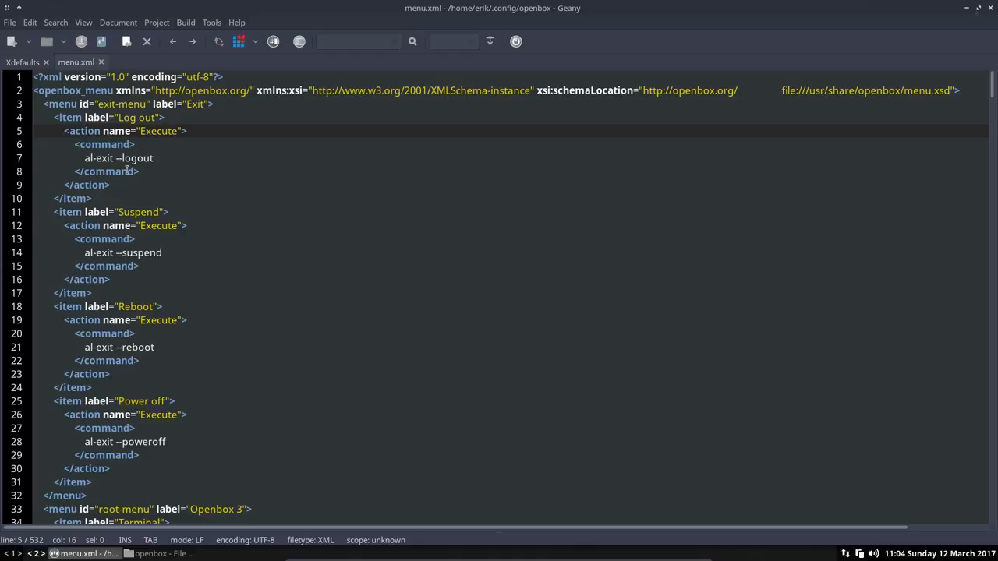
pyautogui.click(86, 185)
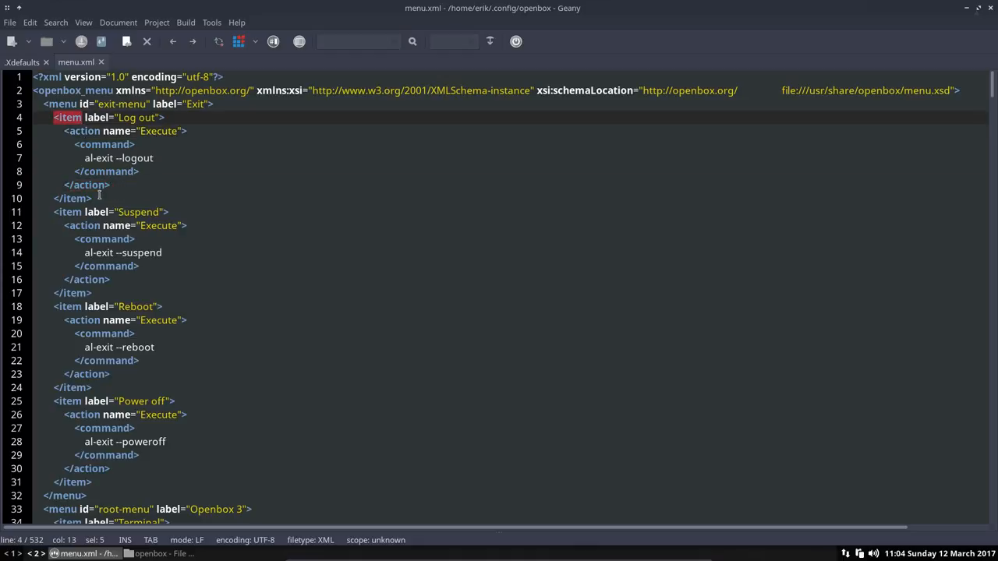
pyautogui.click(72, 198)
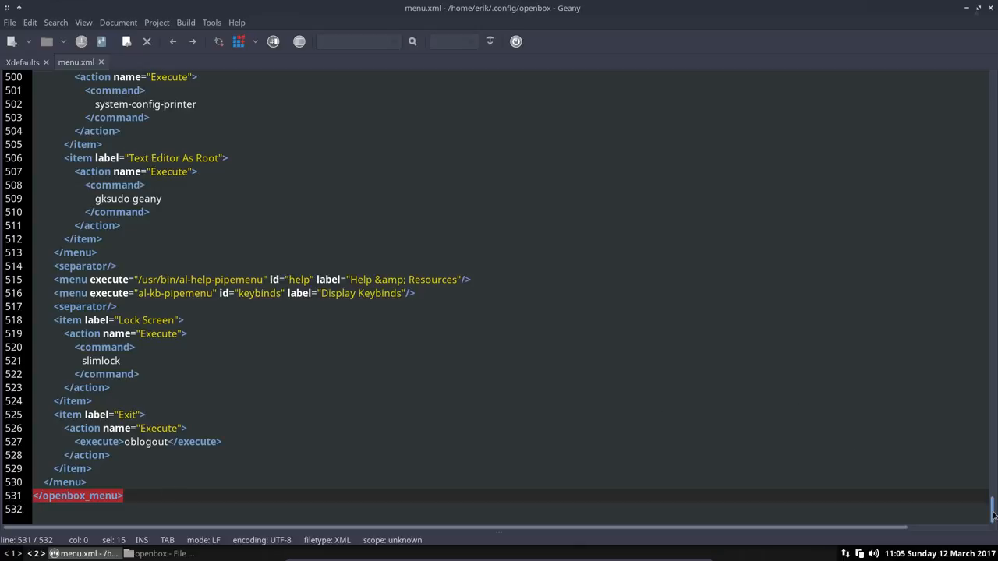
# Step: Jump to the file top, select the menu tag on line 3, and scroll down
pyautogui.press('ctrl+Home')
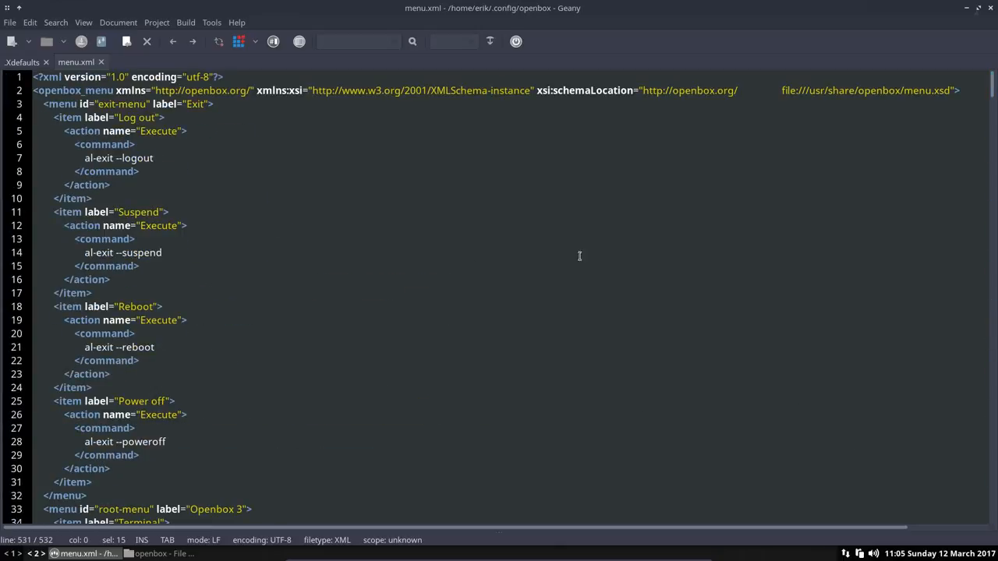
pyautogui.click(47, 104)
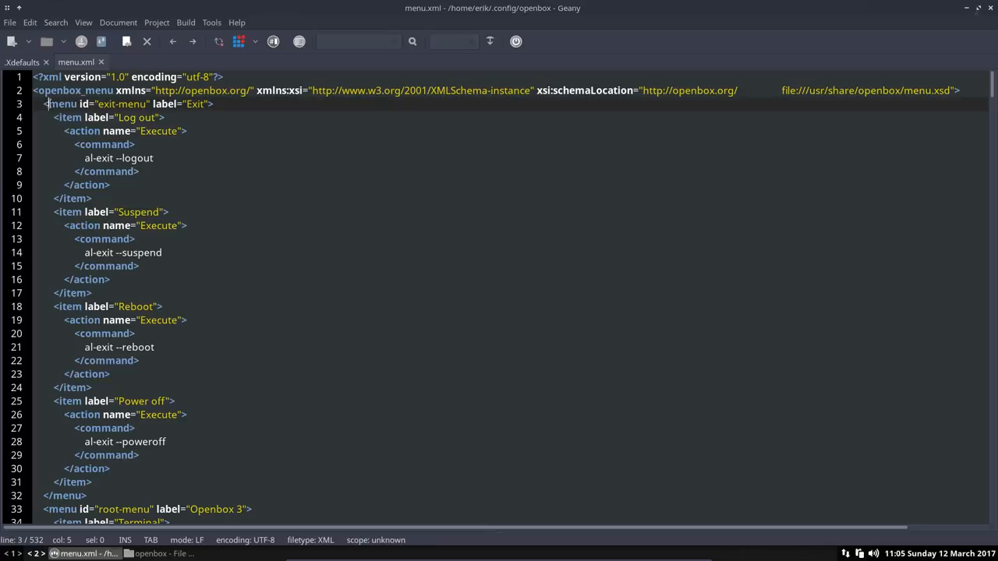
pyautogui.doubleClick(63, 103)
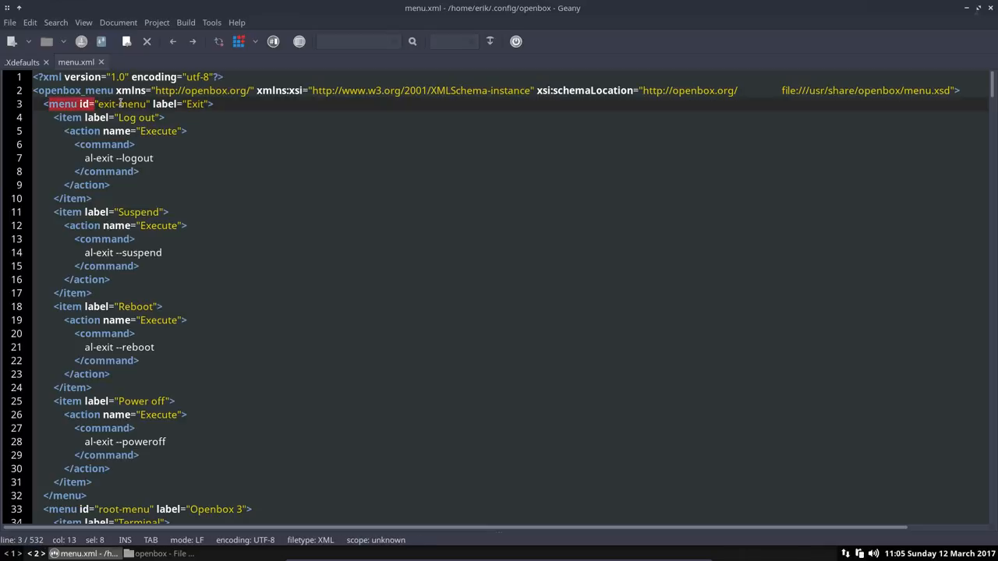
pyautogui.click(194, 103)
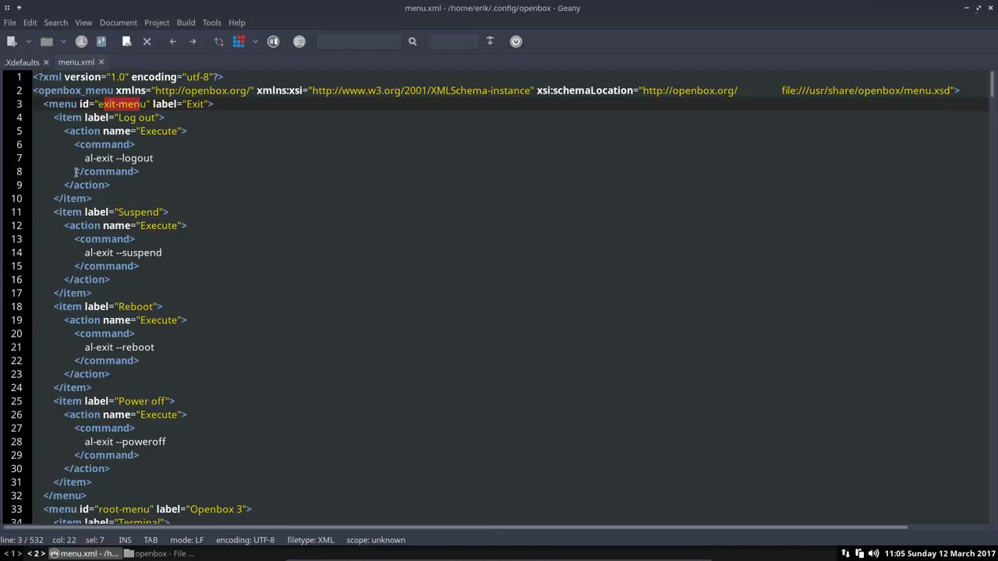
pyautogui.scroll(-3)
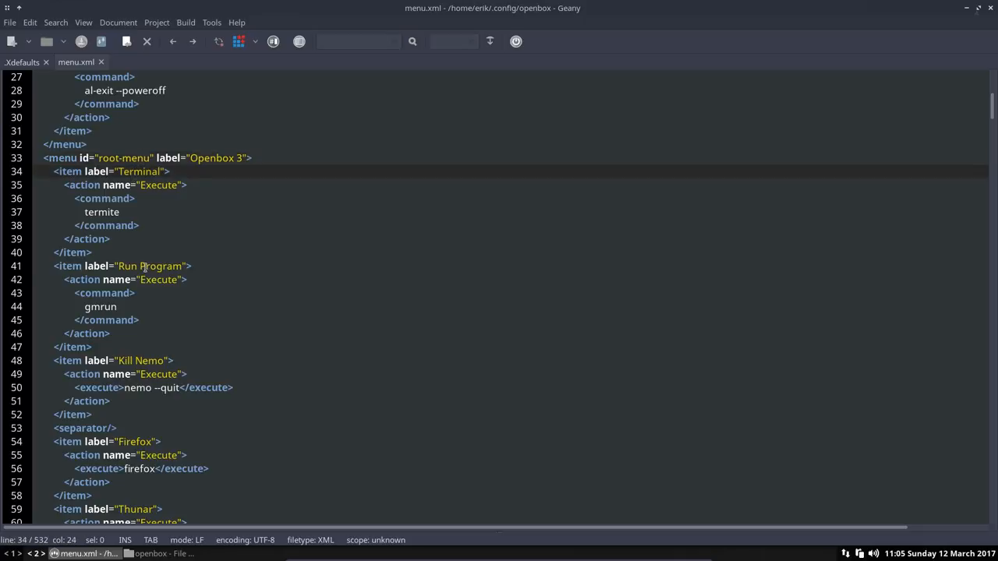
pyautogui.rightClick(144, 266)
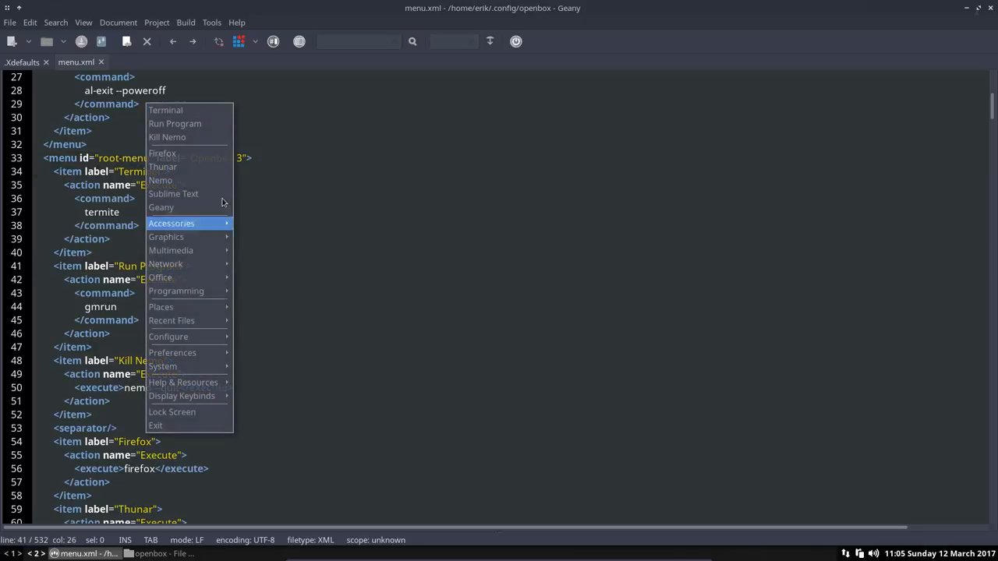
pyautogui.moveTo(197, 123)
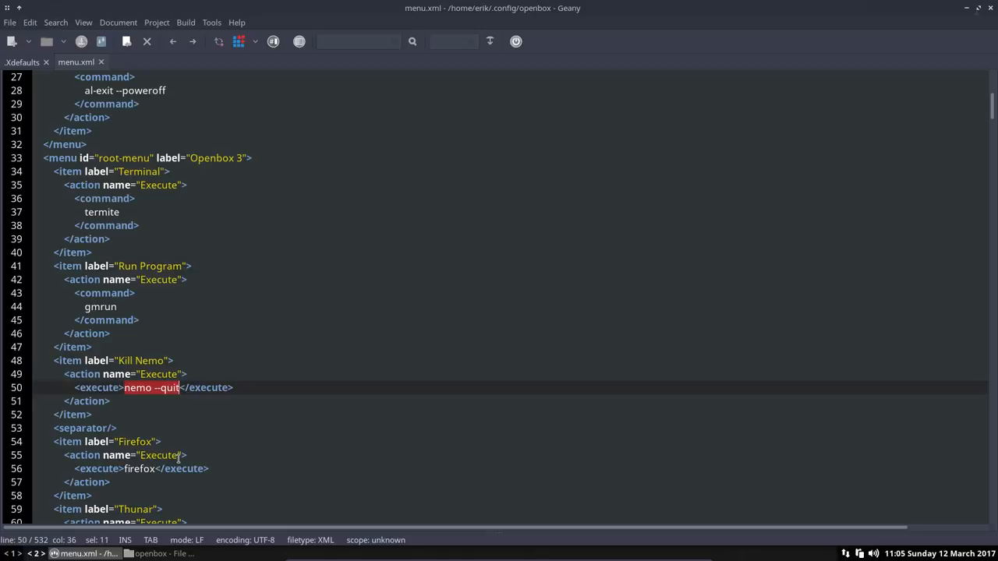
pyautogui.click(148, 266)
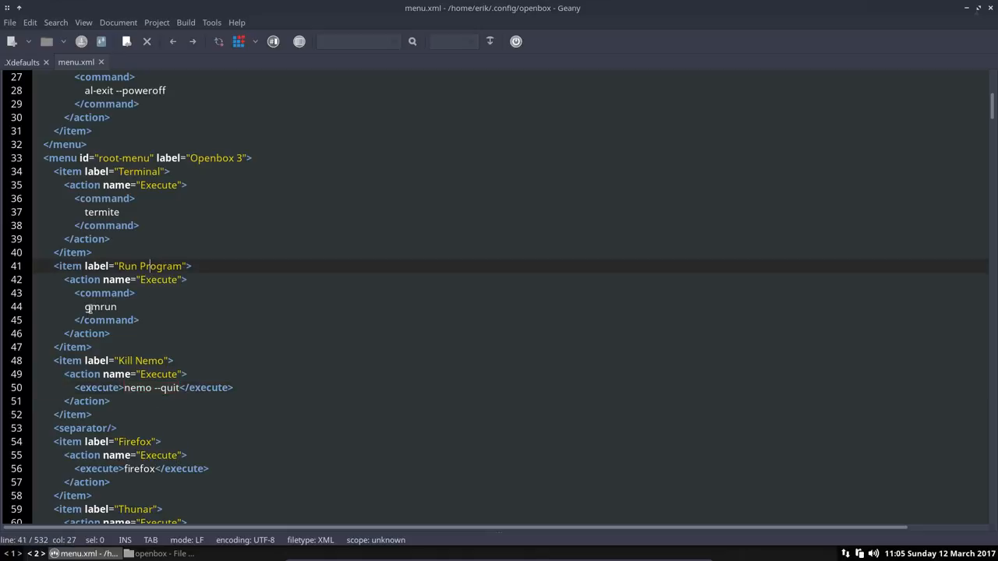
pyautogui.click(137, 158)
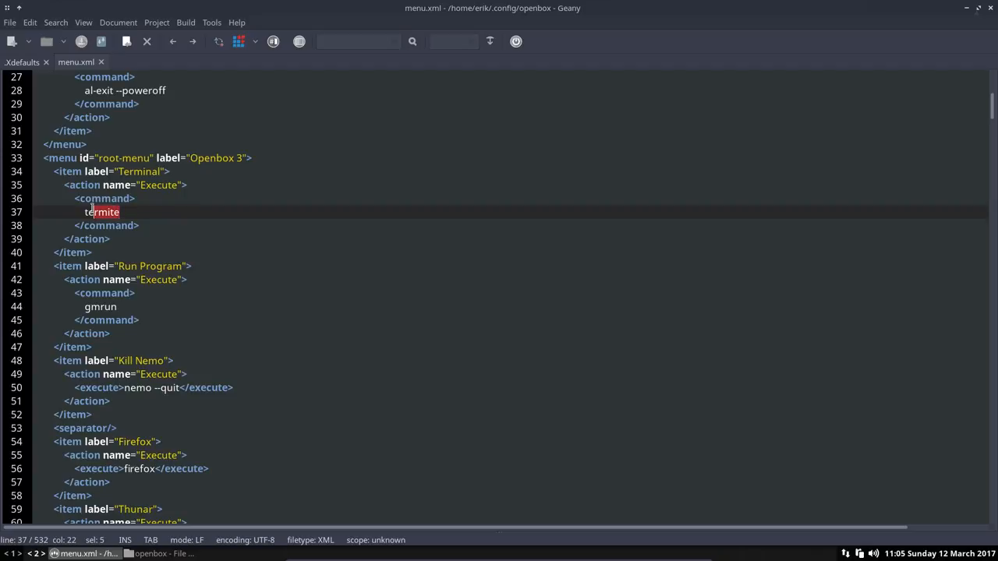
pyautogui.doubleClick(102, 211)
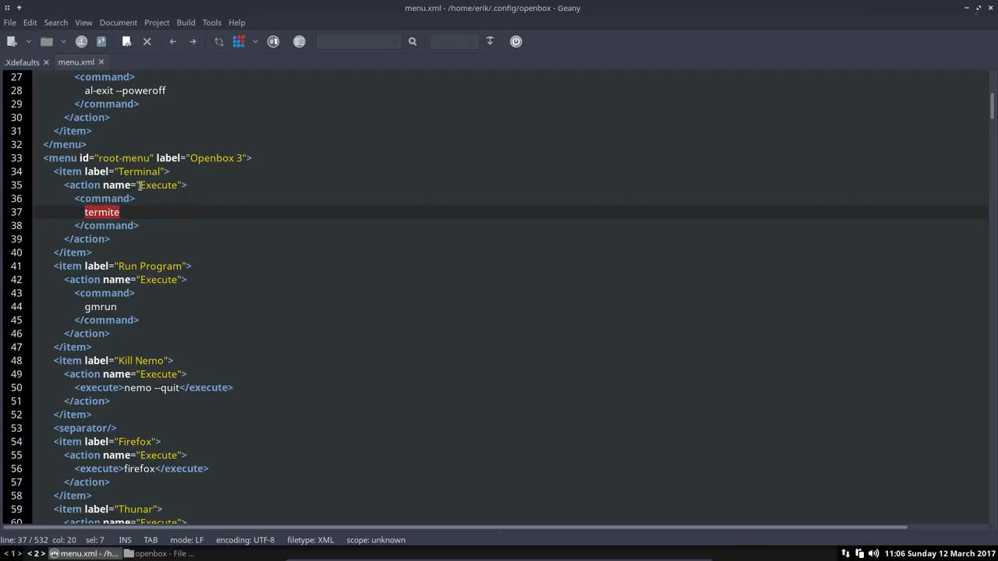
pyautogui.doubleClick(158, 185)
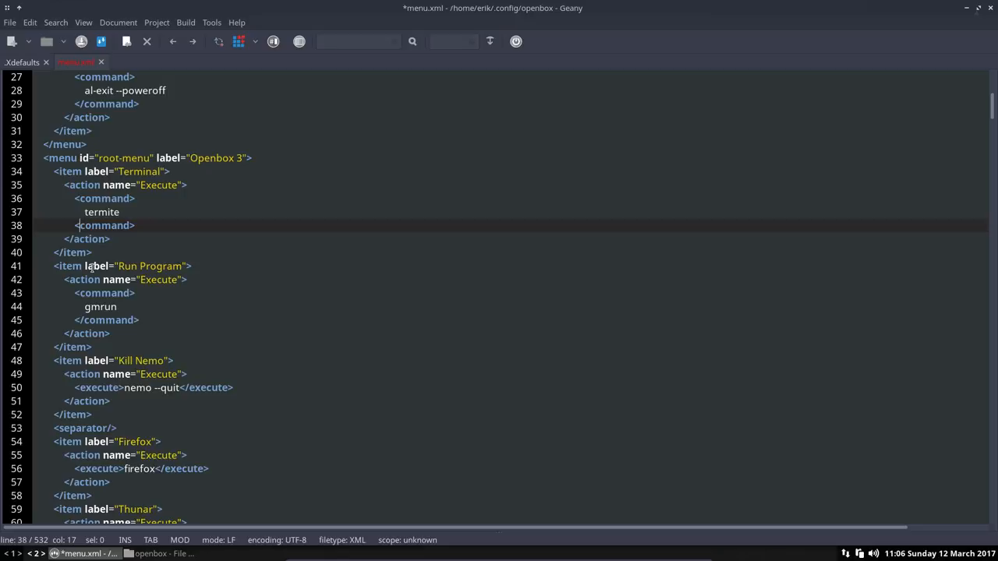
# Step: Paste a duplicate Terminal item at line 41 and check its indentation
pyautogui.press('ctrl+s')
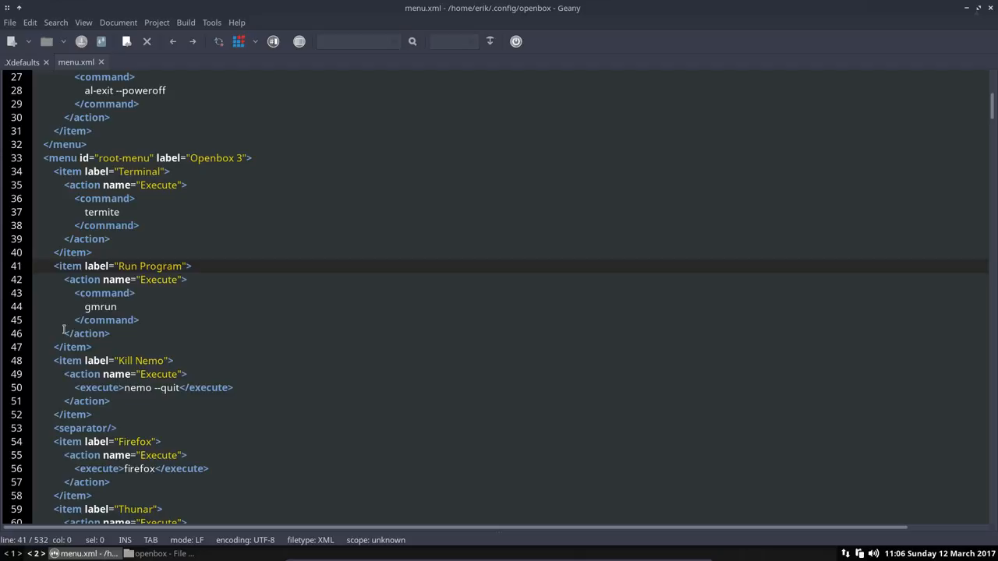
pyautogui.press('Return')
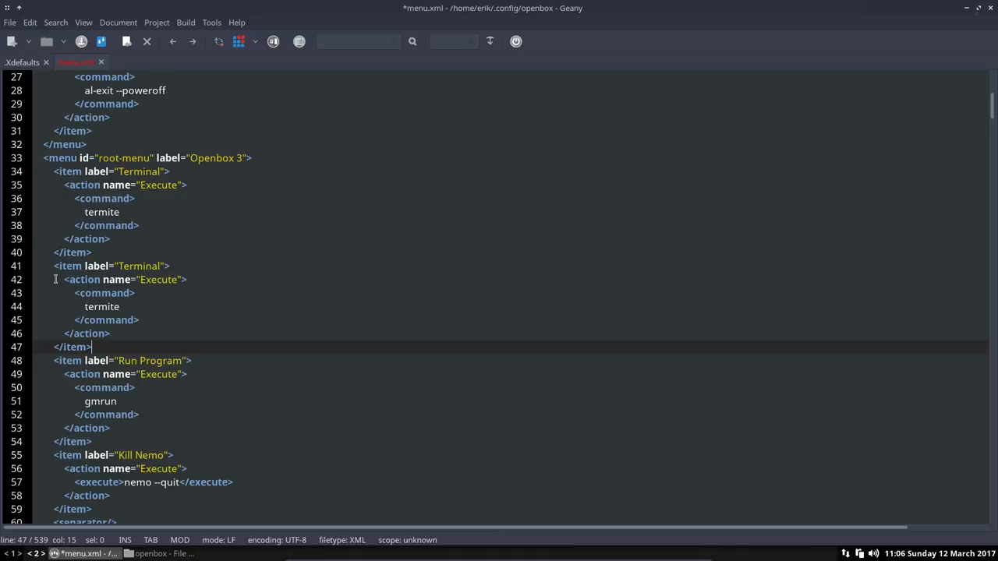
pyautogui.click(65, 279)
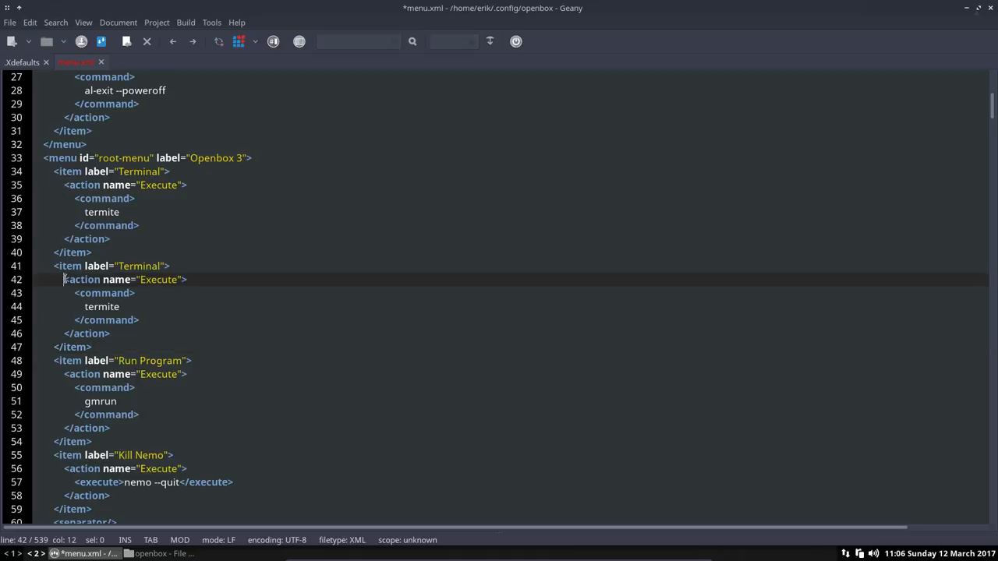
pyautogui.click(62, 320)
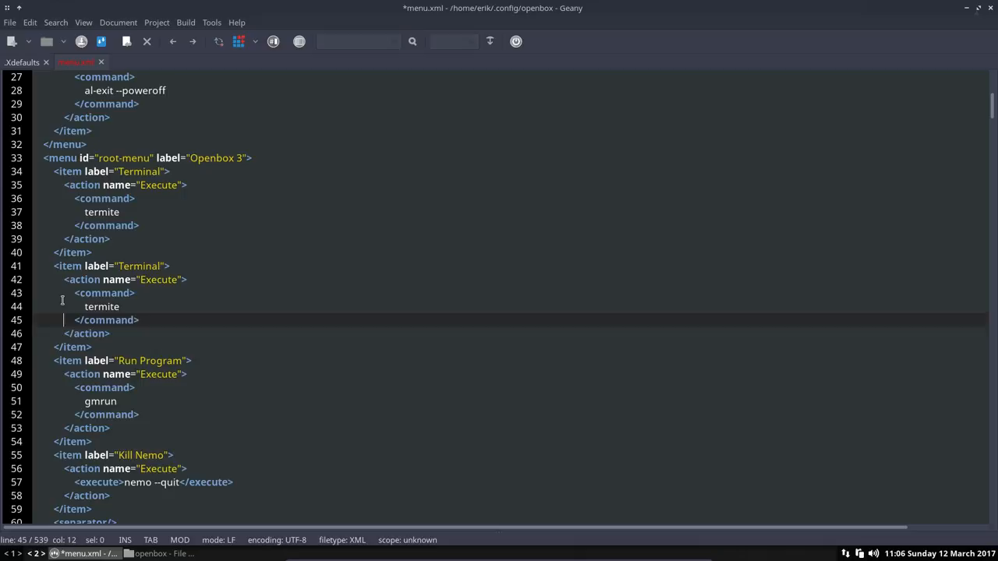
pyautogui.click(78, 346)
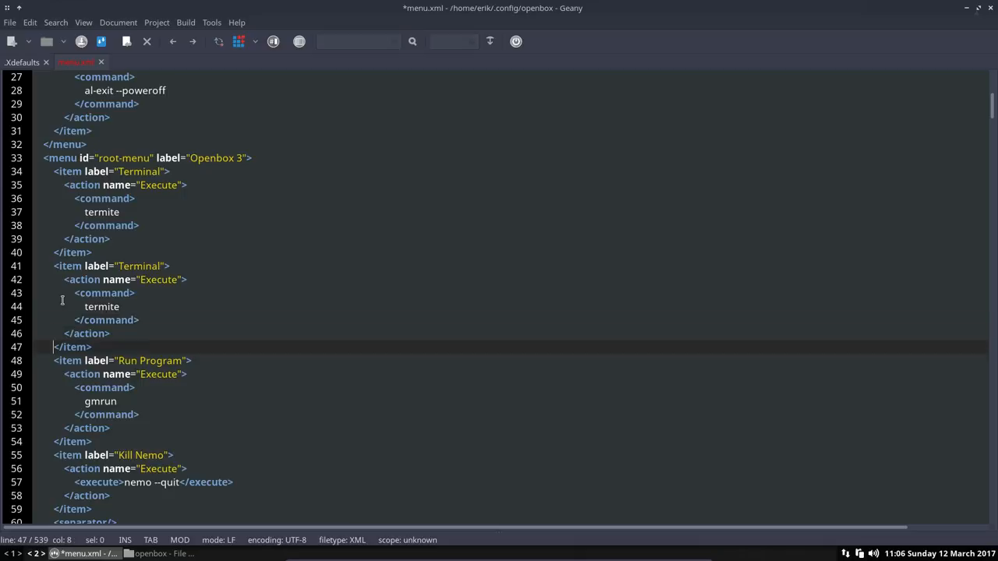
pyautogui.click(54, 266)
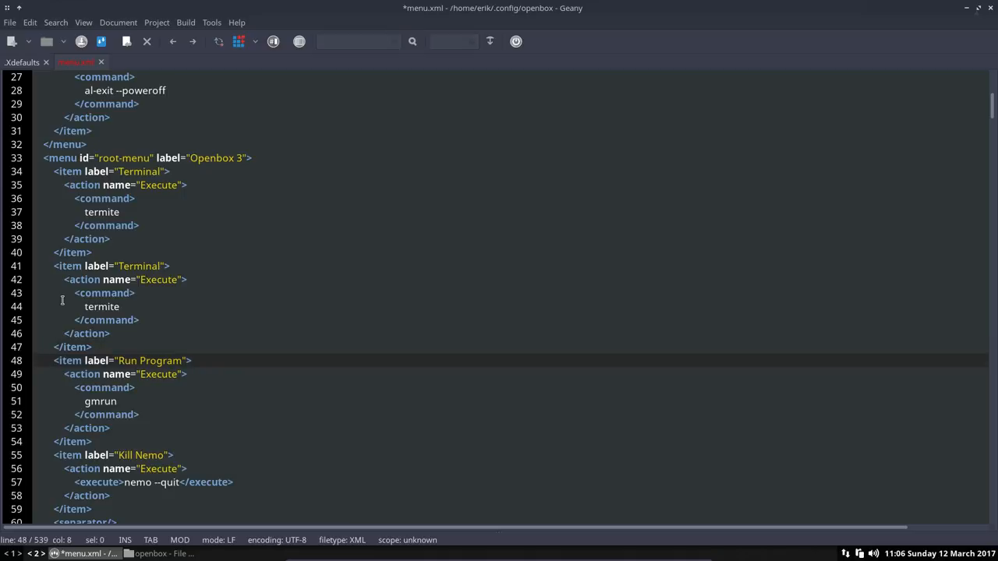
pyautogui.click(142, 266)
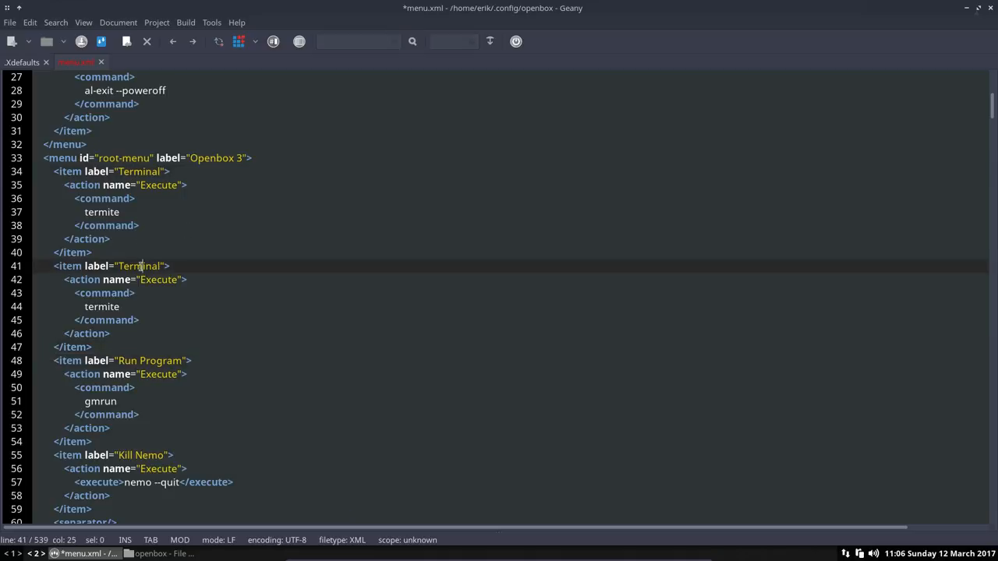
# Step: Relabel the copy Lxterminal, change its command to lxterminal, and save menu.xml
pyautogui.click(121, 266)
pyautogui.write('Lxt')
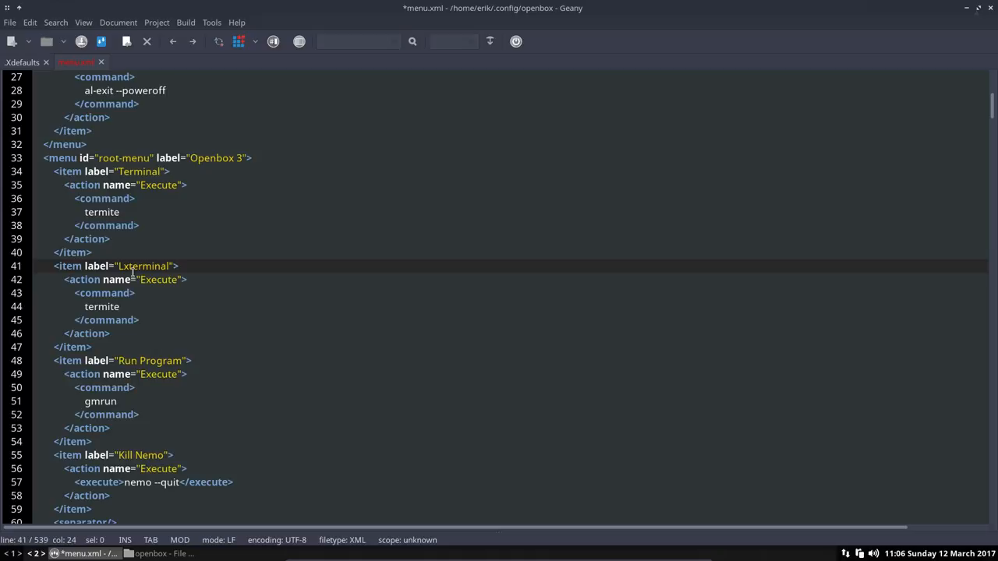
pyautogui.doubleClick(158, 279)
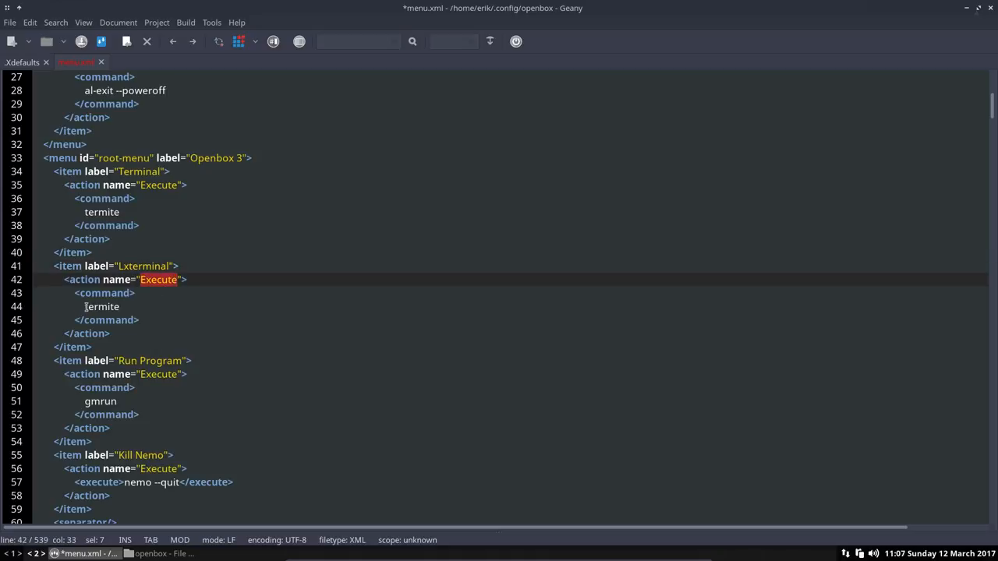
pyautogui.doubleClick(101, 306)
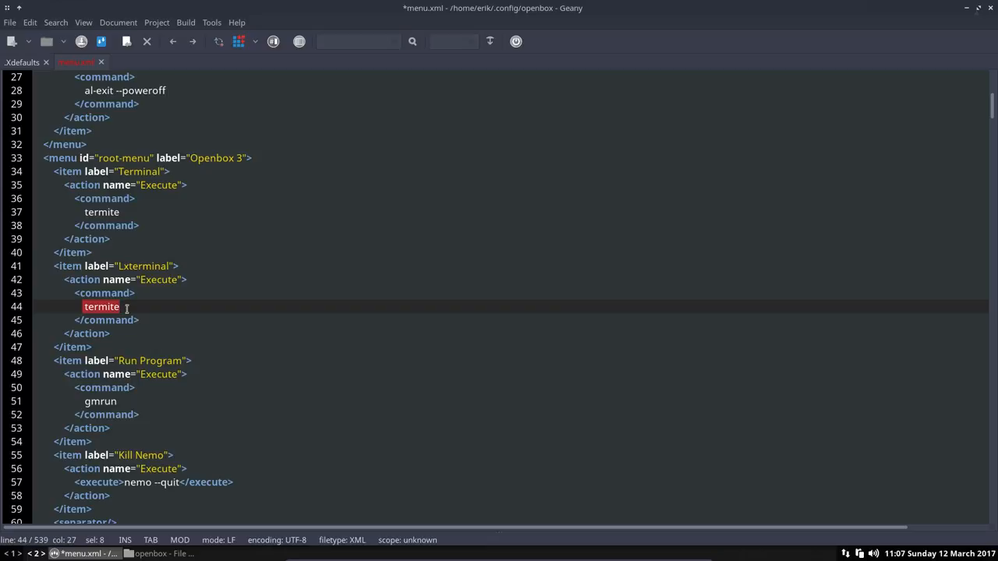
pyautogui.write('lxterminal')
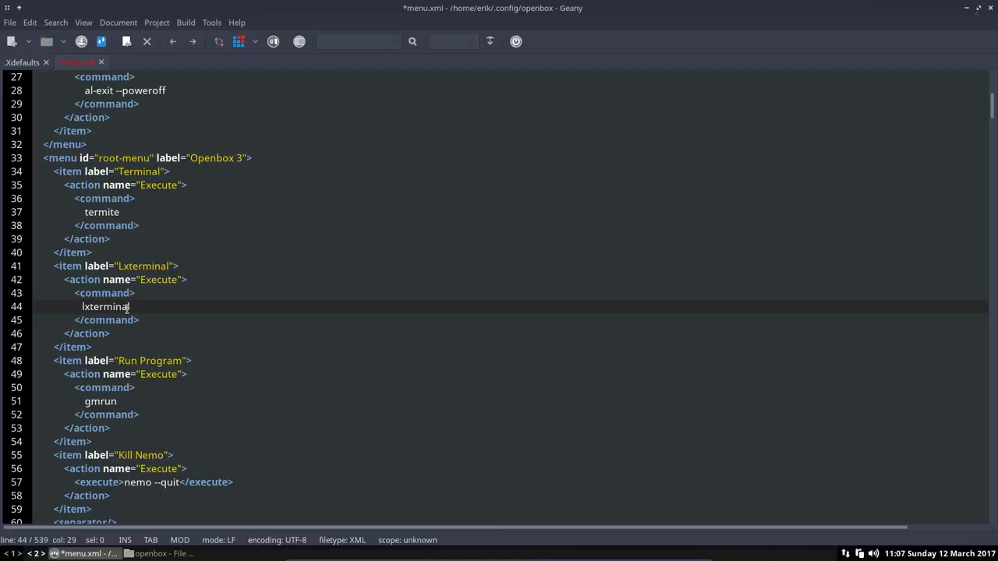
pyautogui.press('ctrl+s')
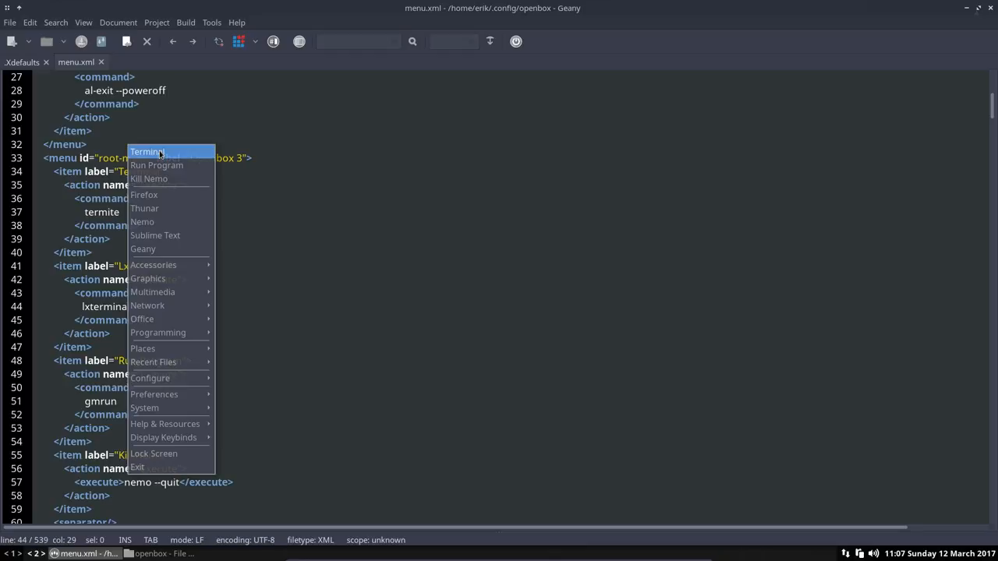
pyautogui.moveTo(171, 275)
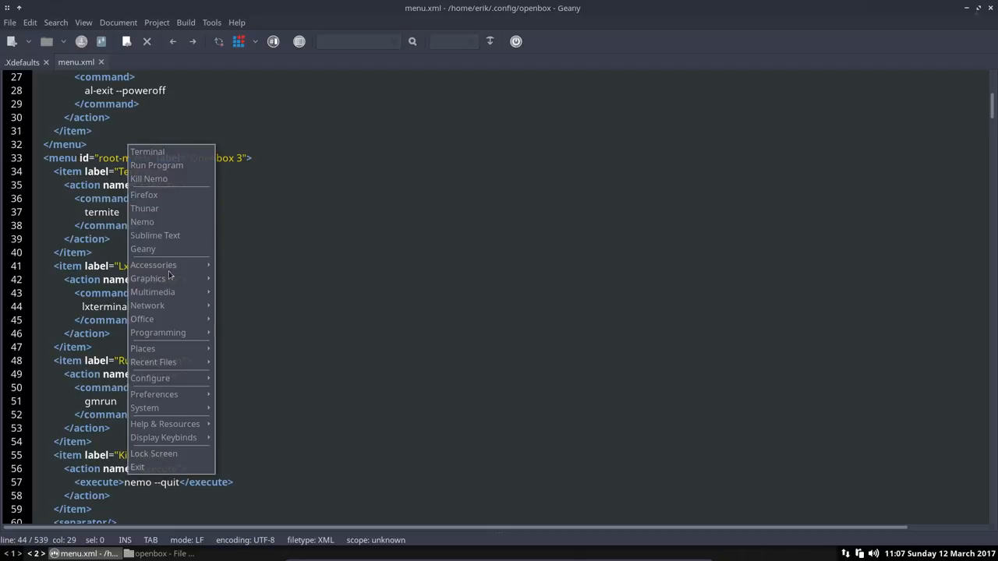
pyautogui.moveTo(149, 378)
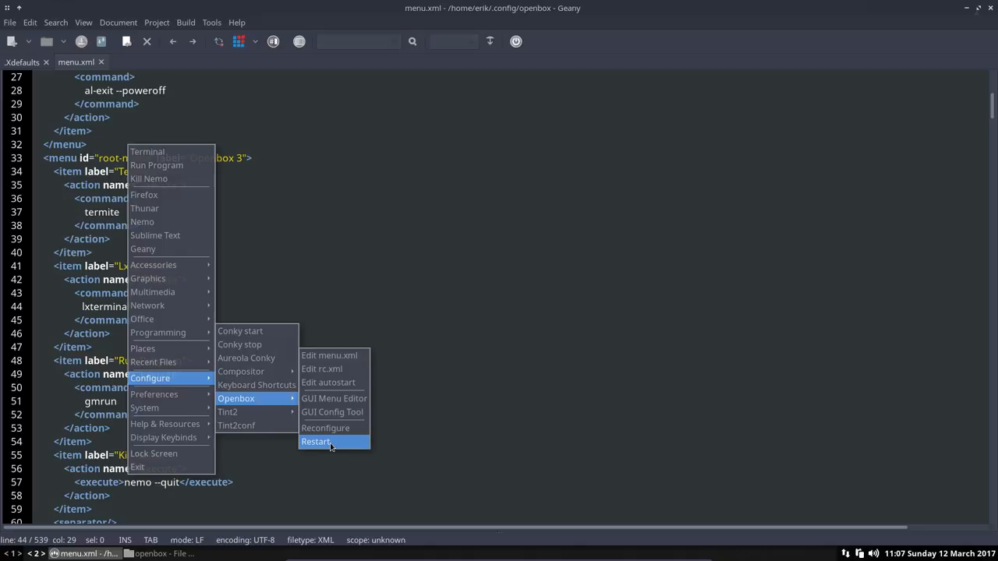
# Step: Restart Openbox, launch Lxterminal from the desktop menu, then close the terminal
pyautogui.click(318, 442)
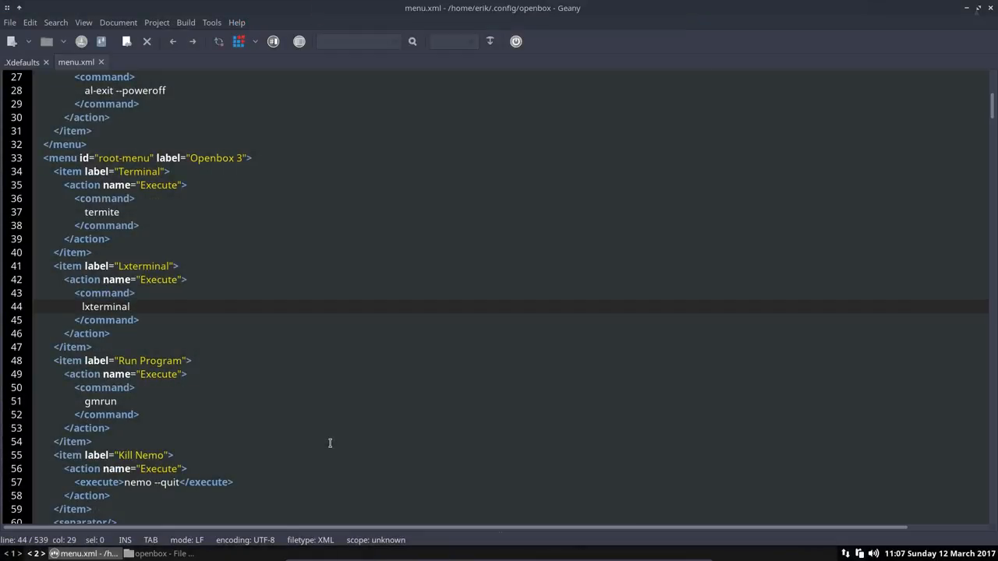
pyautogui.rightClick(330, 443)
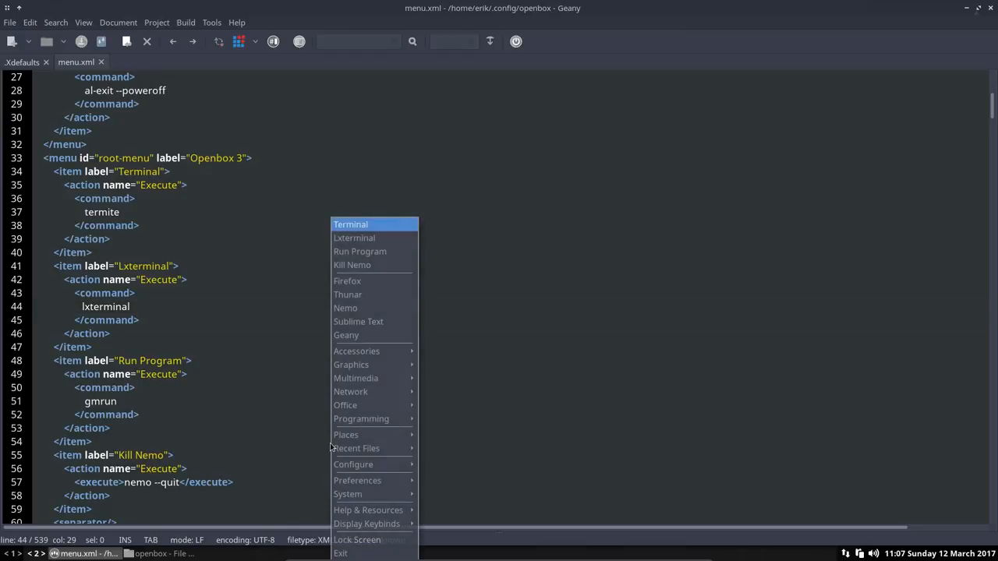
pyautogui.moveTo(354, 238)
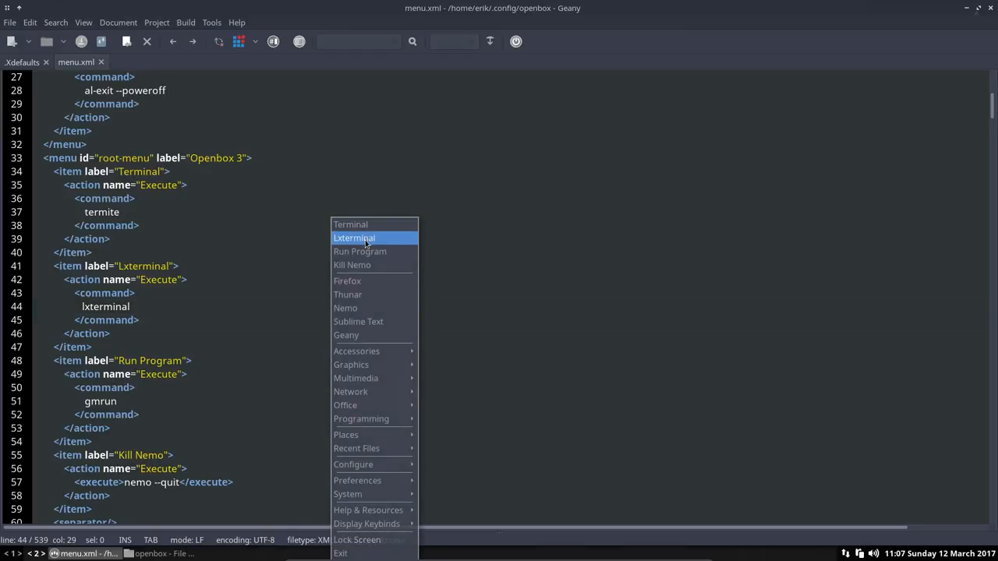
pyautogui.click(354, 237)
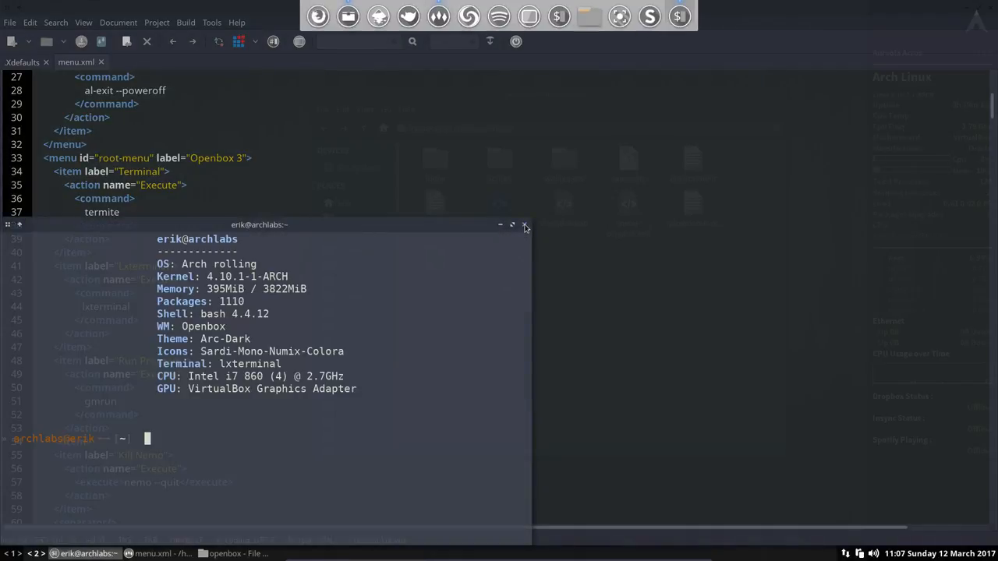
pyautogui.click(525, 225)
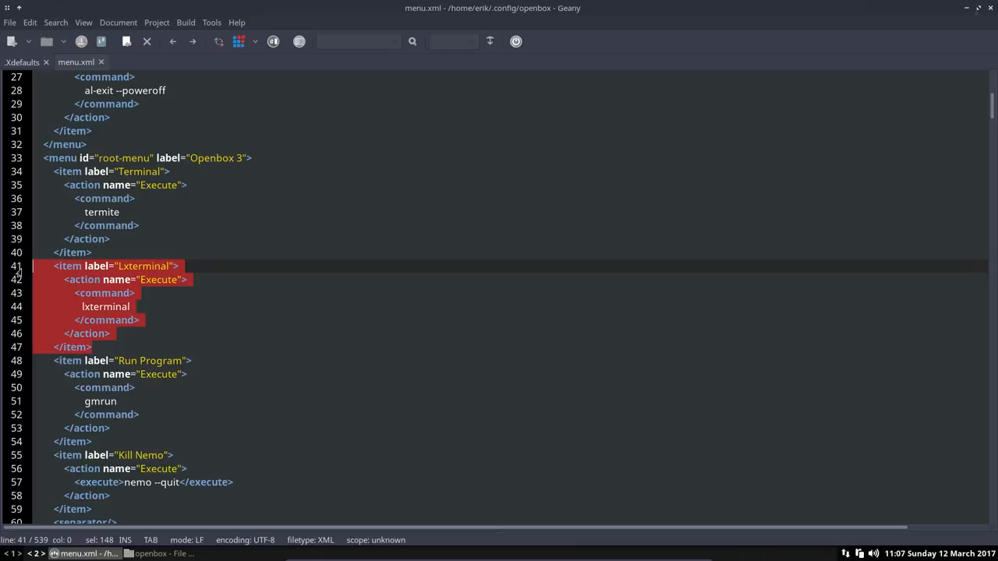
pyautogui.moveTo(95, 353)
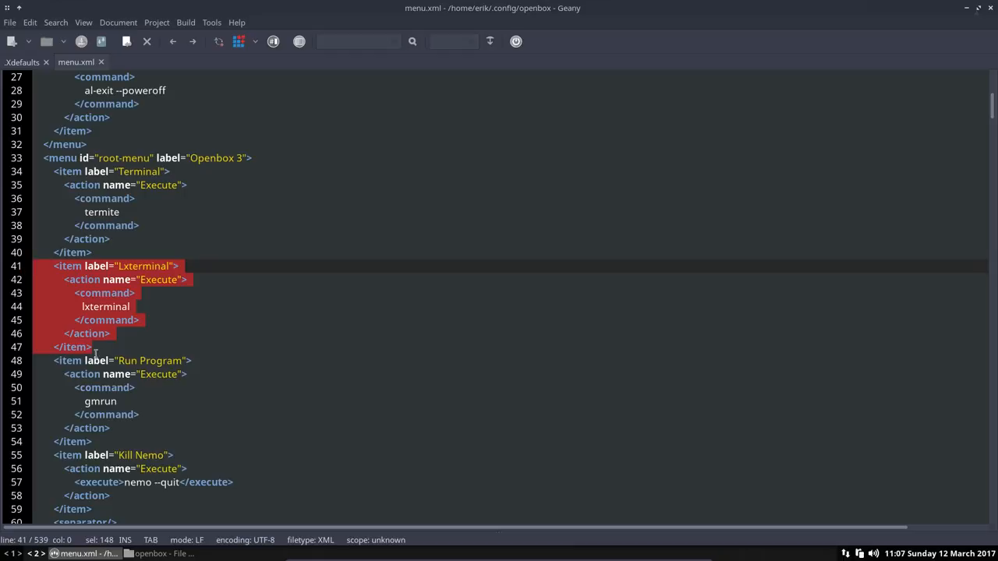
pyautogui.click(98, 347)
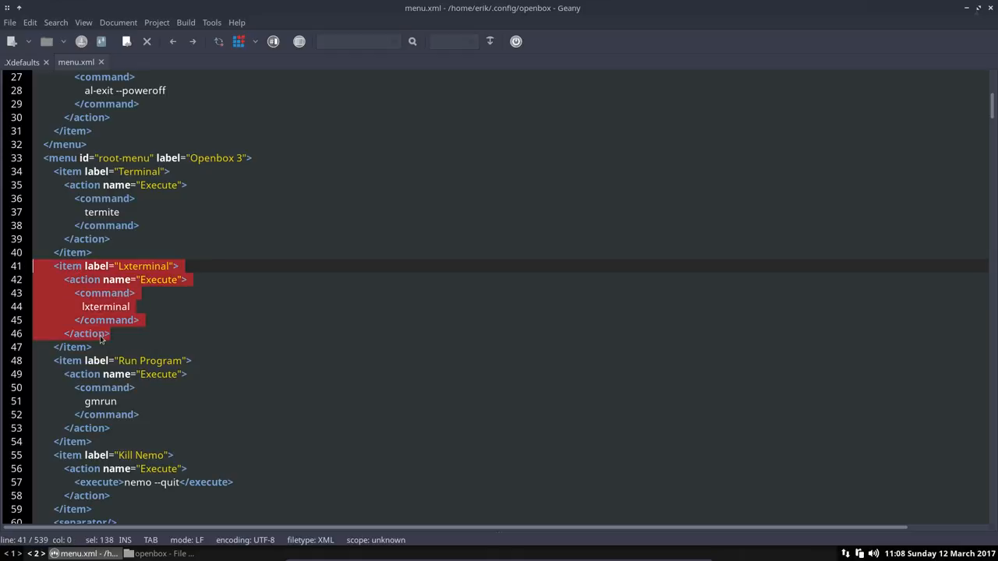
pyautogui.click(91, 347)
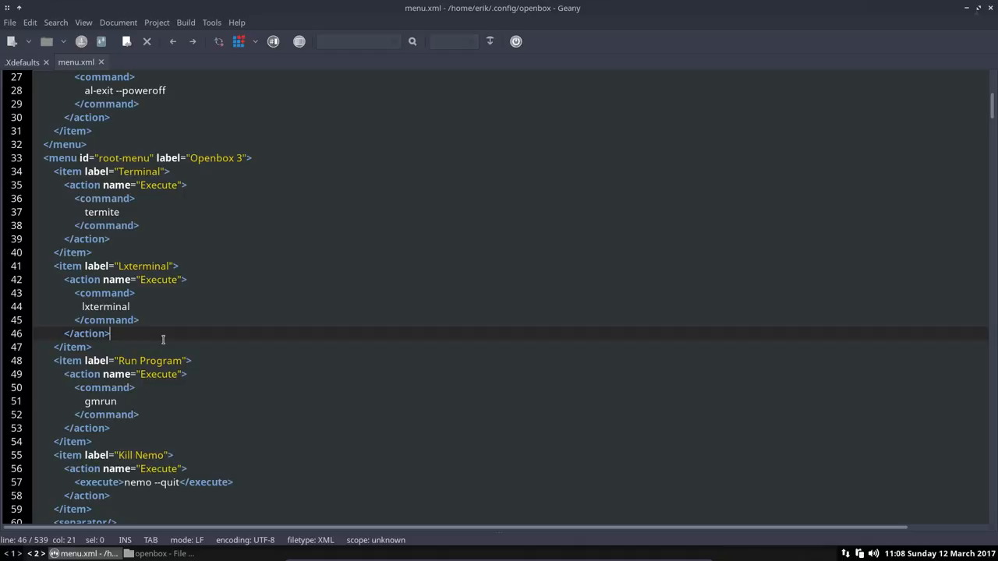
pyautogui.moveTo(132, 244)
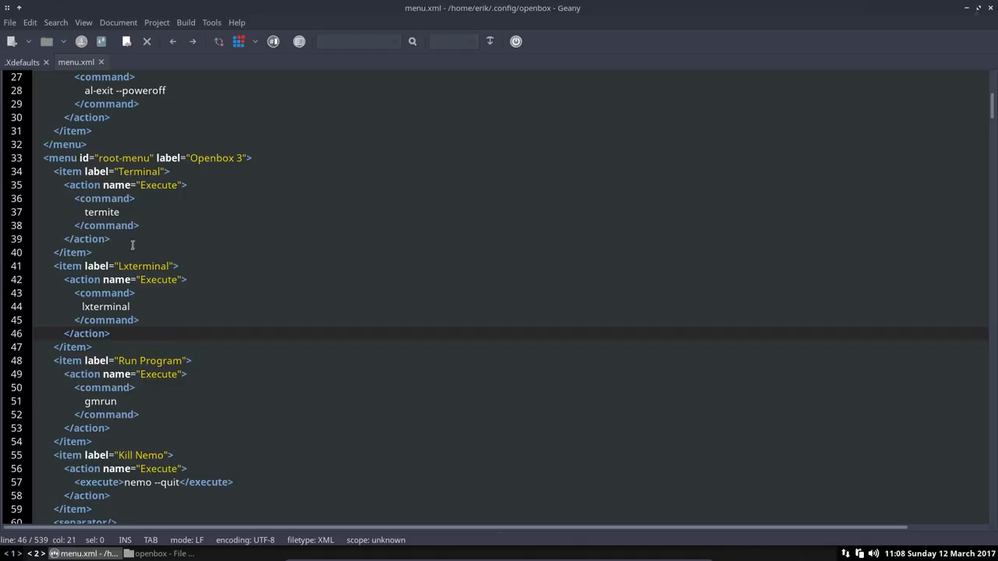
pyautogui.scroll(-3)
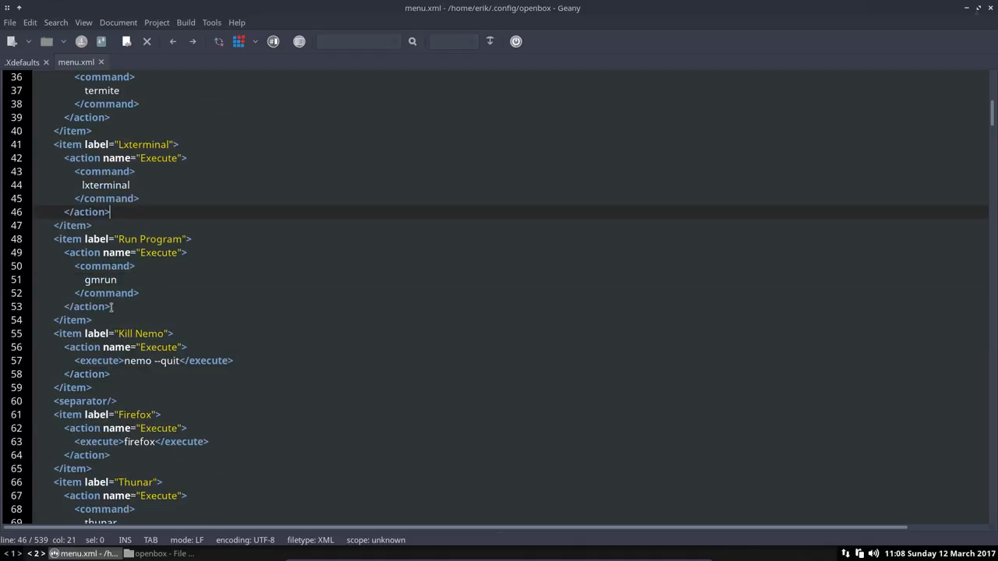
pyautogui.click(136, 251)
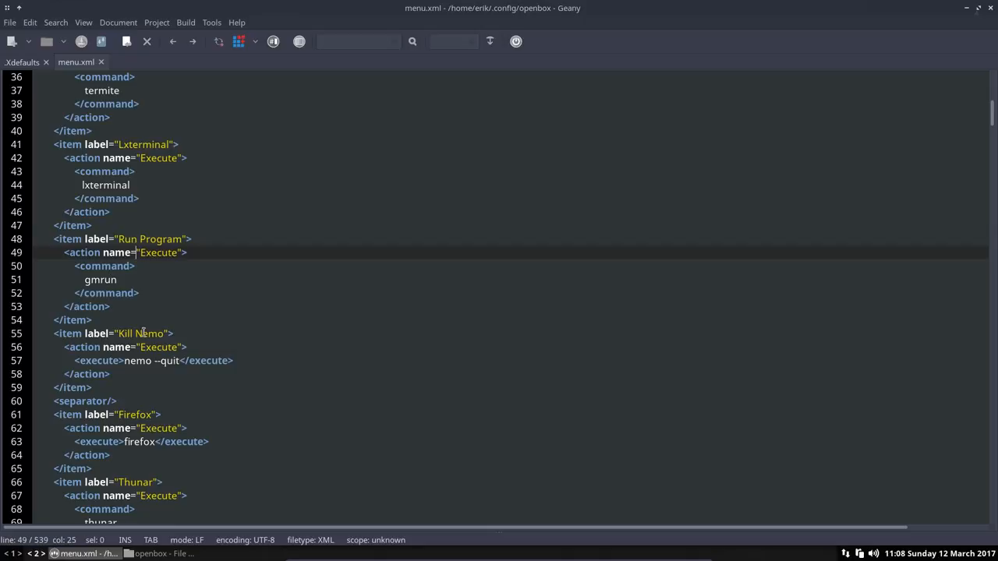
pyautogui.click(129, 361)
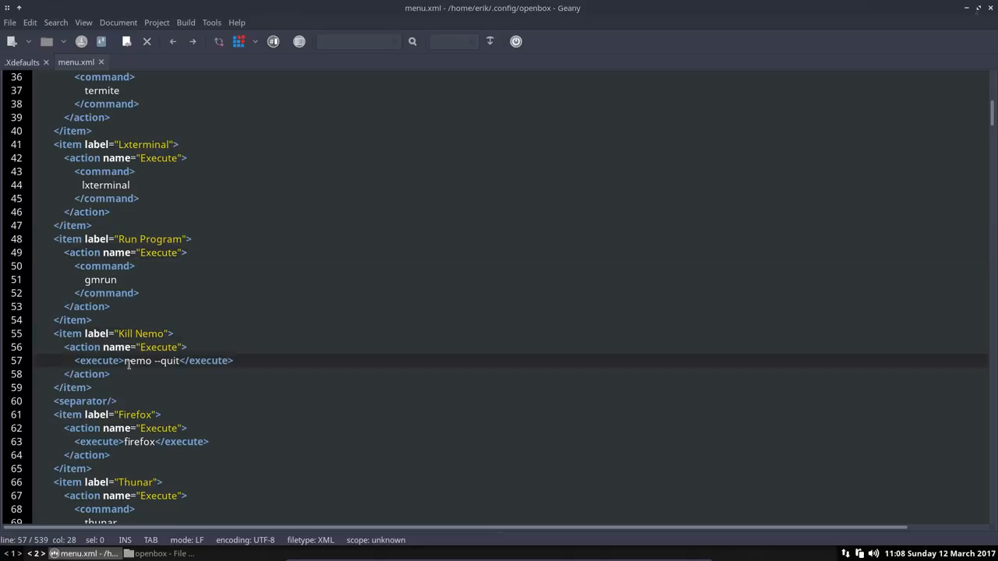
pyautogui.click(125, 360)
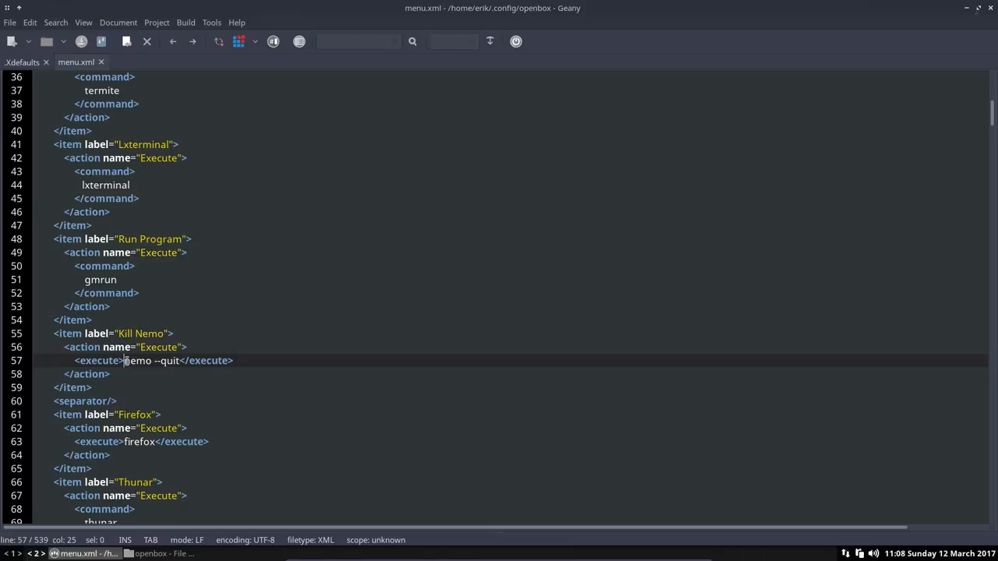
pyautogui.click(136, 415)
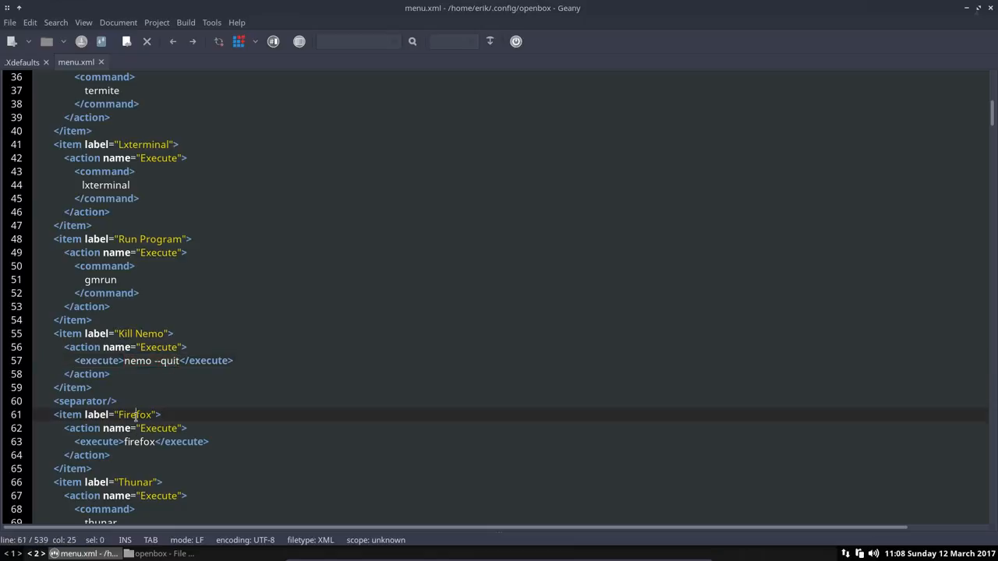
pyautogui.scroll(-3)
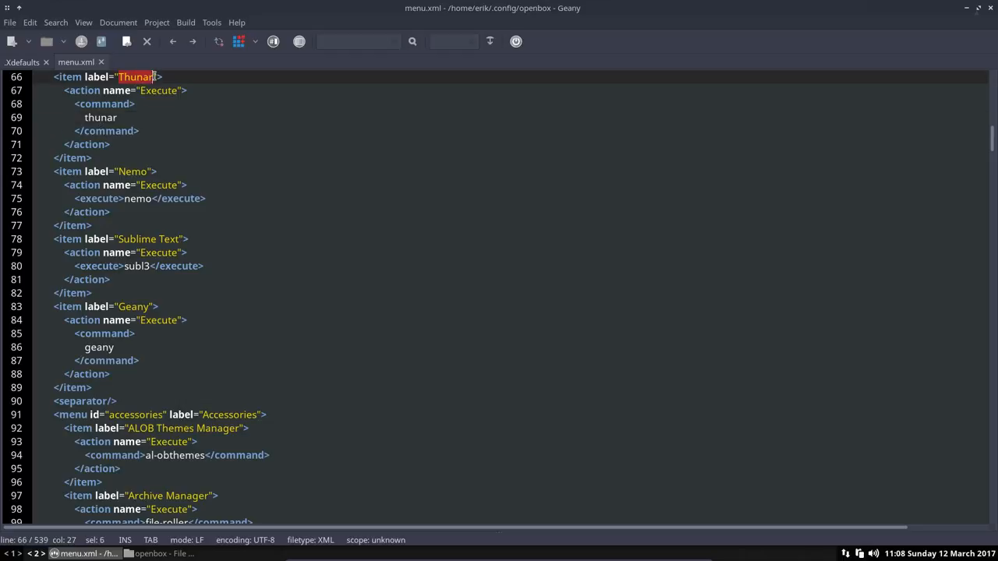
pyautogui.scroll(-3)
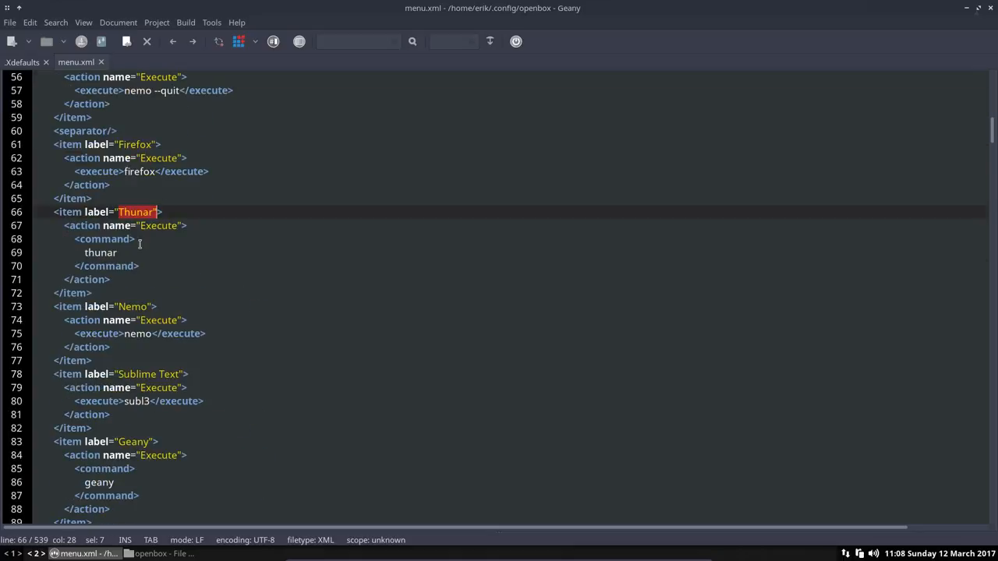
pyautogui.scroll(3)
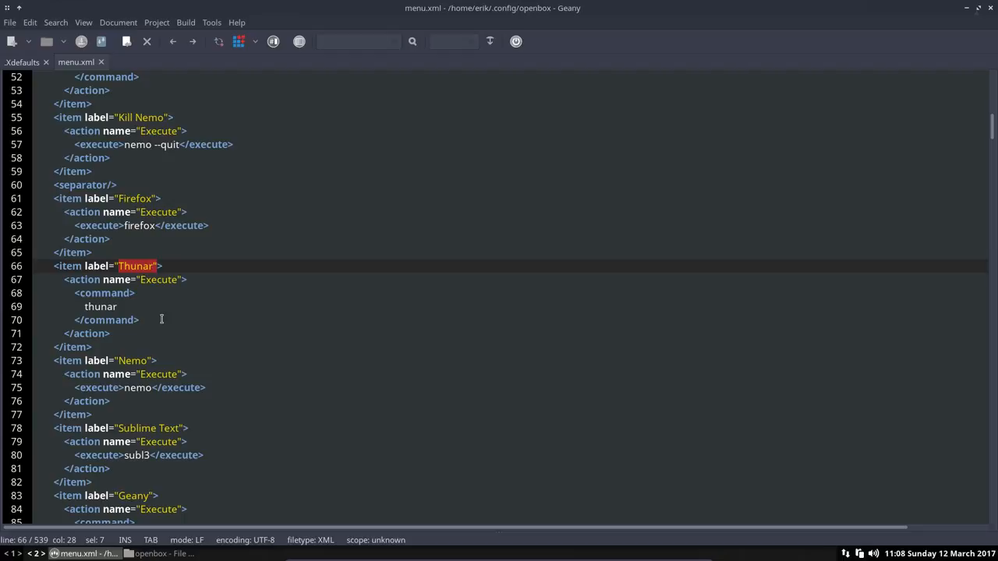
pyautogui.scroll(-3)
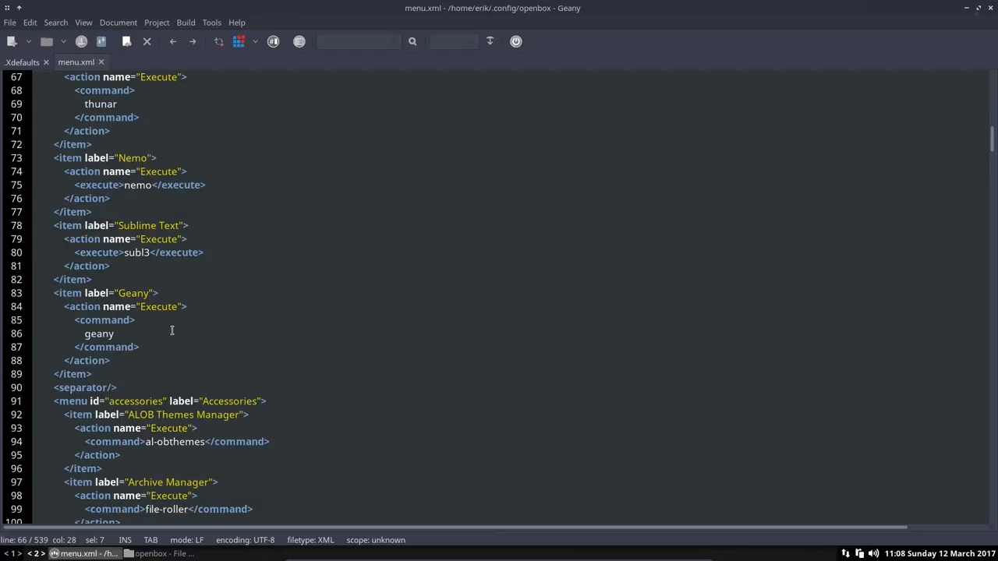
pyautogui.scroll(-3)
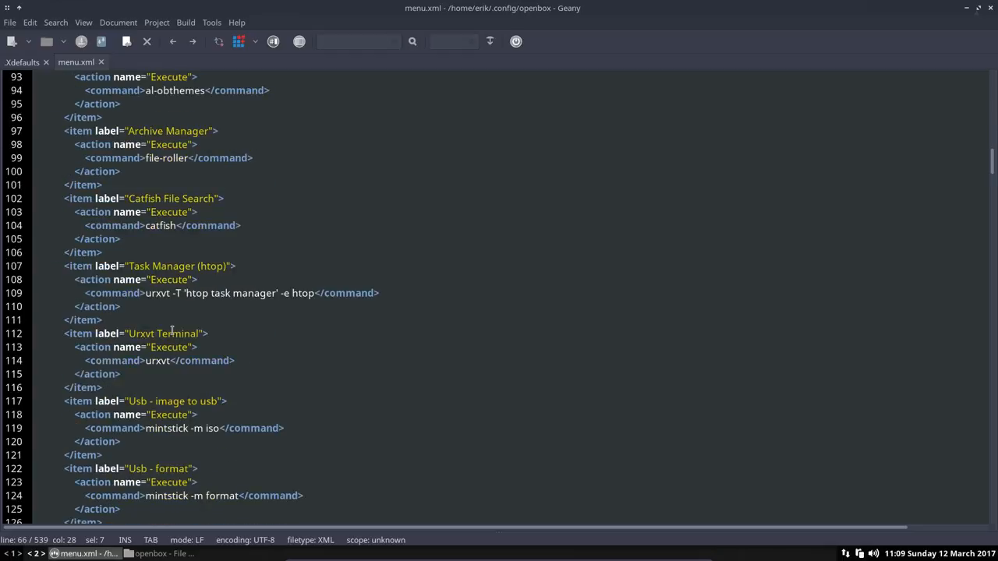
pyautogui.scroll(-3)
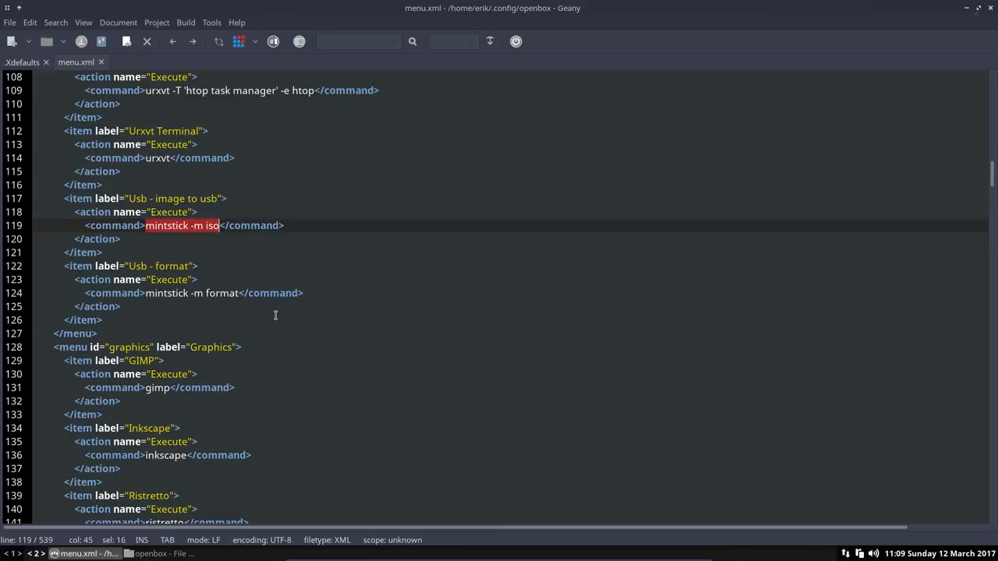
pyautogui.moveTo(277, 320)
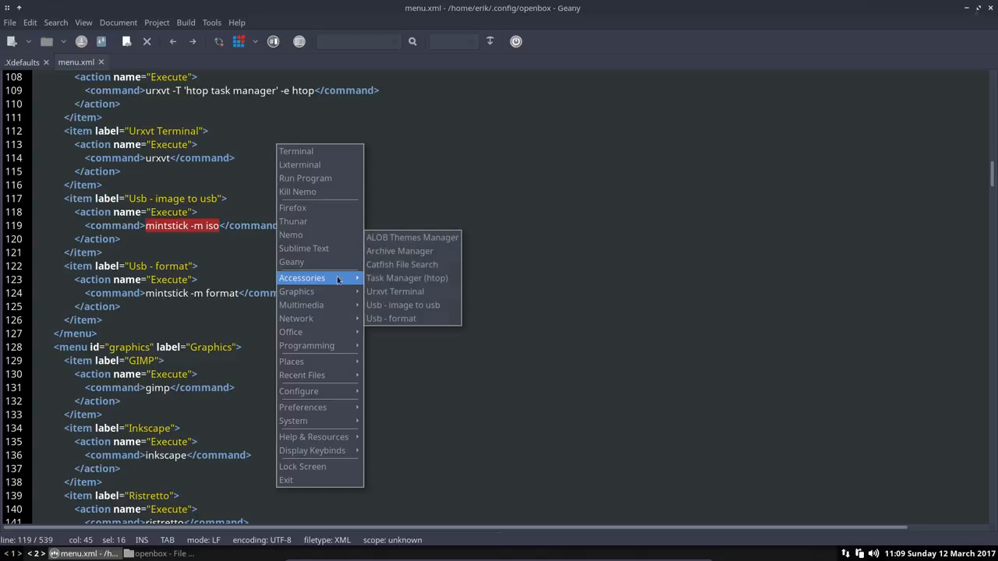
pyautogui.moveTo(403, 305)
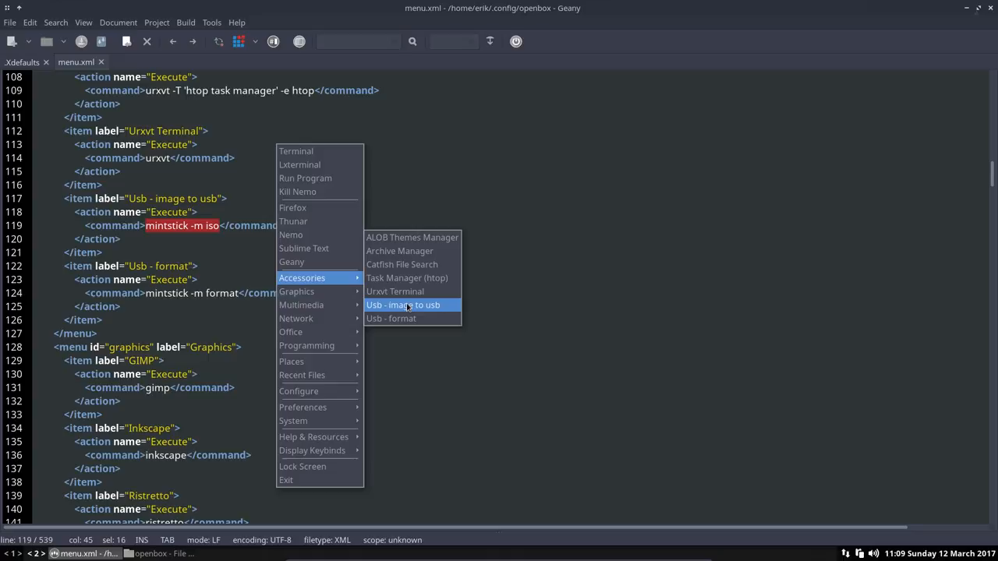
pyautogui.moveTo(185, 237)
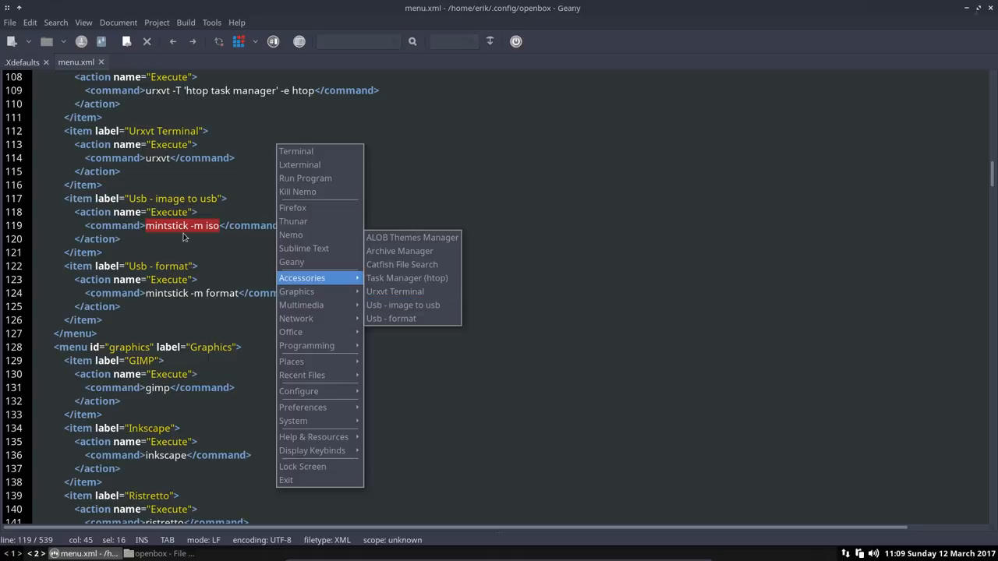
pyautogui.click(210, 314)
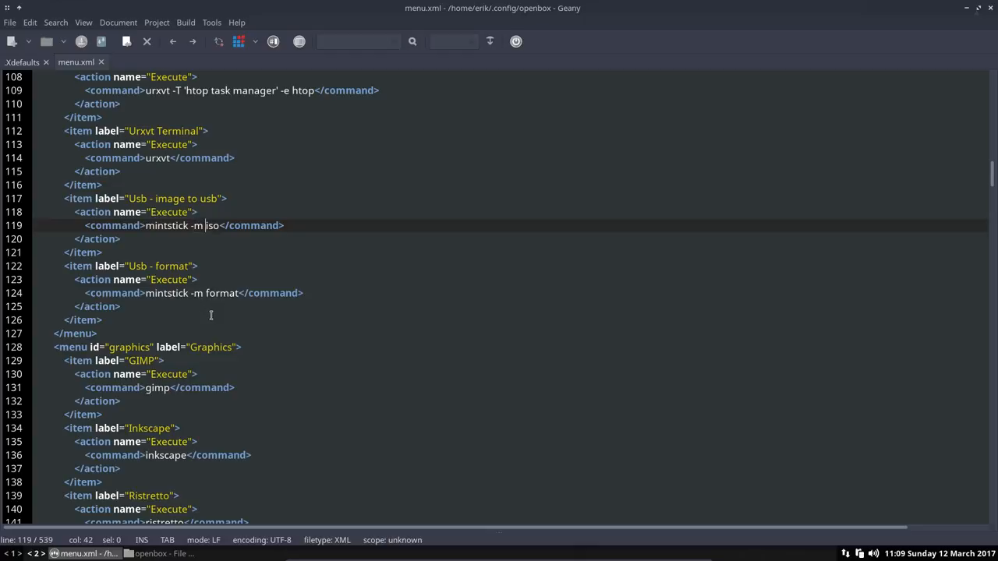
# Step: Point out the Usb format, Screenshot, Screenshots folder and Screenshot in 5 commands
pyautogui.click(222, 292)
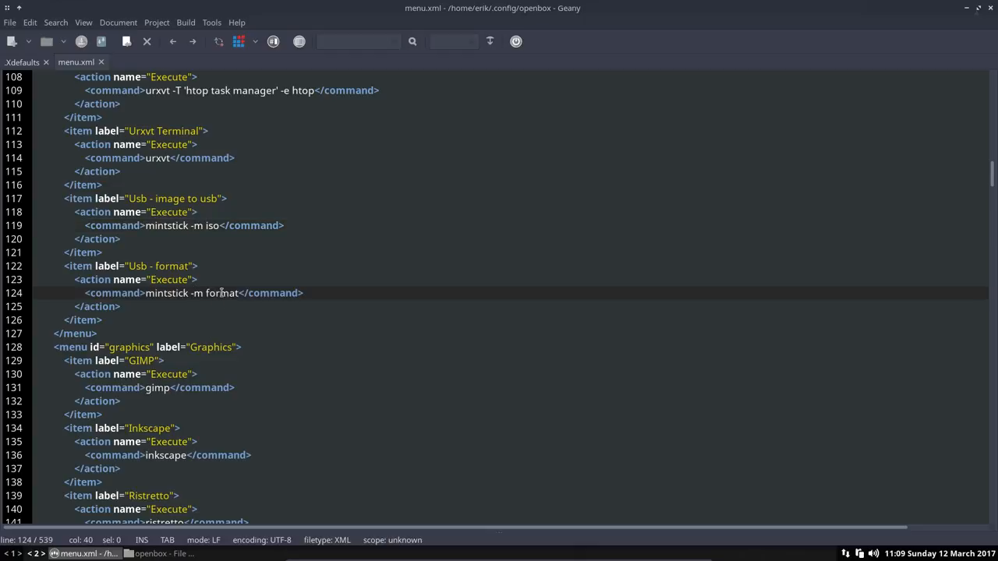
pyautogui.click(213, 226)
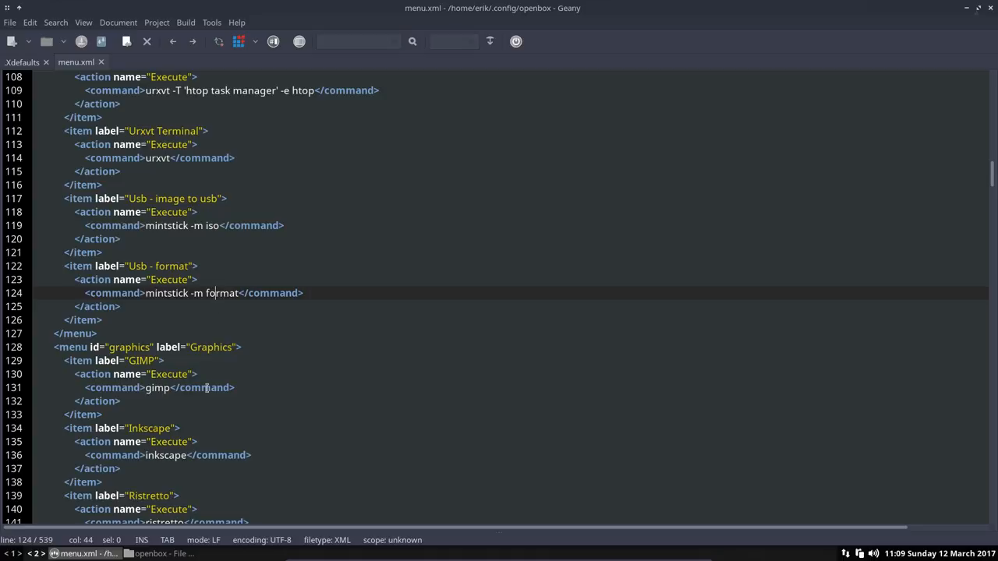
pyautogui.scroll(-3)
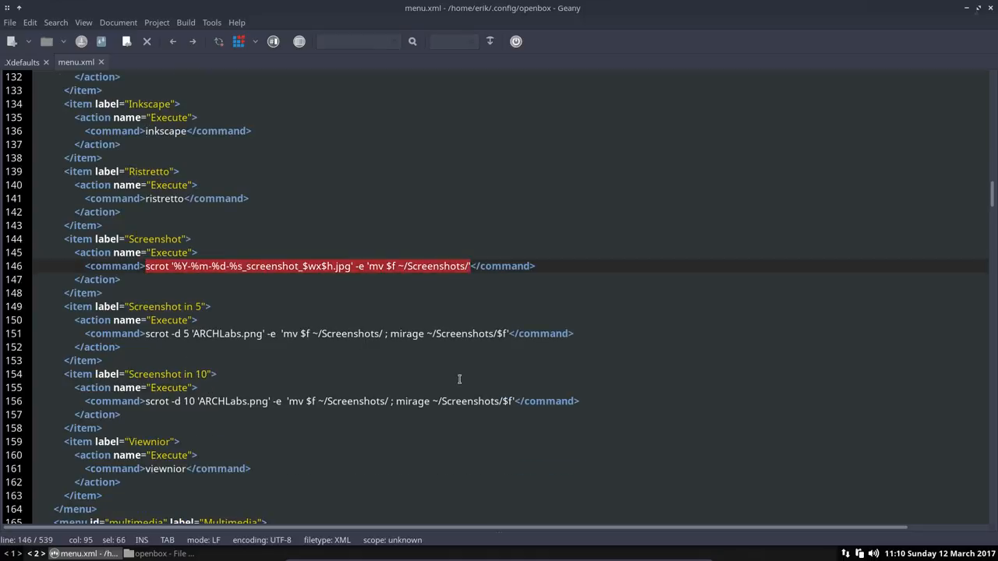
pyautogui.click(146, 266)
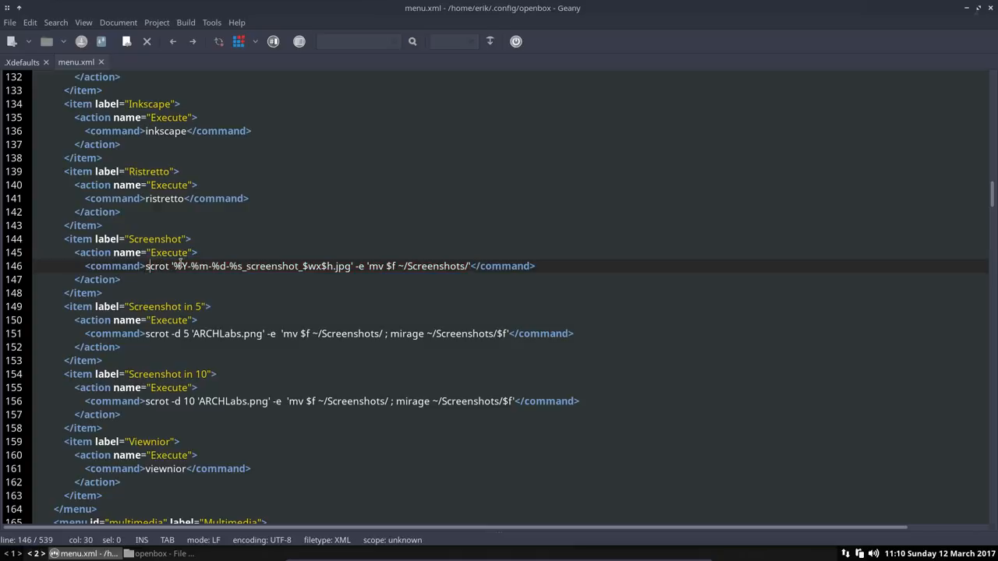
pyautogui.click(241, 266)
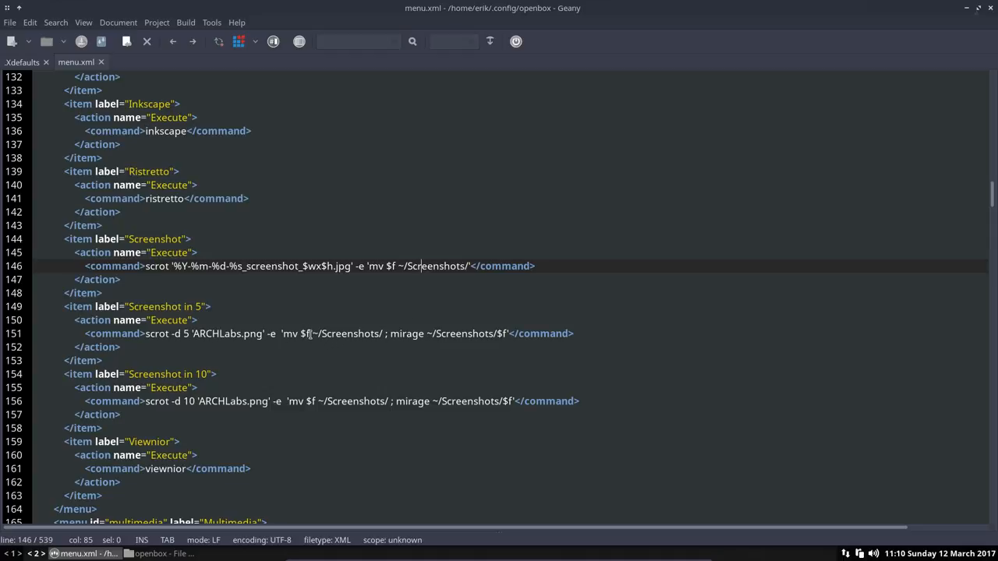
pyautogui.click(412, 334)
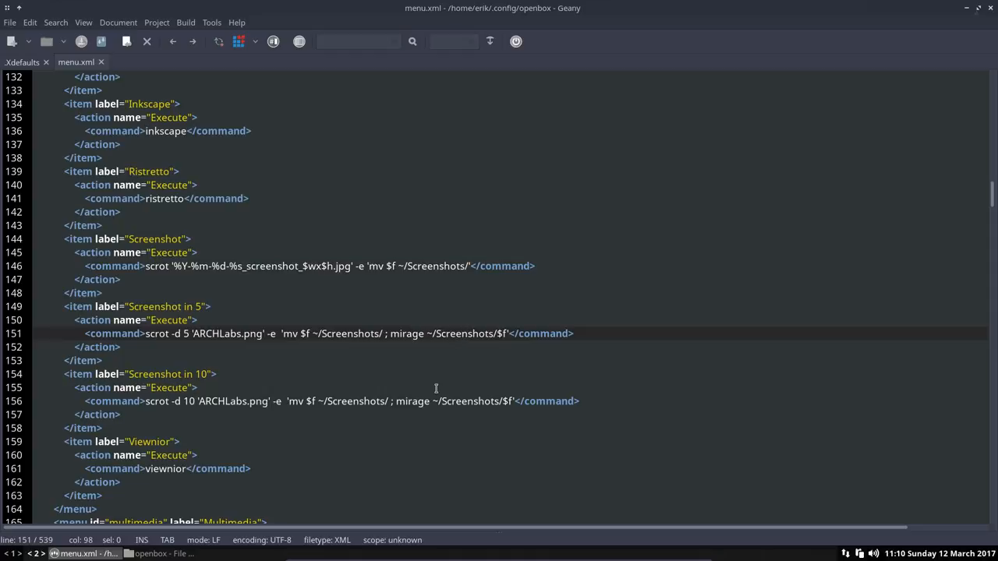
# Step: Scroll past GTK Record-My-Desktop and Openshot entries to the Network section
pyautogui.scroll(-3)
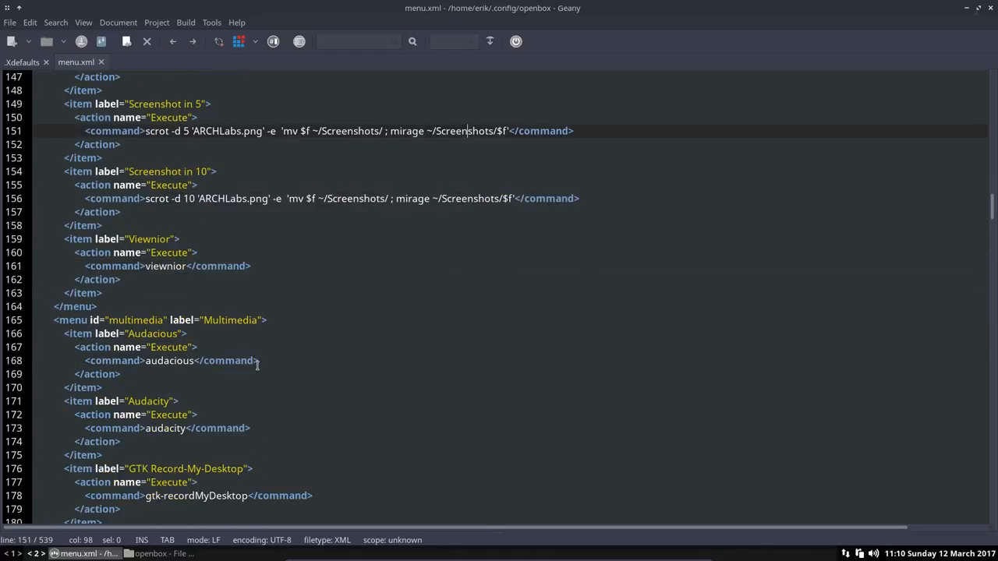
pyautogui.scroll(3)
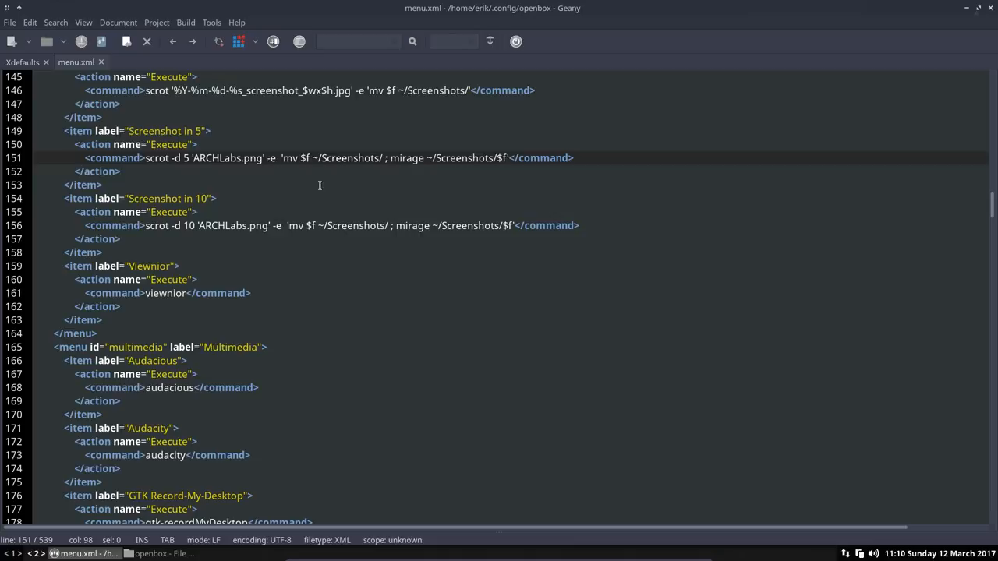
pyautogui.scroll(-3)
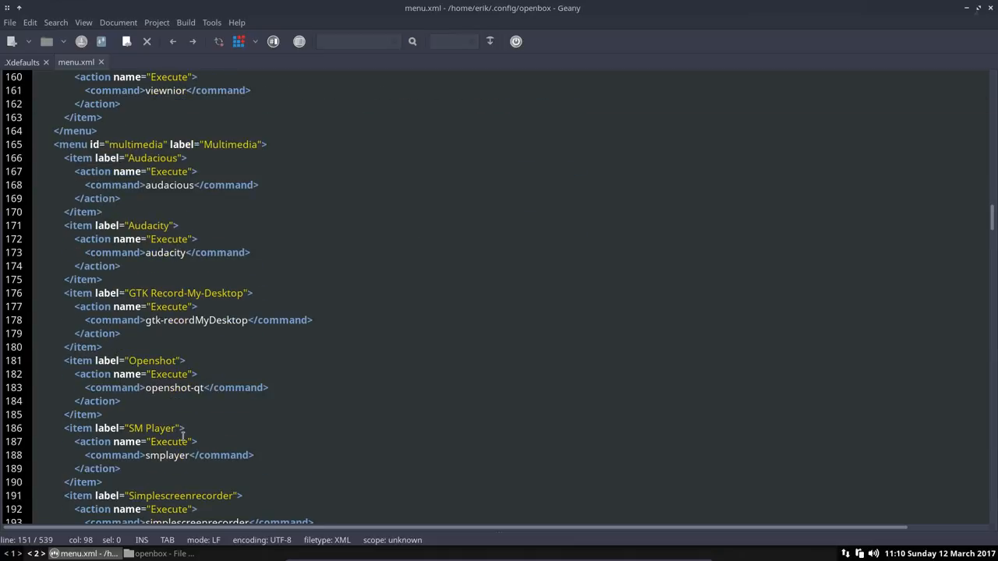
pyautogui.moveTo(199, 320)
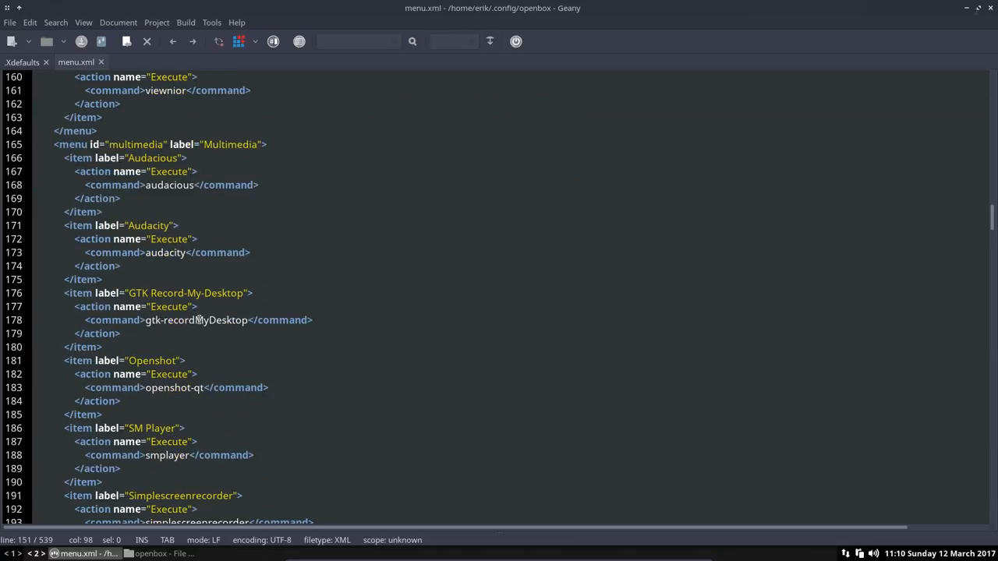
pyautogui.click(199, 320)
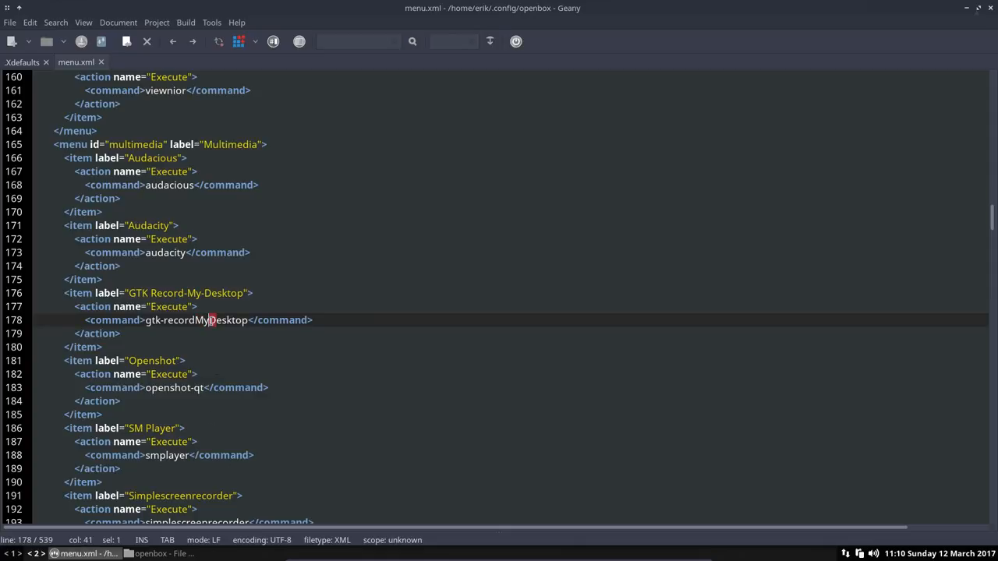
pyautogui.scroll(-3)
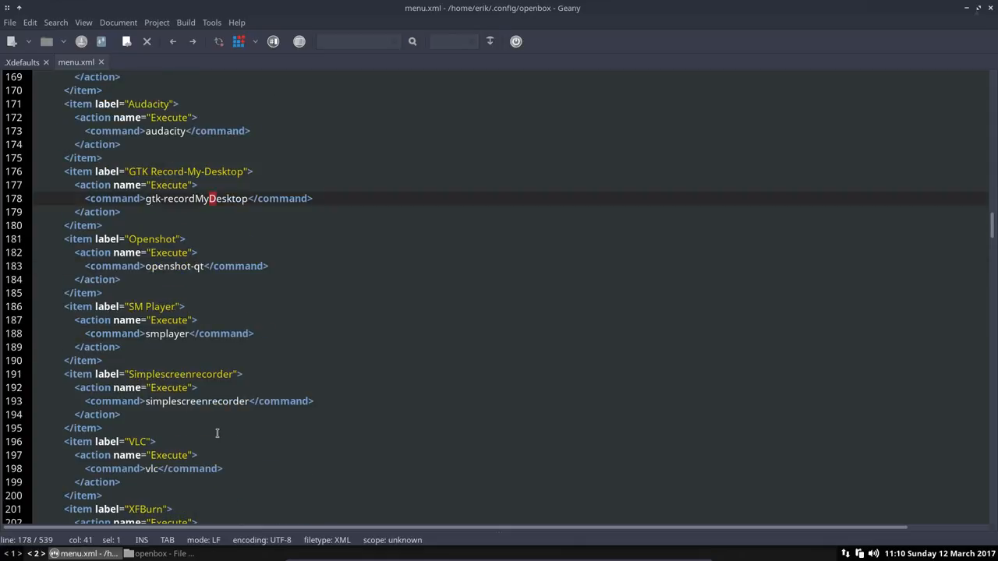
pyautogui.click(199, 265)
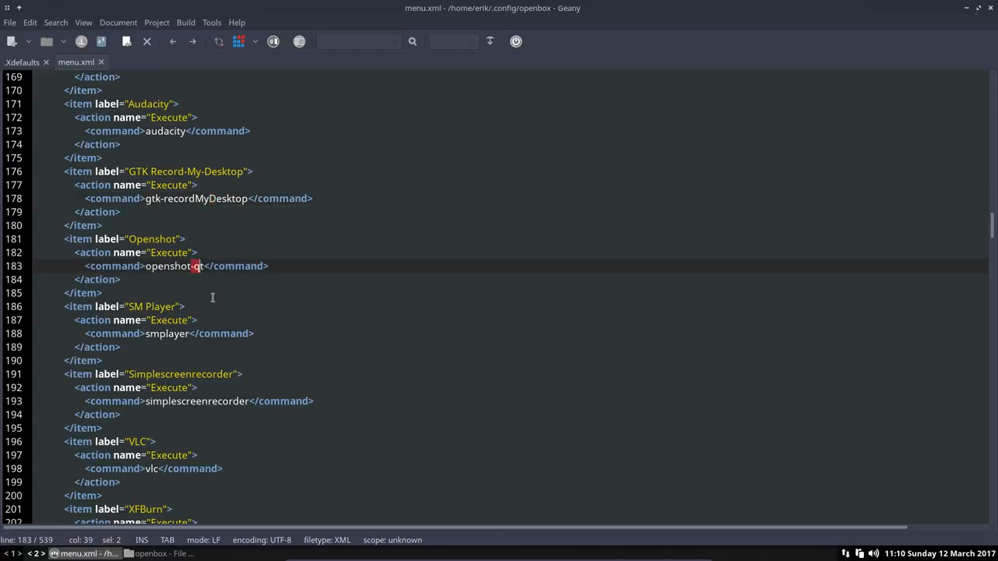
pyautogui.moveTo(212, 302)
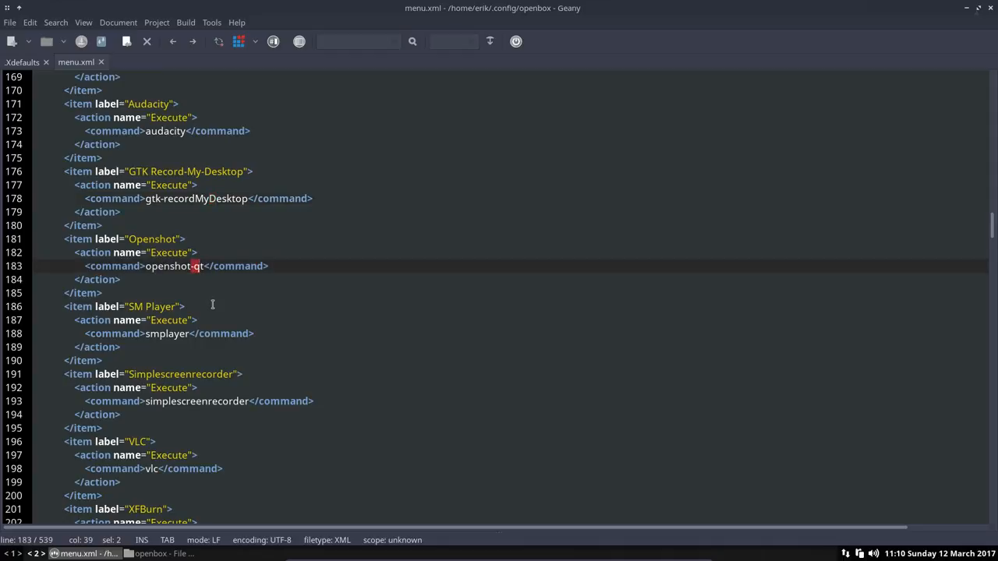
pyautogui.moveTo(179, 310)
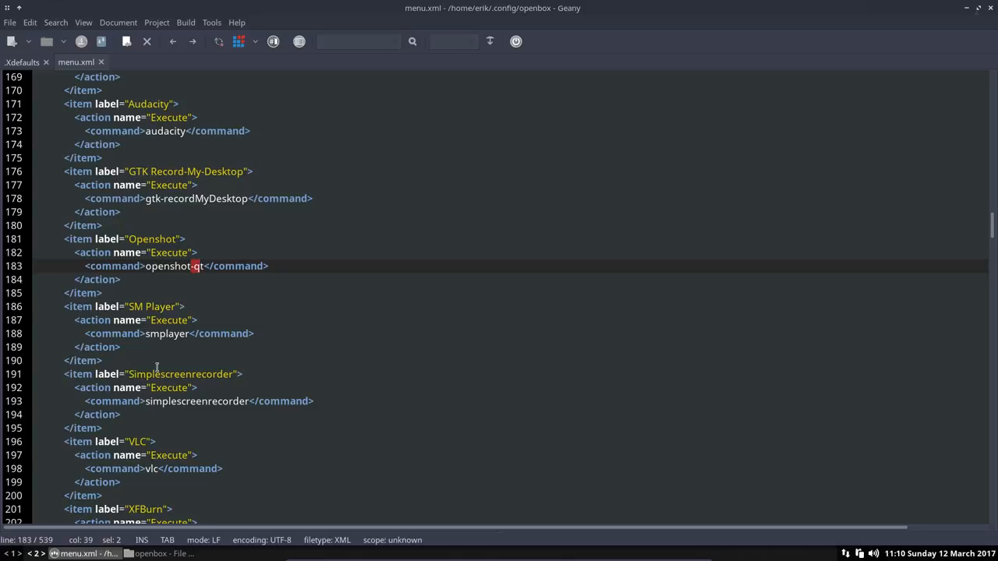
pyautogui.scroll(-3)
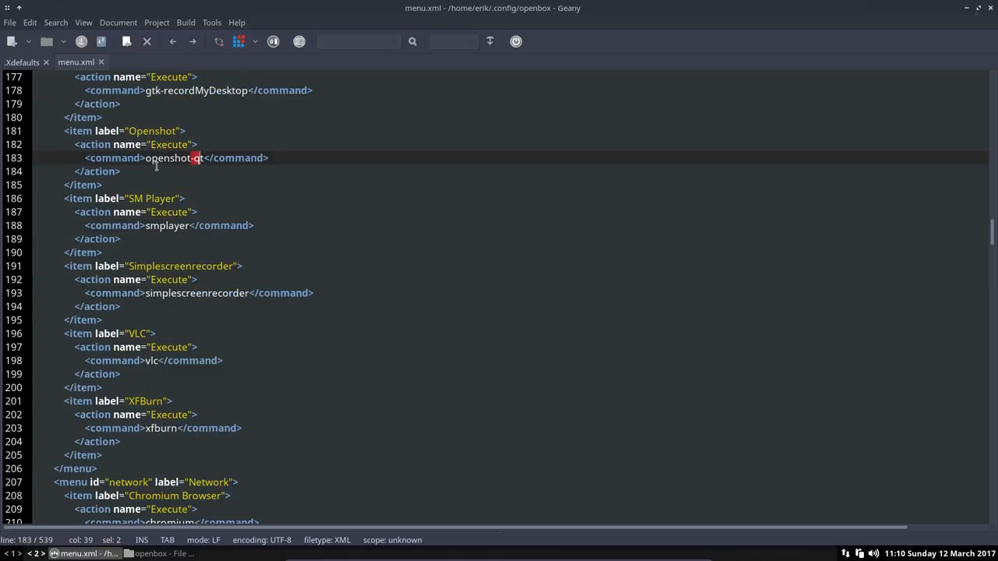
pyautogui.doubleClick(167, 158)
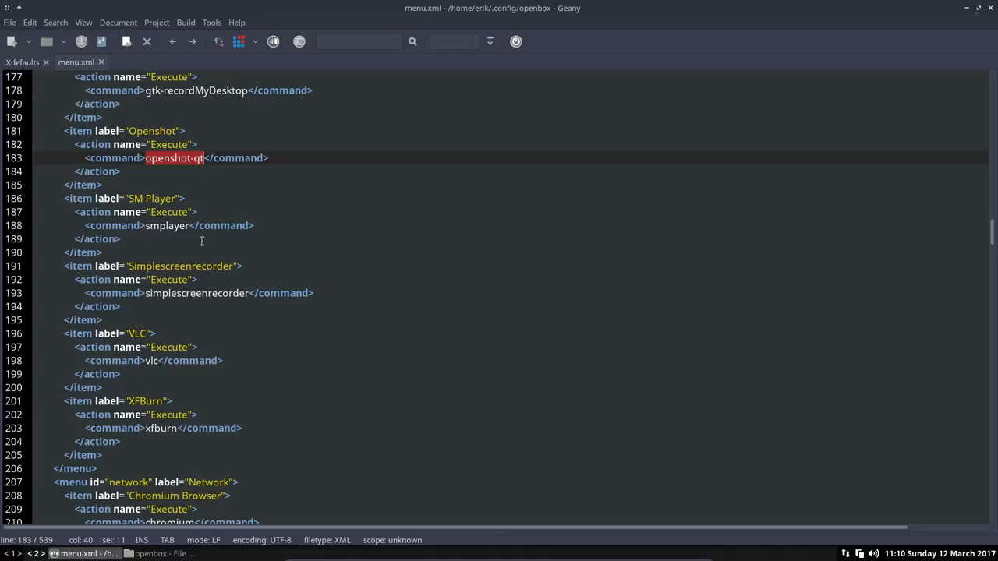
pyautogui.scroll(-3)
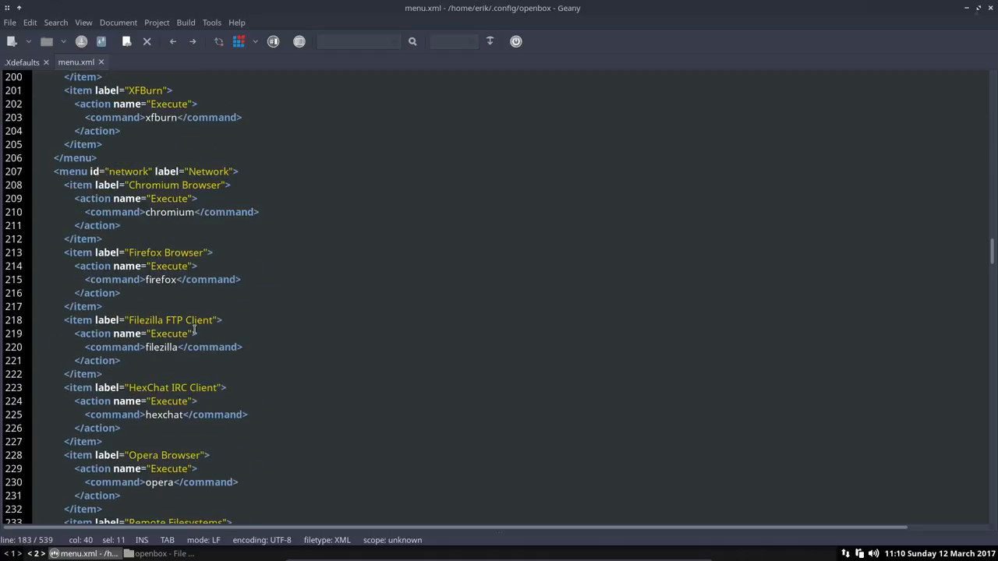
# Step: Scroll menu.xml down to line 316 and select the al-places-pipemenu line
pyautogui.scroll(-3)
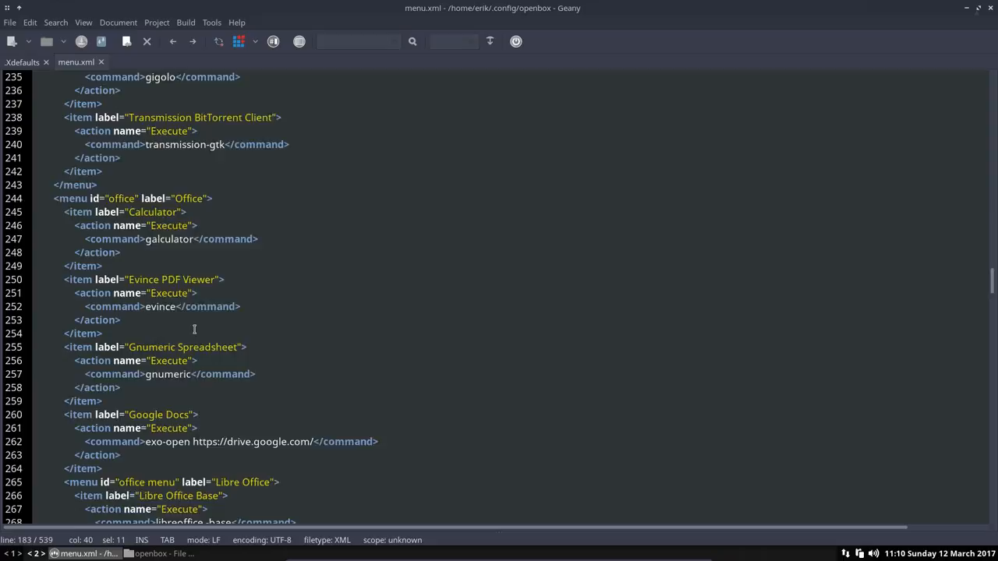
pyautogui.scroll(-3)
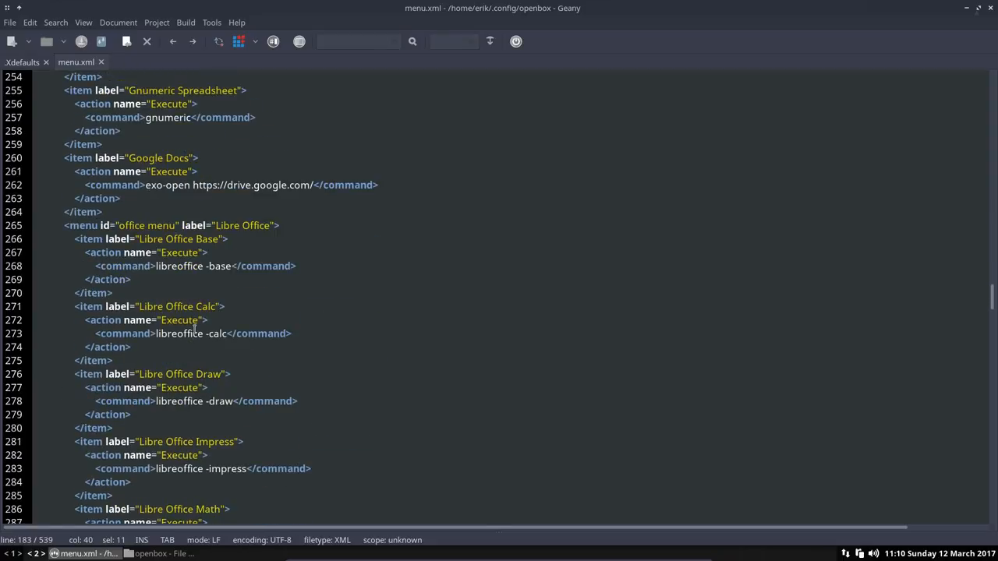
pyautogui.scroll(-3)
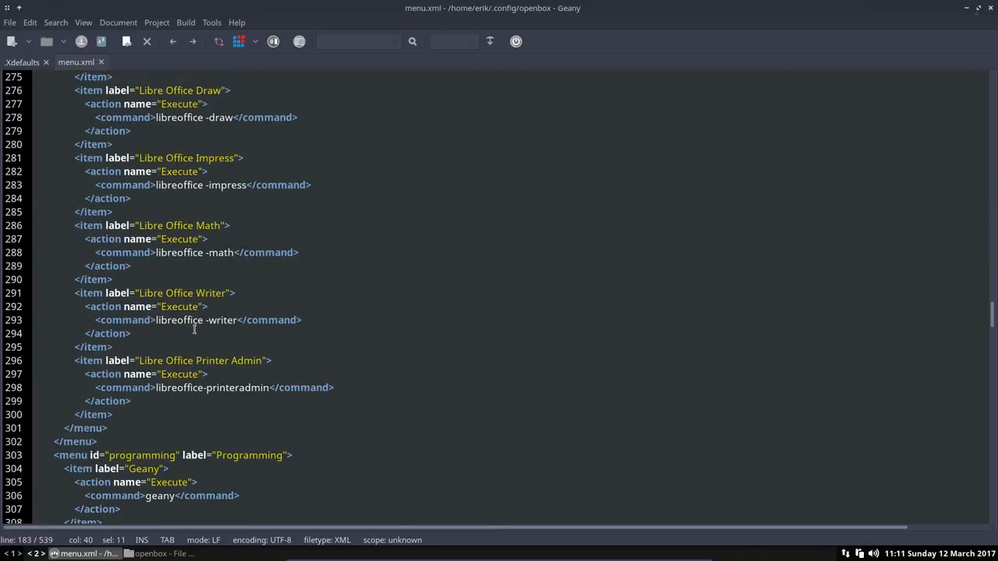
pyautogui.scroll(-3)
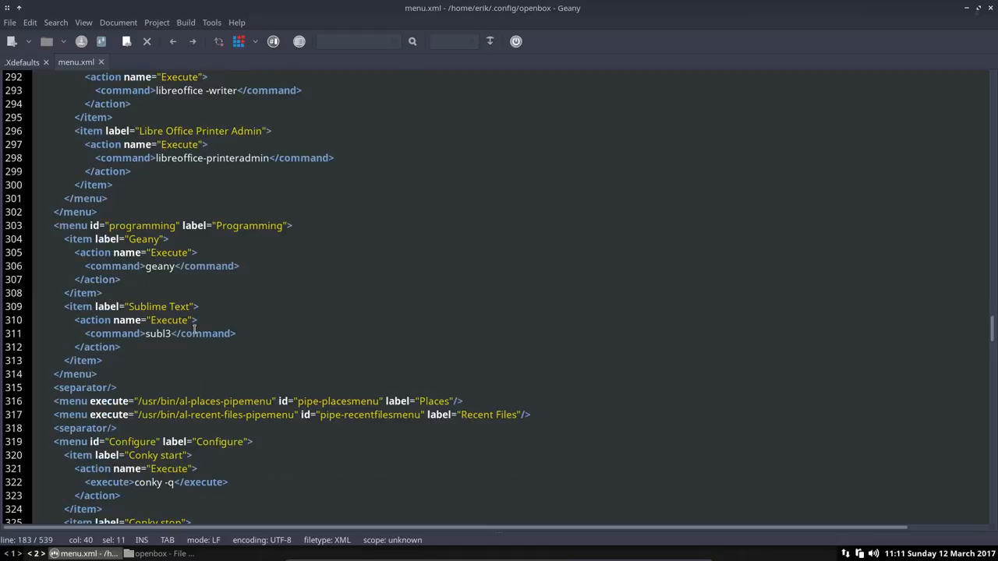
pyautogui.scroll(-3)
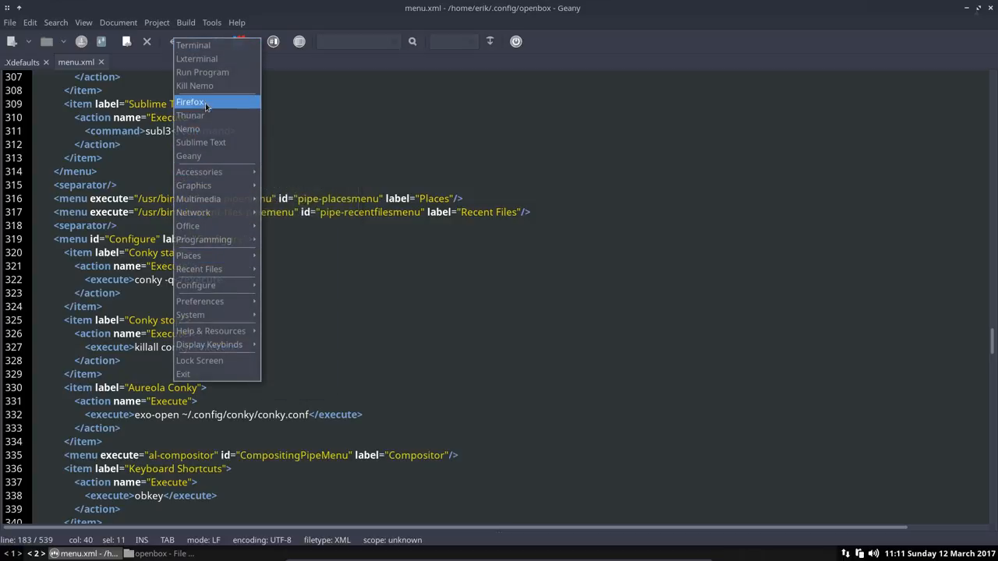
pyautogui.moveTo(211, 115)
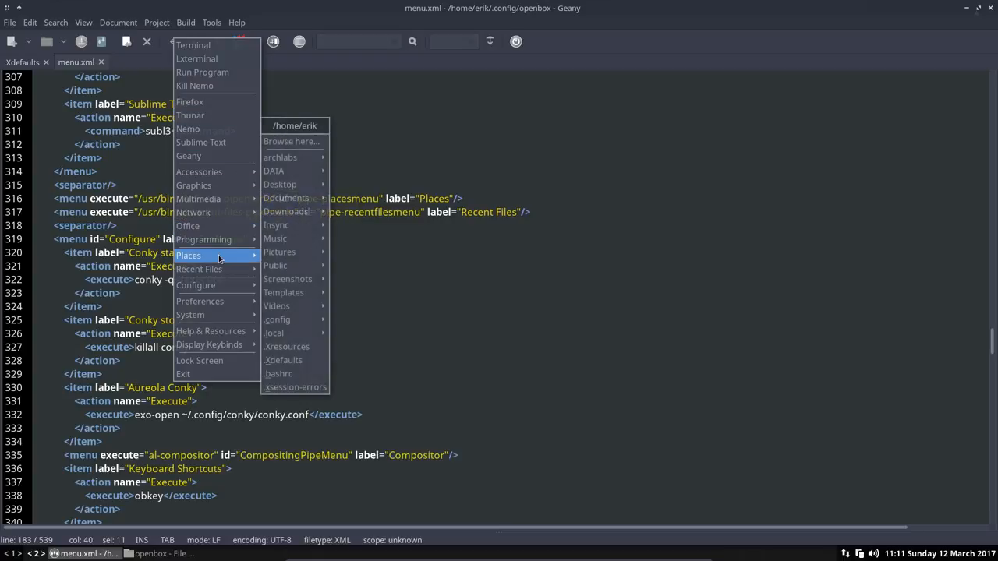
pyautogui.moveTo(279, 252)
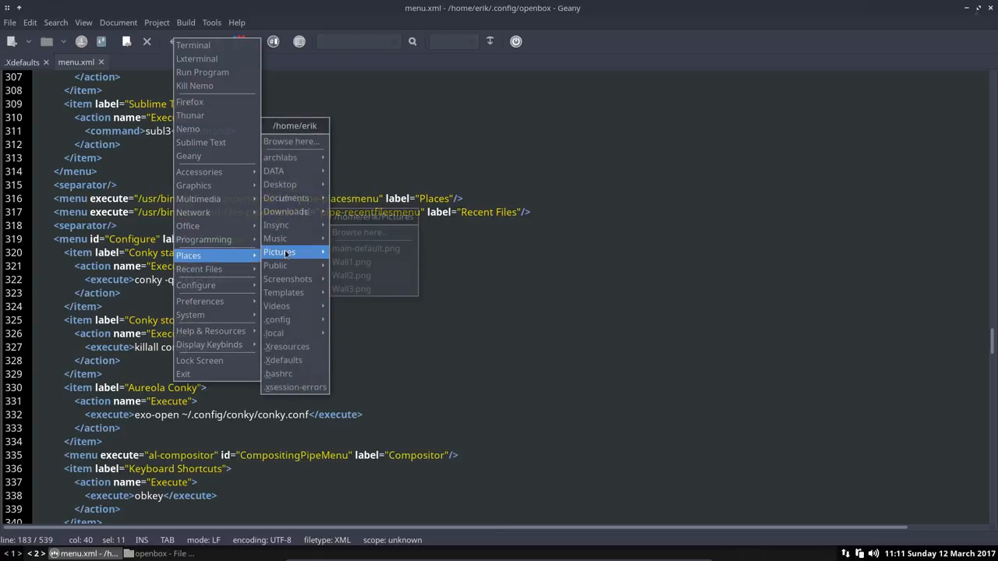
pyautogui.moveTo(277, 306)
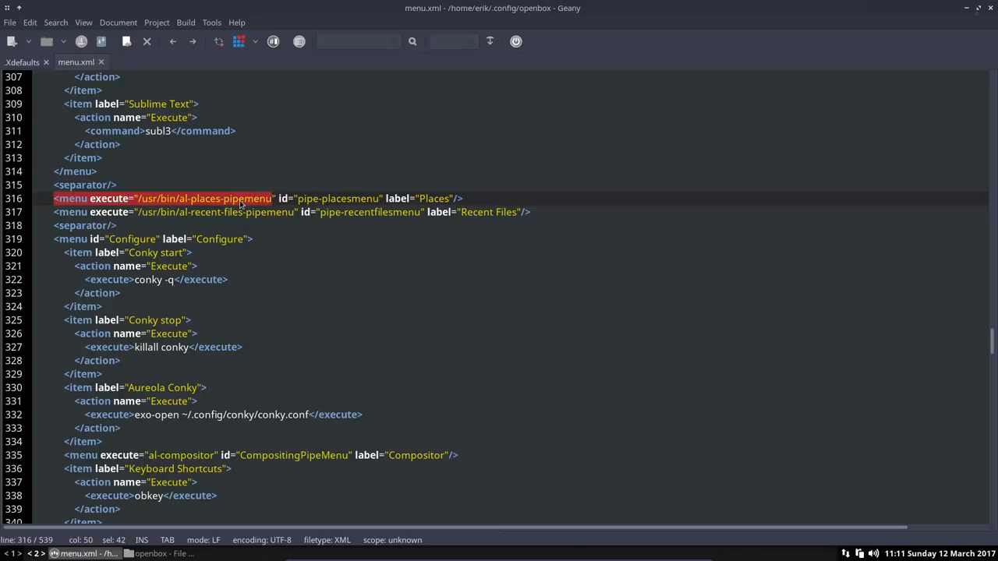
pyautogui.click(214, 198)
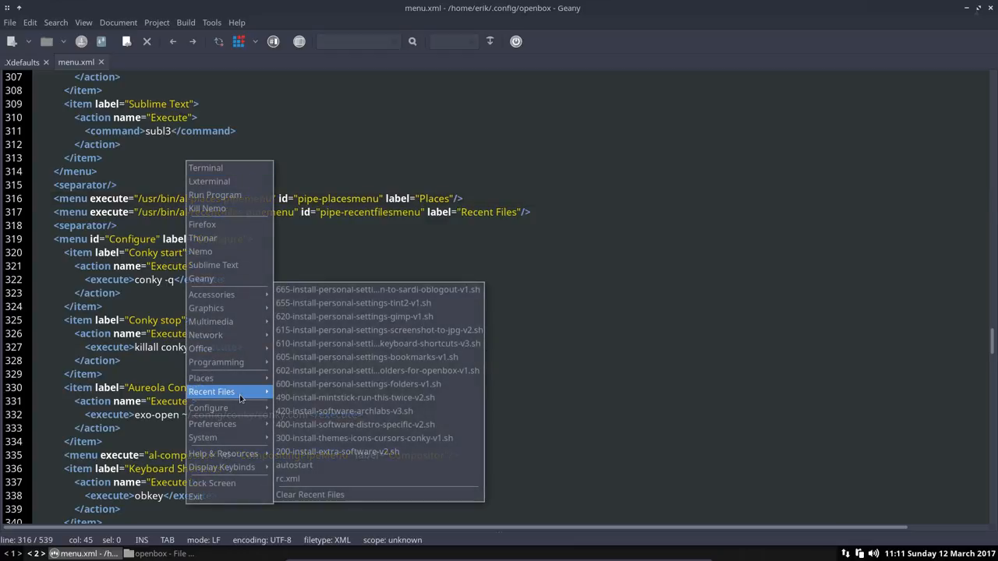
pyautogui.moveTo(377, 289)
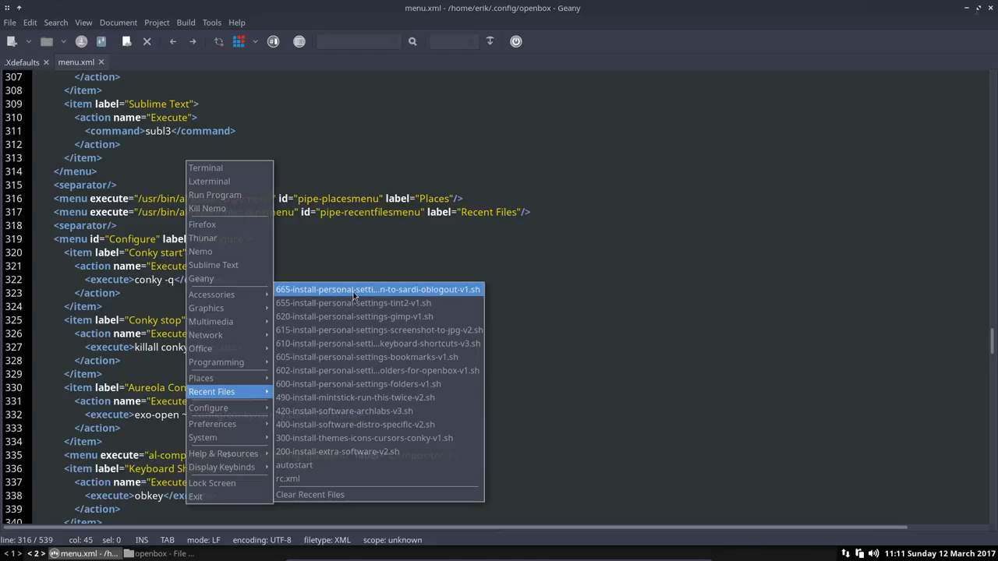
pyautogui.moveTo(367, 424)
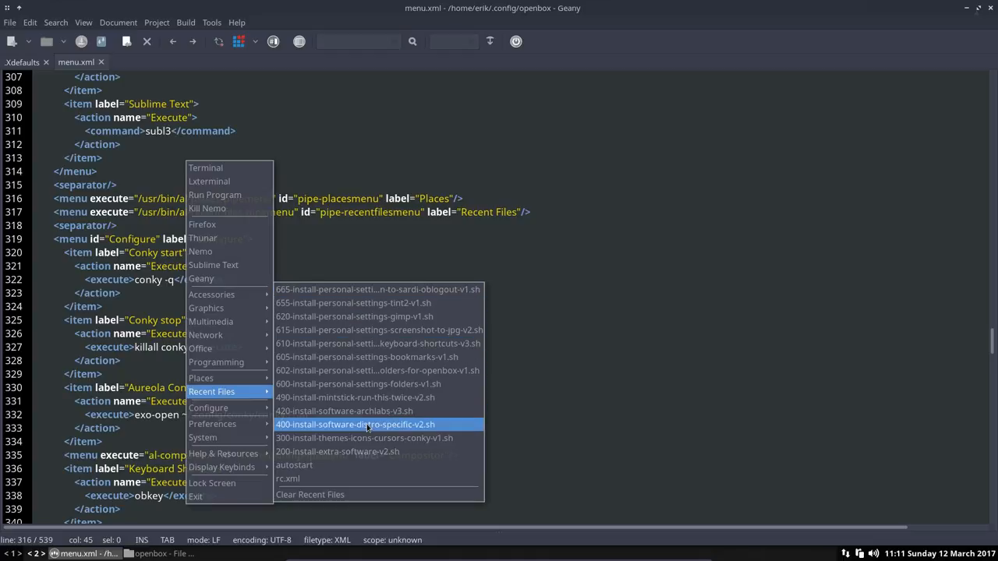
pyautogui.moveTo(312, 478)
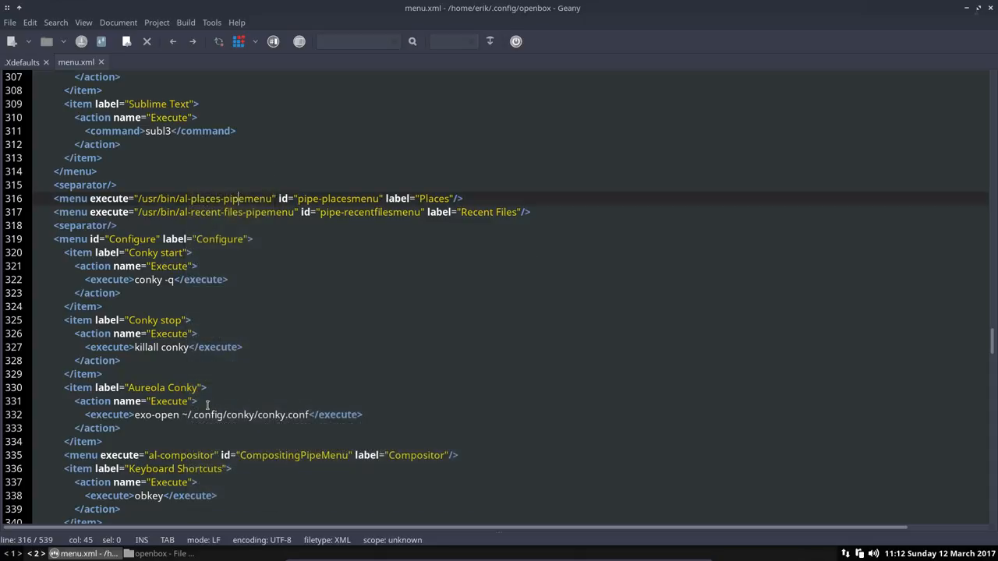
# Step: Scroll menu.xml through the Recent Files, Configure and Preferences sections
pyautogui.scroll(-3)
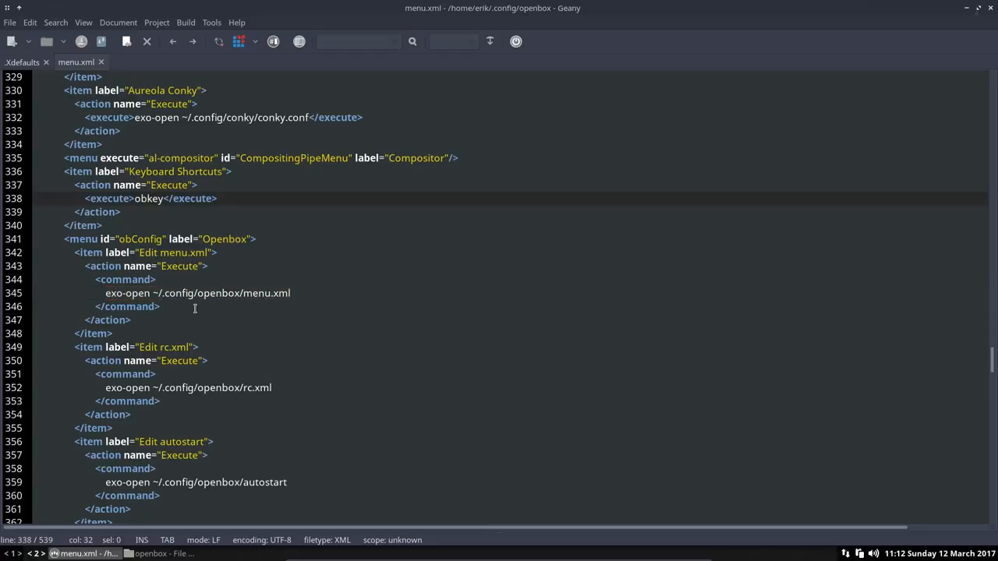
pyautogui.scroll(-3)
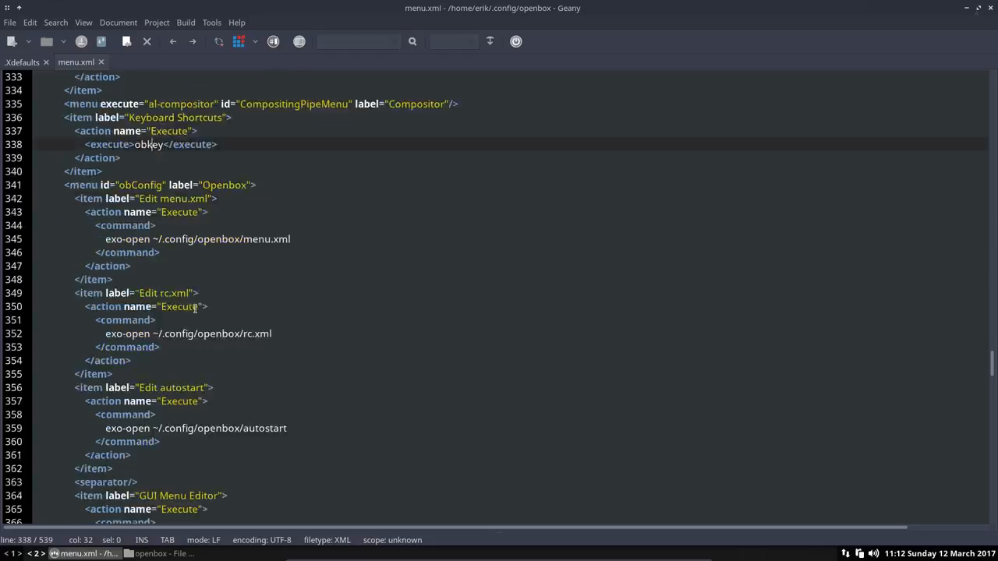
pyautogui.scroll(-3)
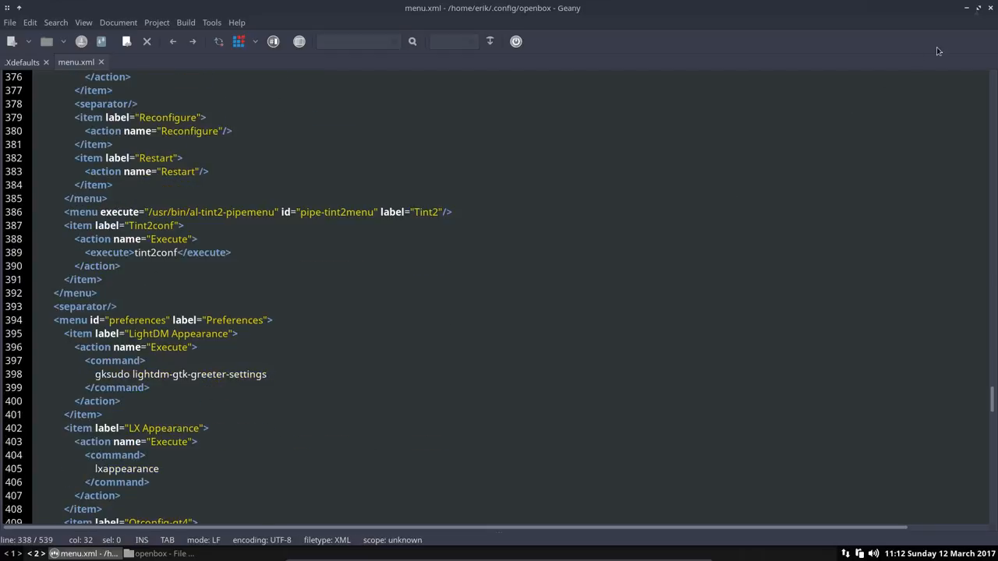
pyautogui.moveTo(992, 404)
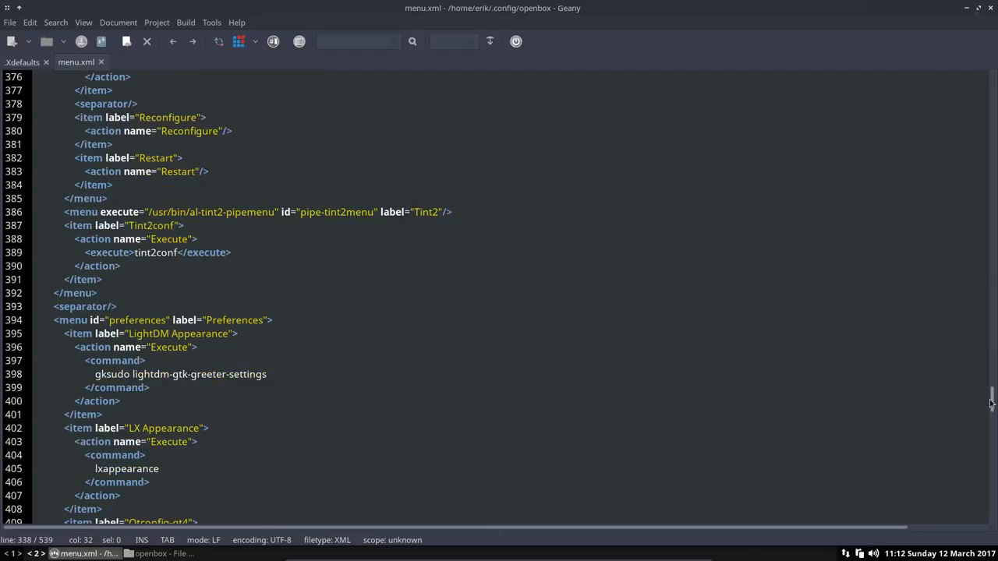
pyautogui.scroll(-3)
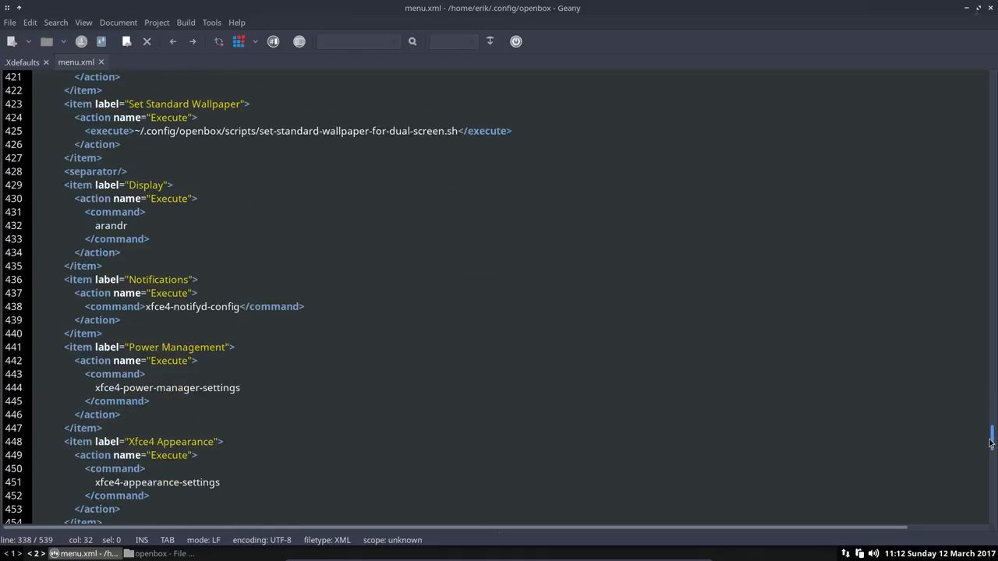
pyautogui.scroll(-3)
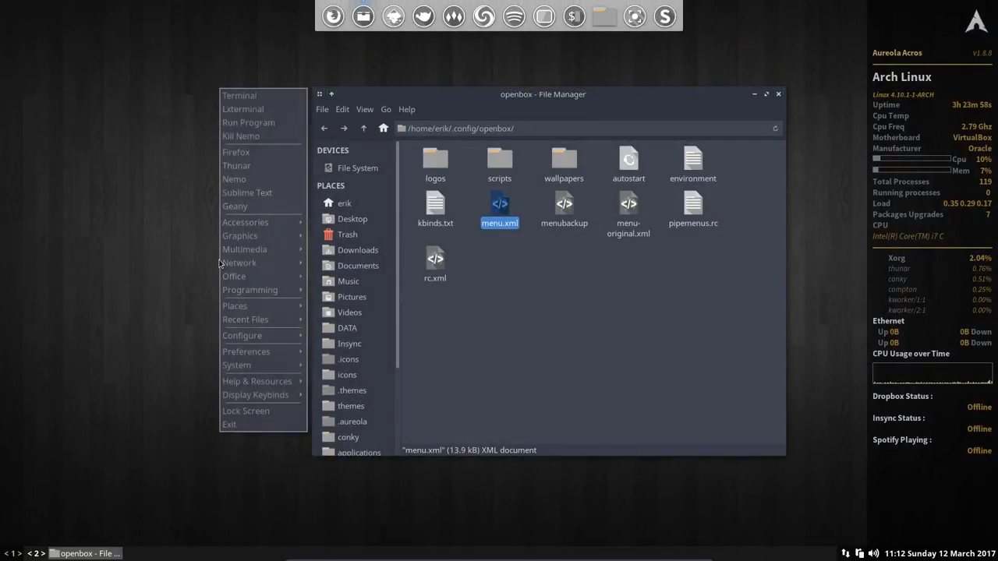
# Step: Launch Obmenu from the desktop menu's Configure > Openbox > GUI Menu Editor
pyautogui.click(235, 305)
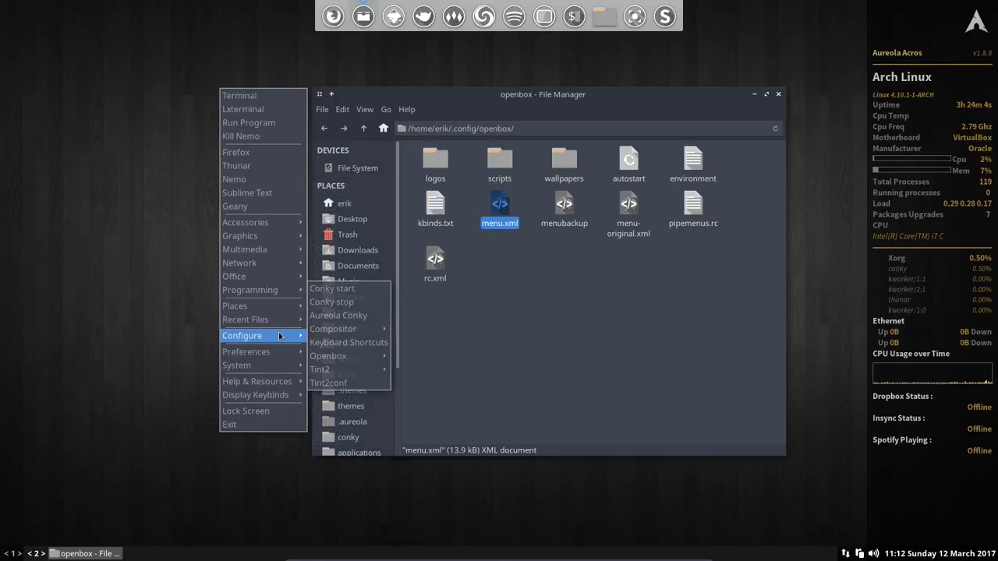
pyautogui.moveTo(349, 343)
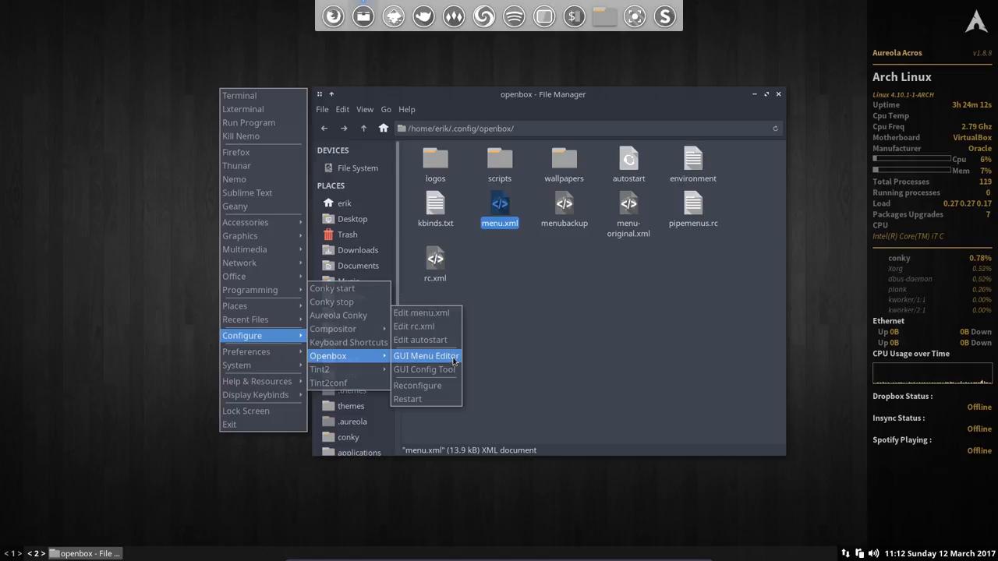
pyautogui.click(426, 356)
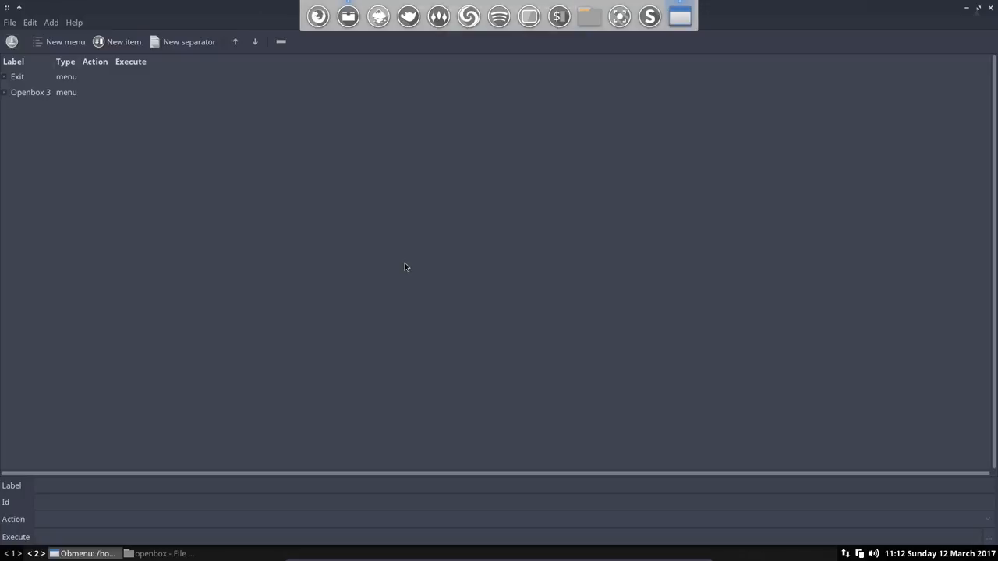
# Step: Expand Openbox 3, move Lxterminal above Terminal, and add a new menu item
pyautogui.click(17, 76)
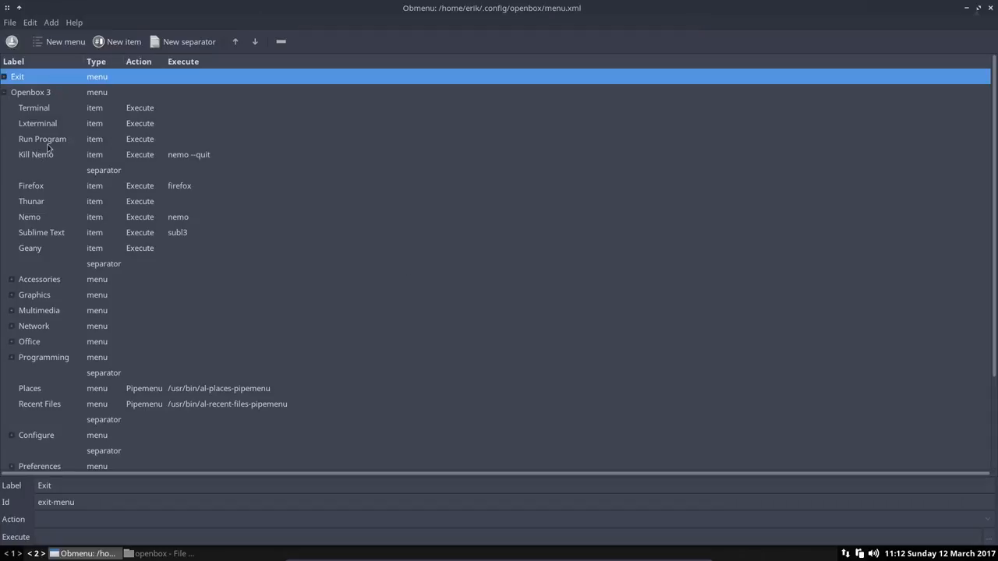
pyautogui.click(37, 123)
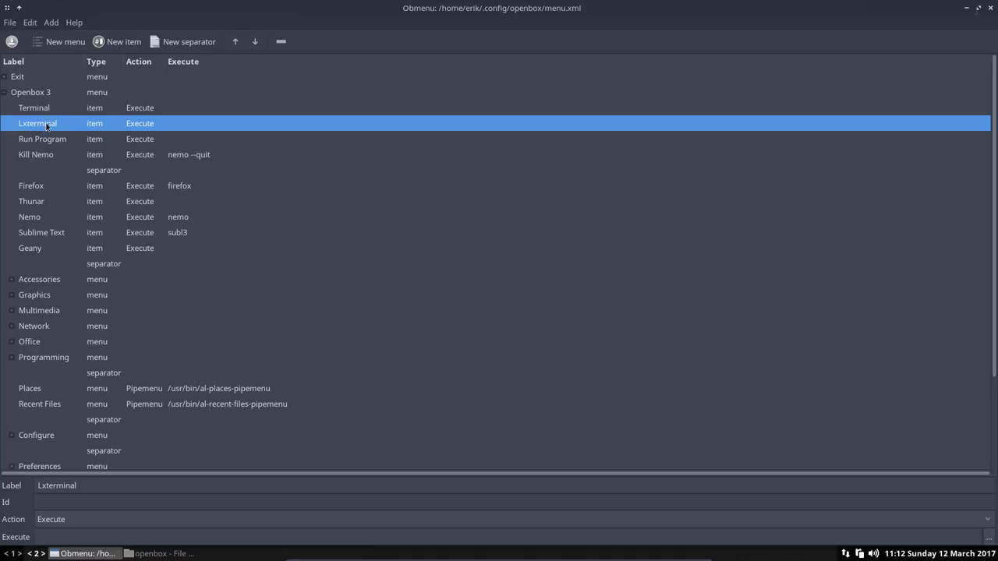
pyautogui.click(33, 108)
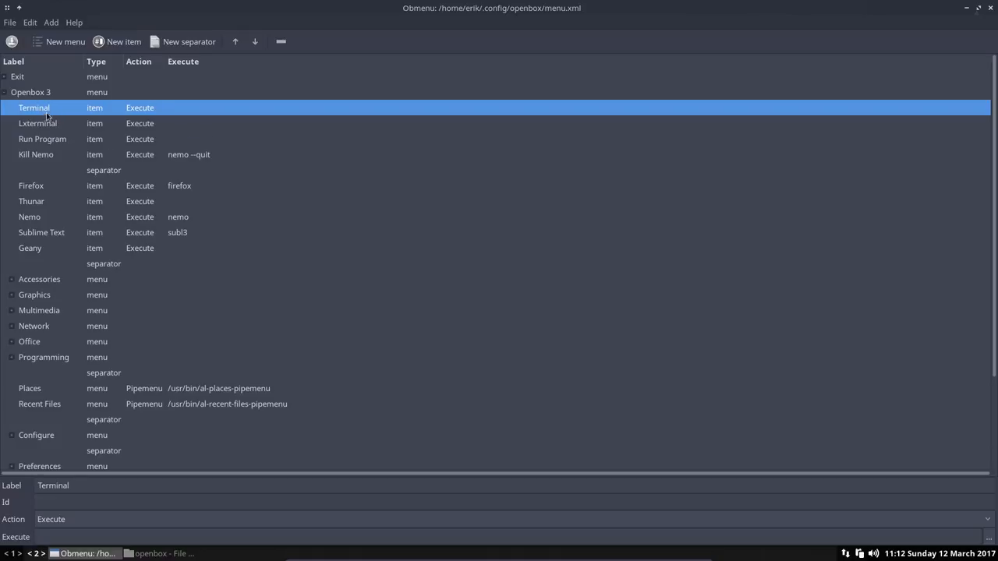
pyautogui.click(38, 123)
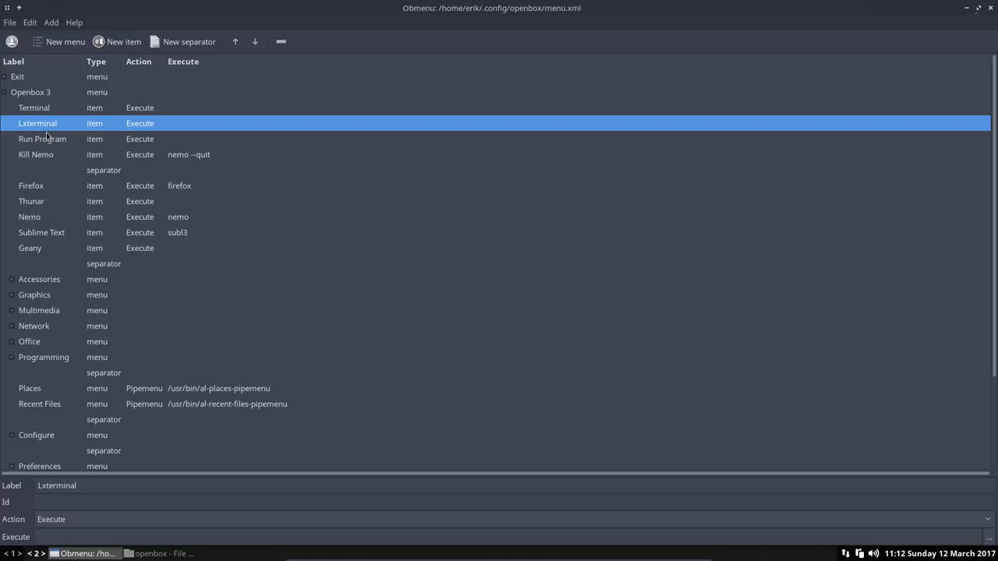
pyautogui.click(36, 154)
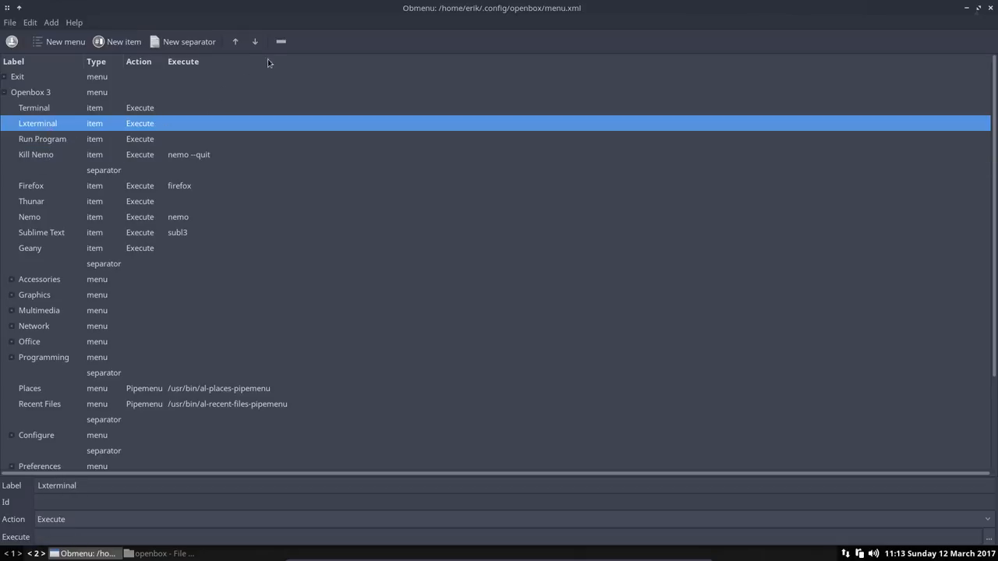
pyautogui.moveTo(12, 42)
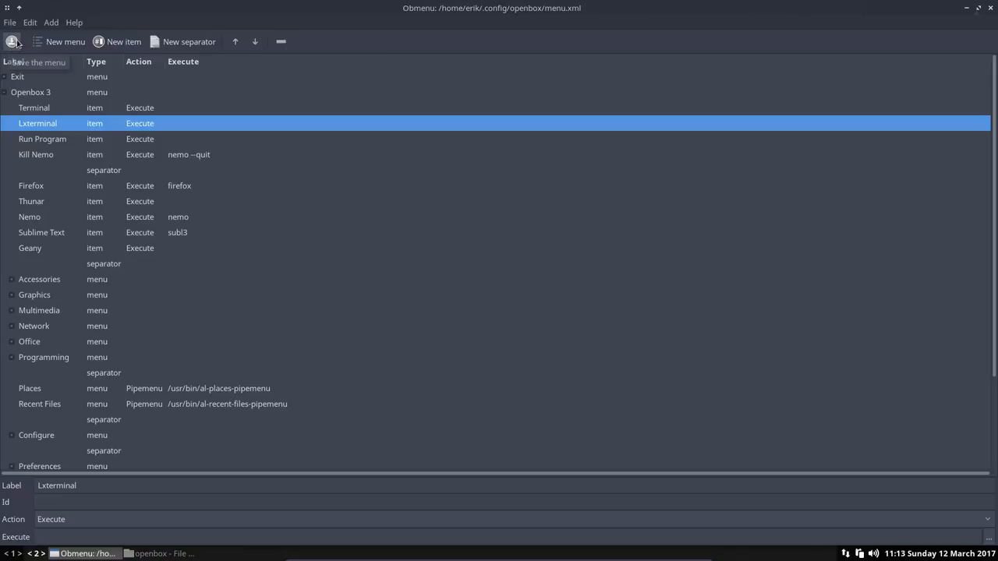
pyautogui.moveTo(255, 42)
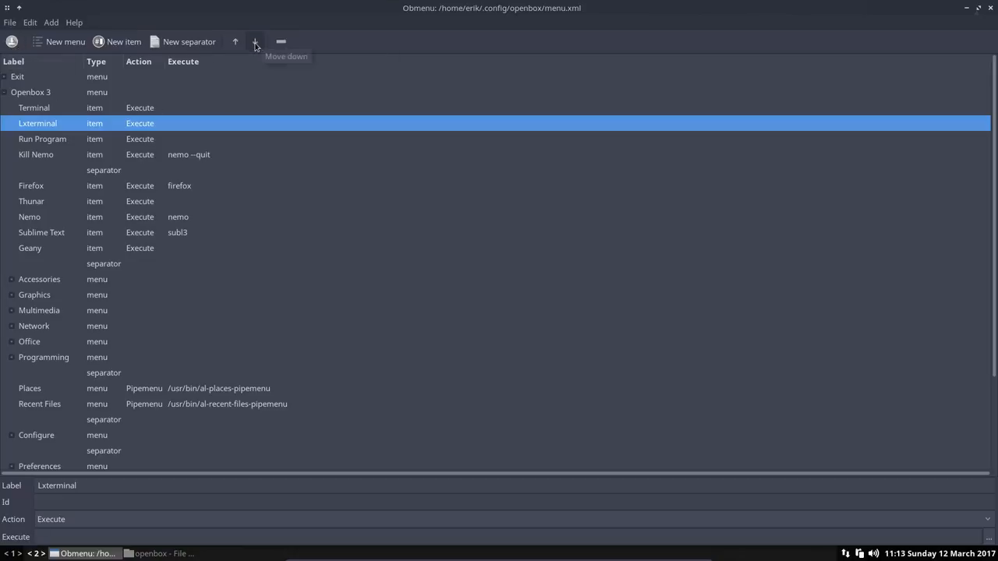
pyautogui.click(235, 41)
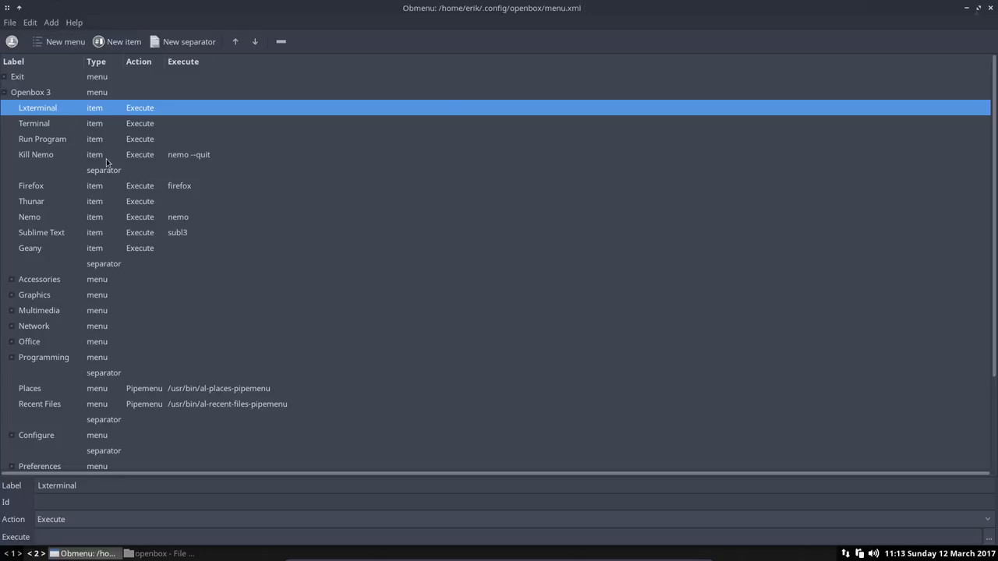
pyautogui.moveTo(119, 180)
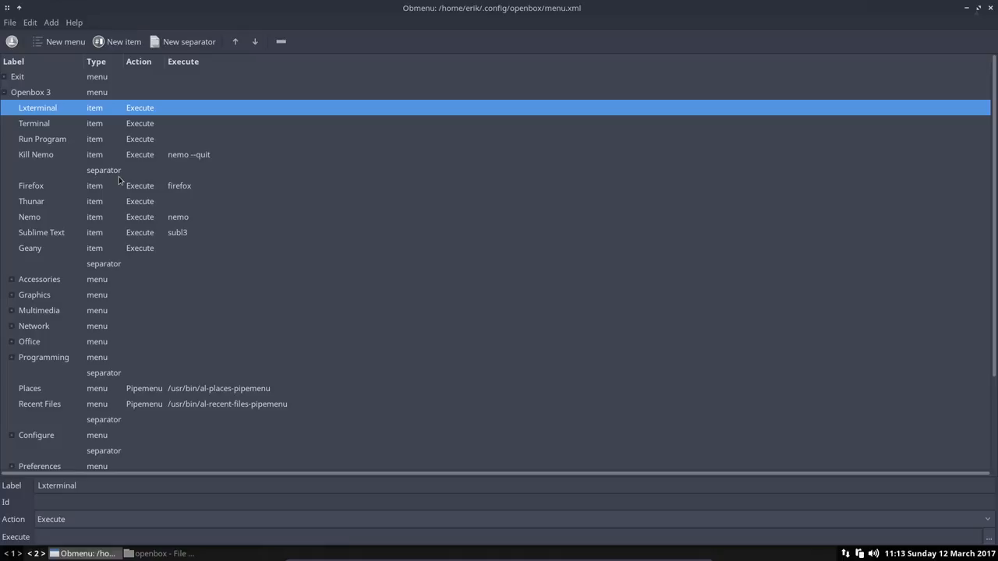
pyautogui.moveTo(117, 128)
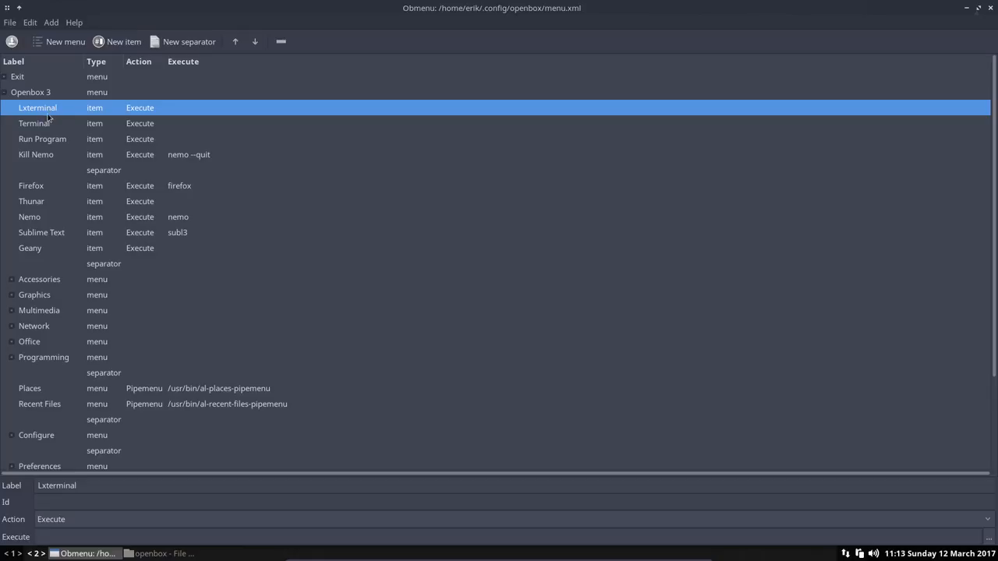
pyautogui.moveTo(107, 73)
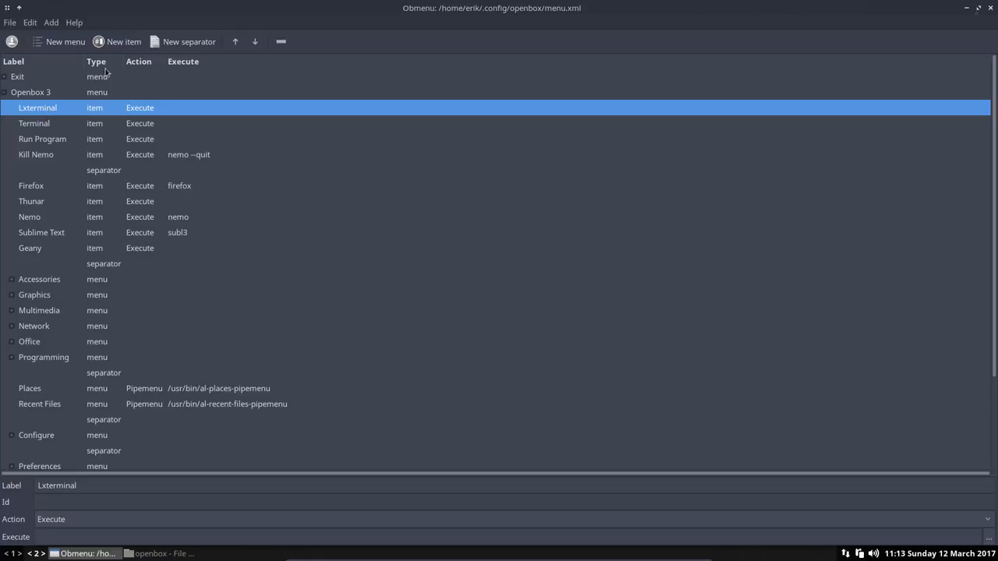
pyautogui.click(123, 41)
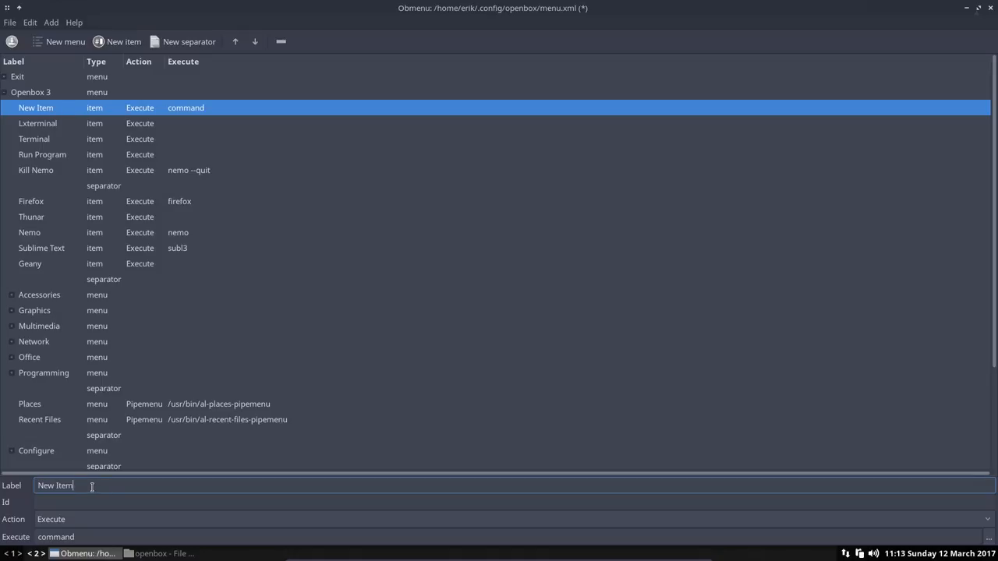
# Step: Label the new item Terminix, set Execute to terminix, and move it below Terminal
pyautogui.write('T')
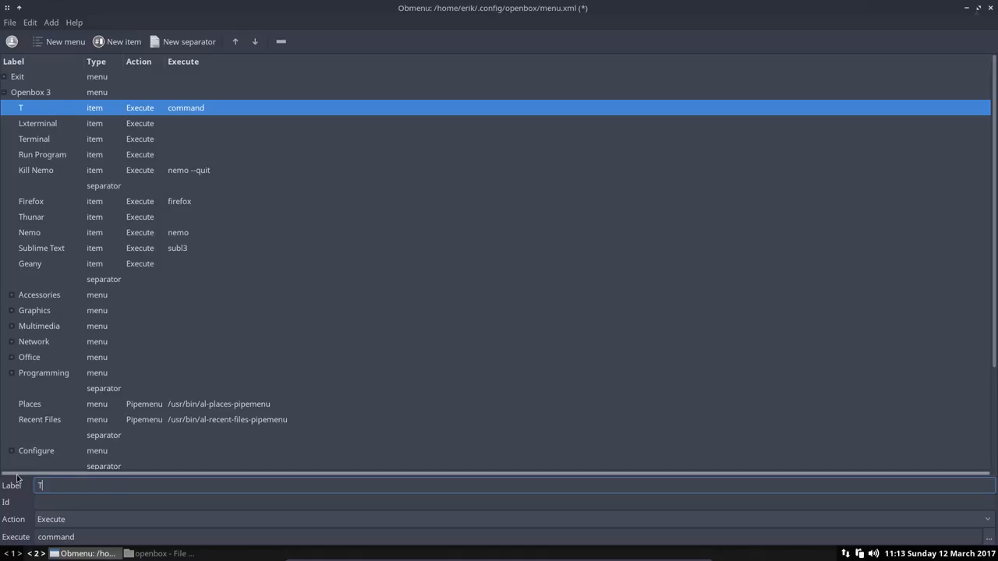
pyautogui.write('erminix')
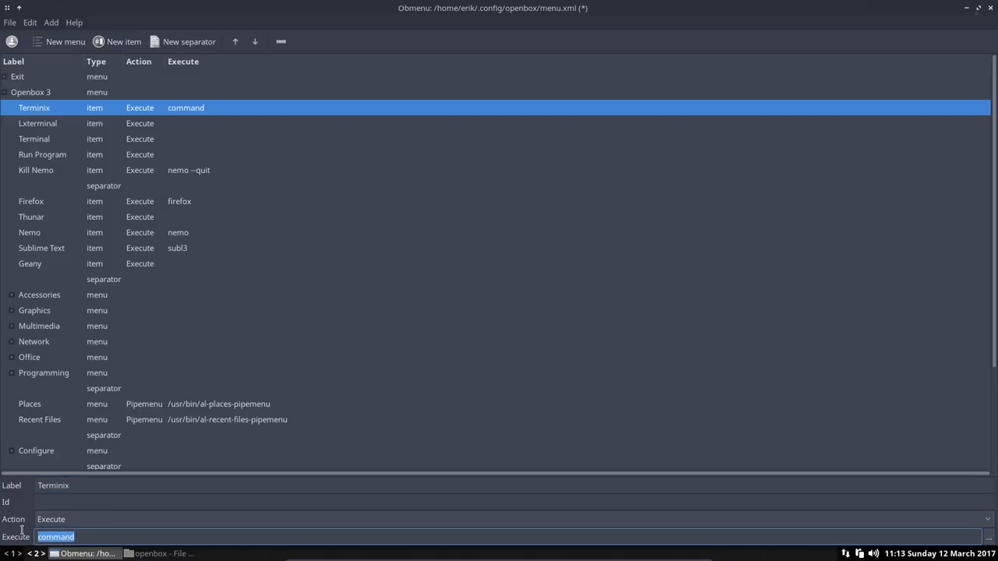
pyautogui.write('ter')
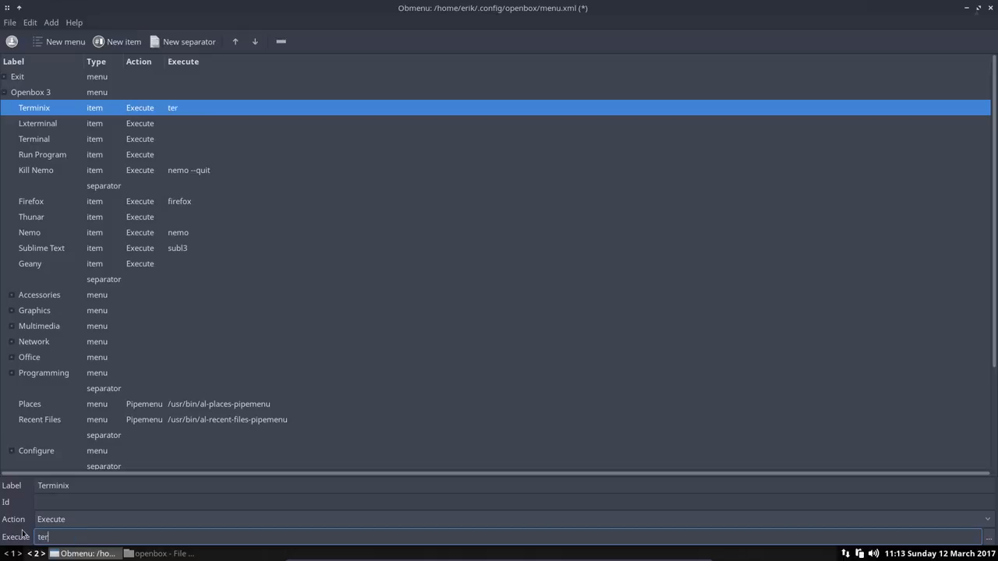
pyautogui.write('minix')
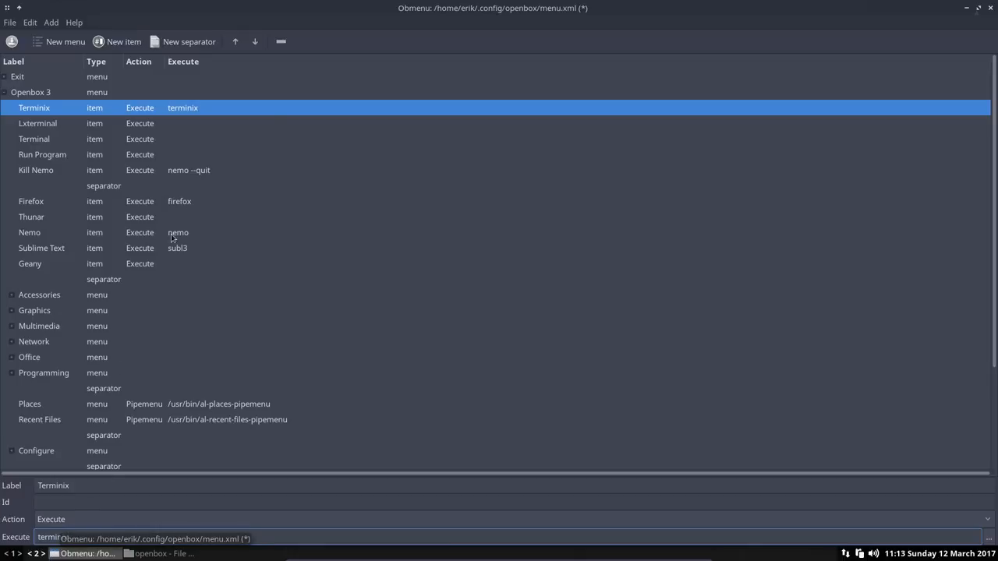
pyautogui.click(254, 41)
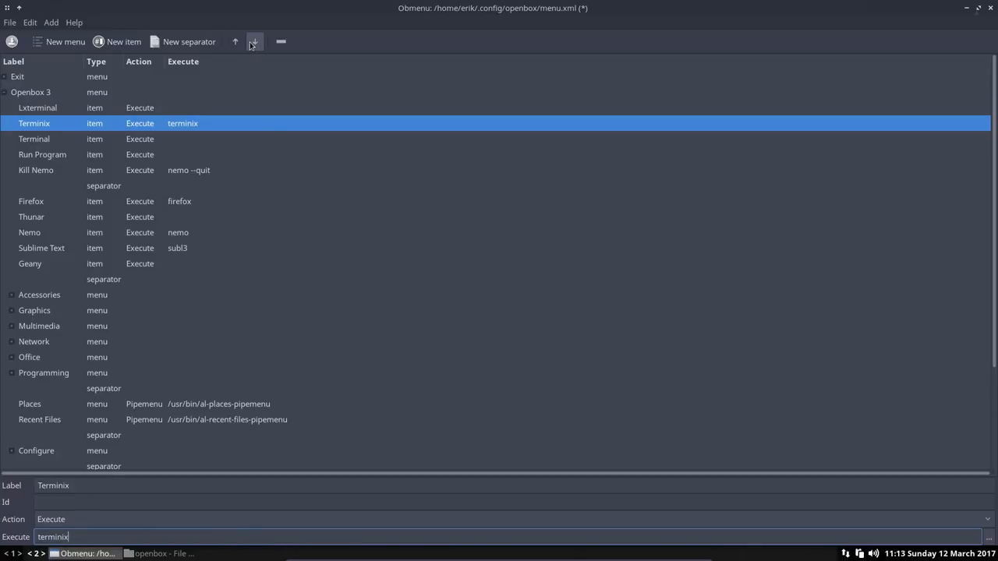
pyautogui.click(253, 41)
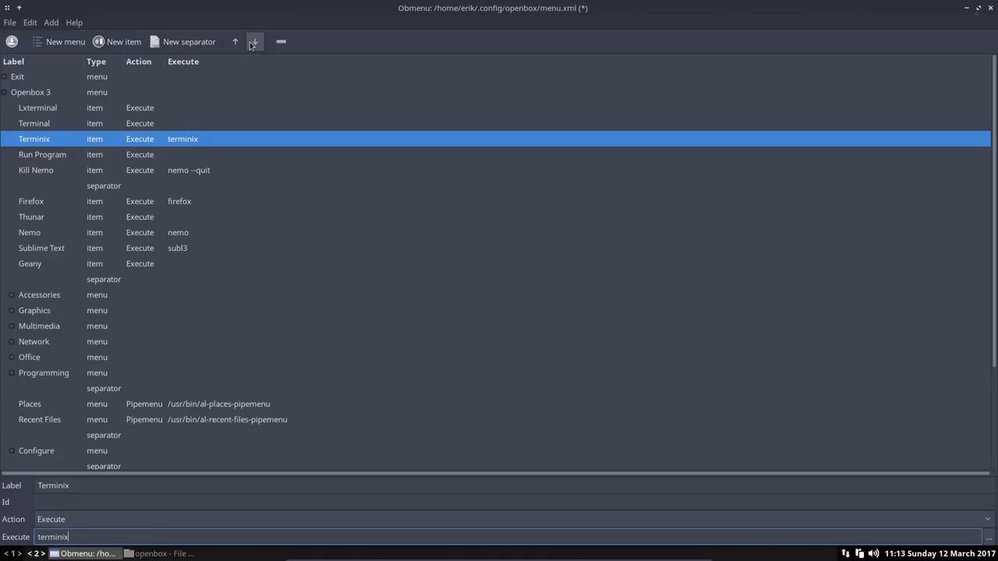
pyautogui.moveTo(49, 138)
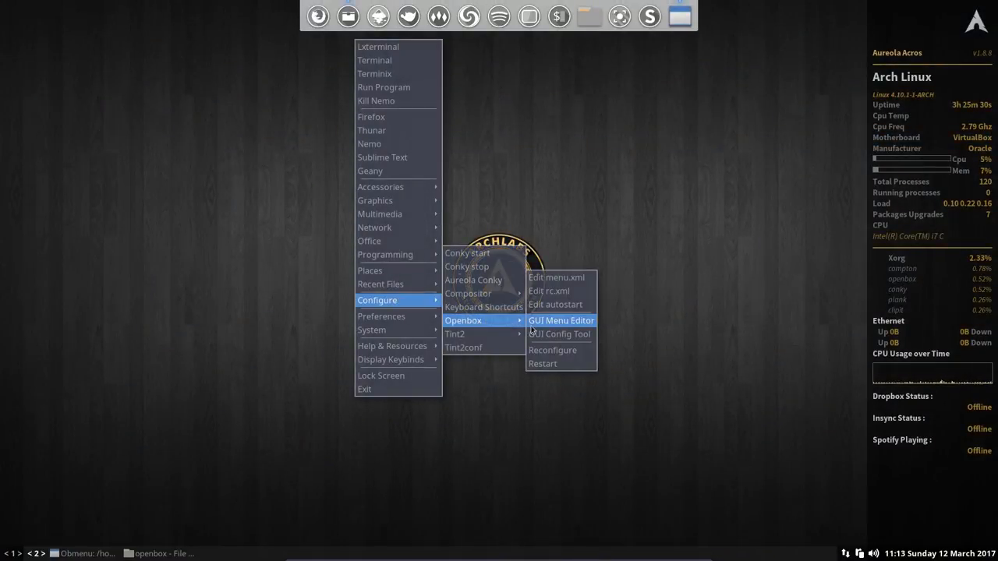
pyautogui.moveTo(543, 364)
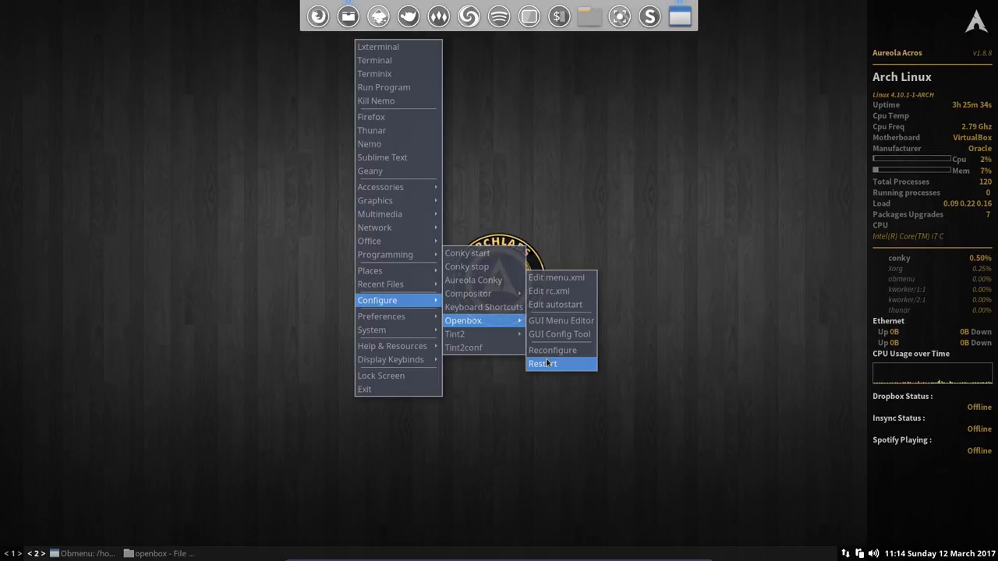
pyautogui.moveTo(483, 306)
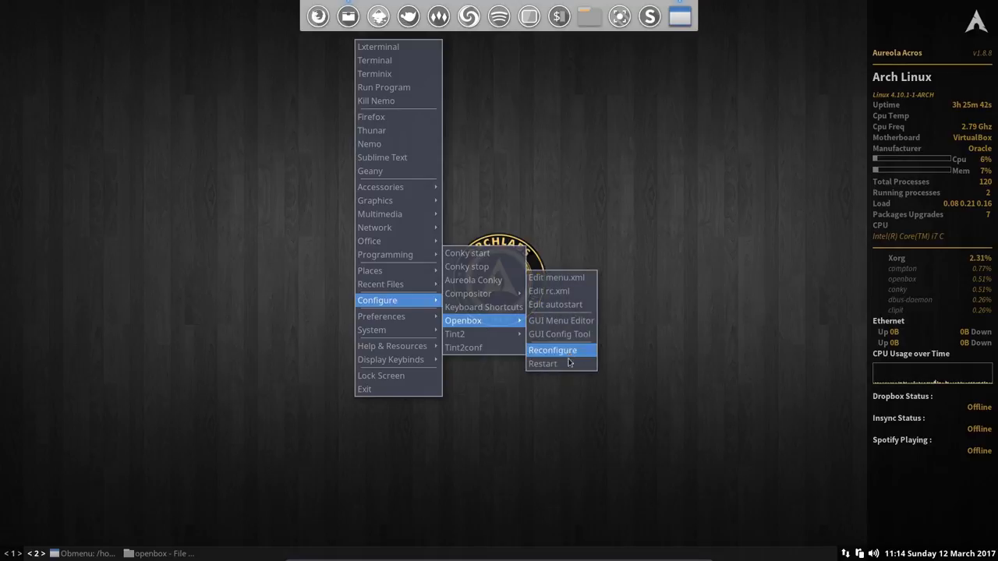
pyautogui.moveTo(570, 373)
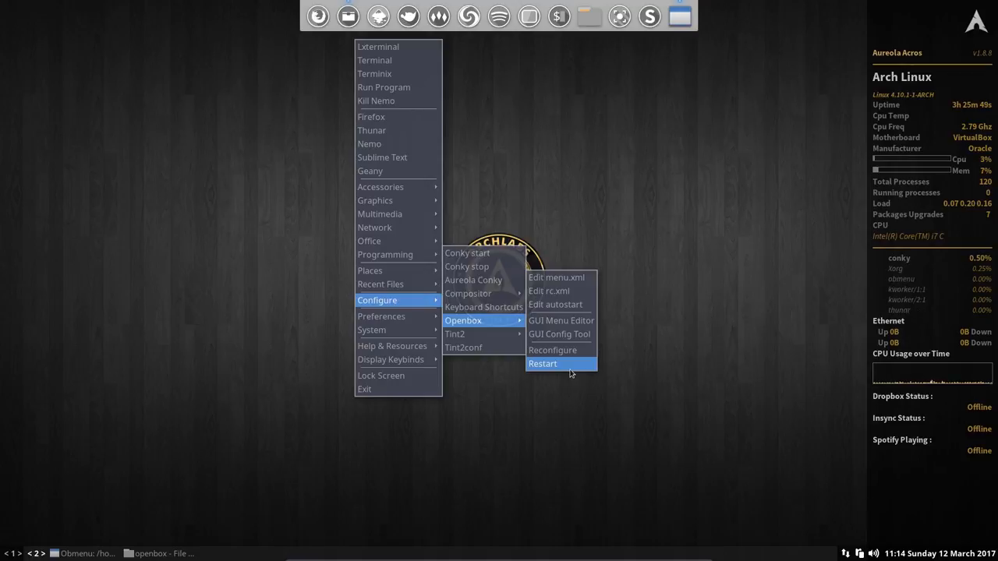
# Step: Restart Openbox, launch and close Terminix from the desktop menu, then dismiss the menu
pyautogui.click(543, 363)
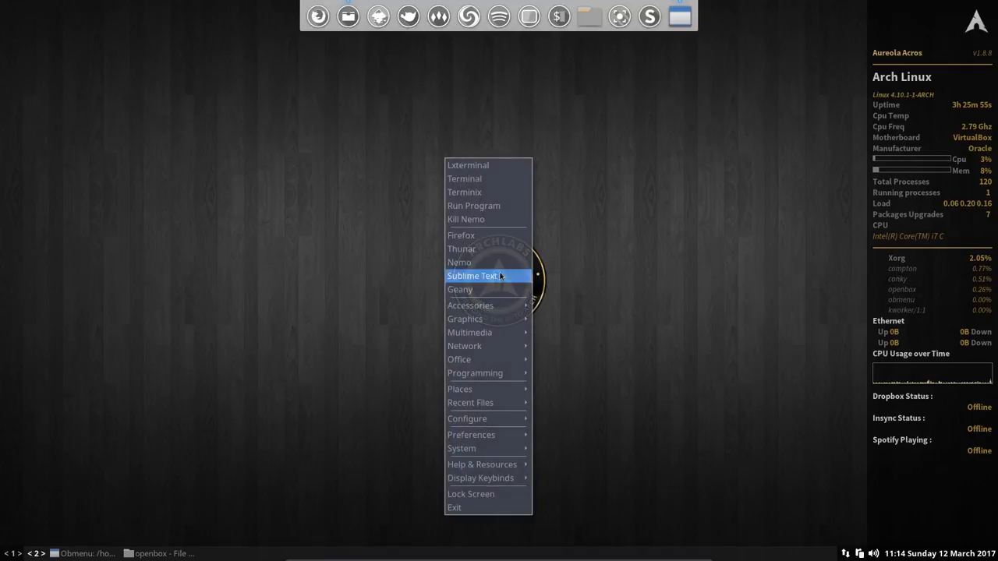
pyautogui.moveTo(493, 191)
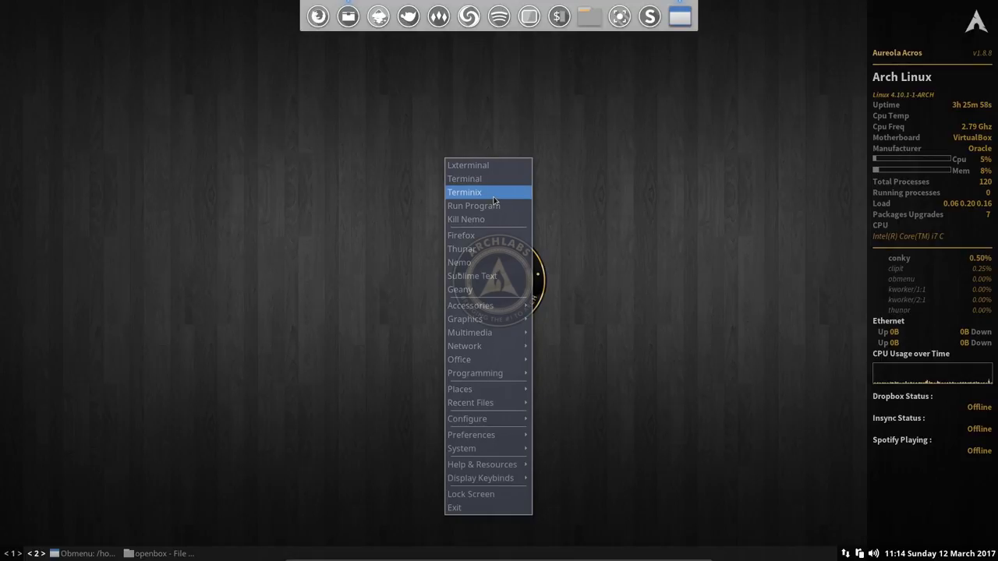
pyautogui.click(465, 192)
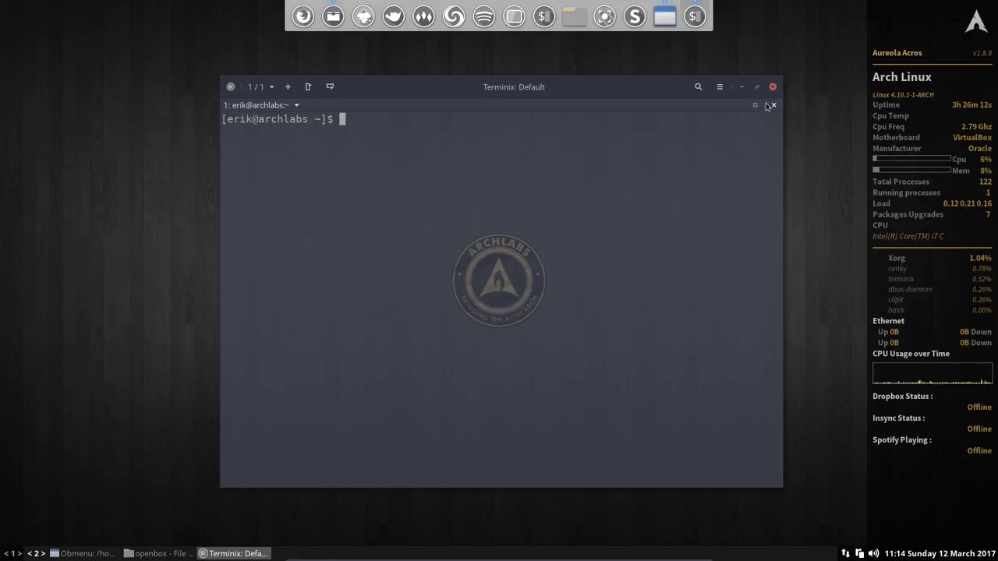
pyautogui.click(773, 87)
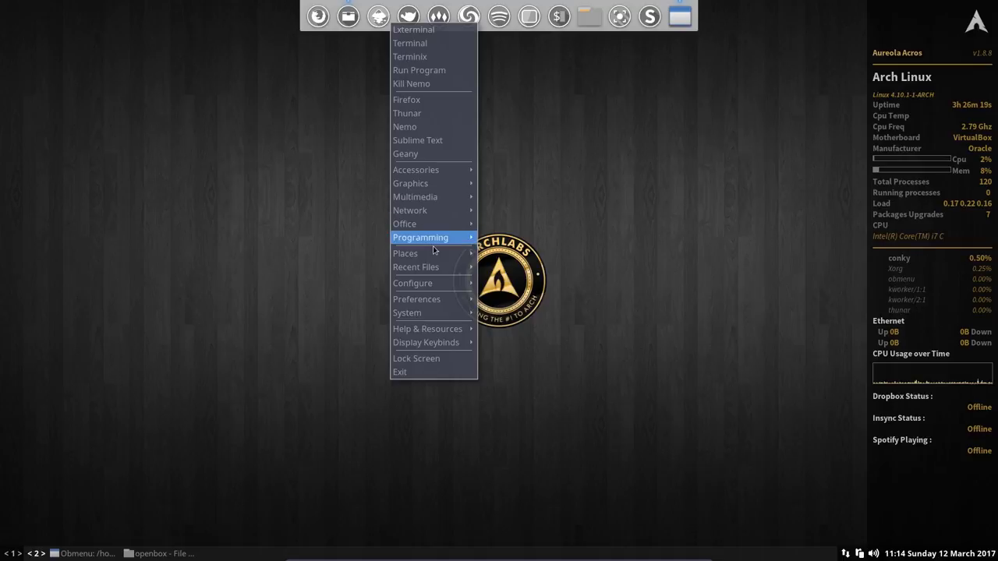
pyautogui.moveTo(412, 284)
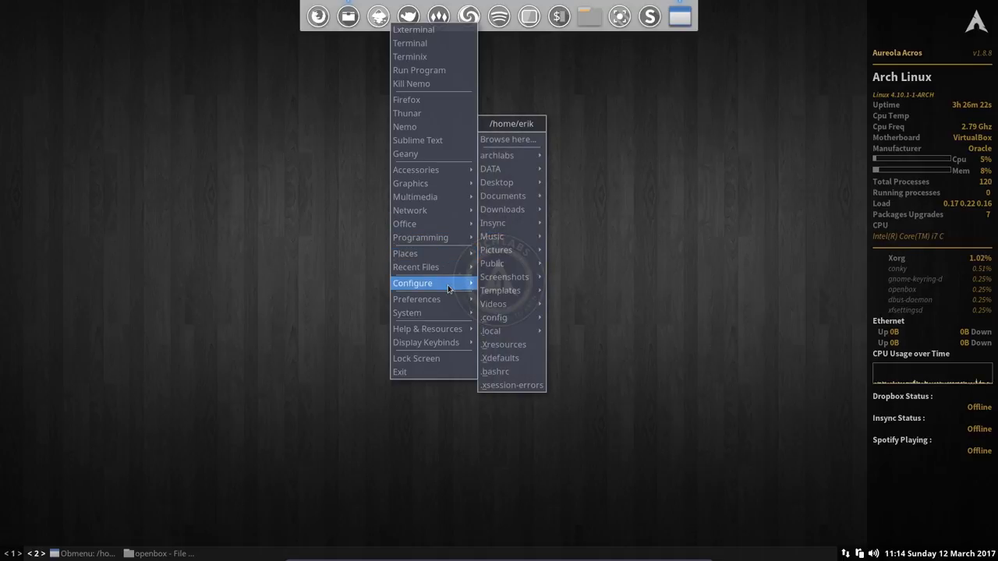
pyautogui.click(413, 283)
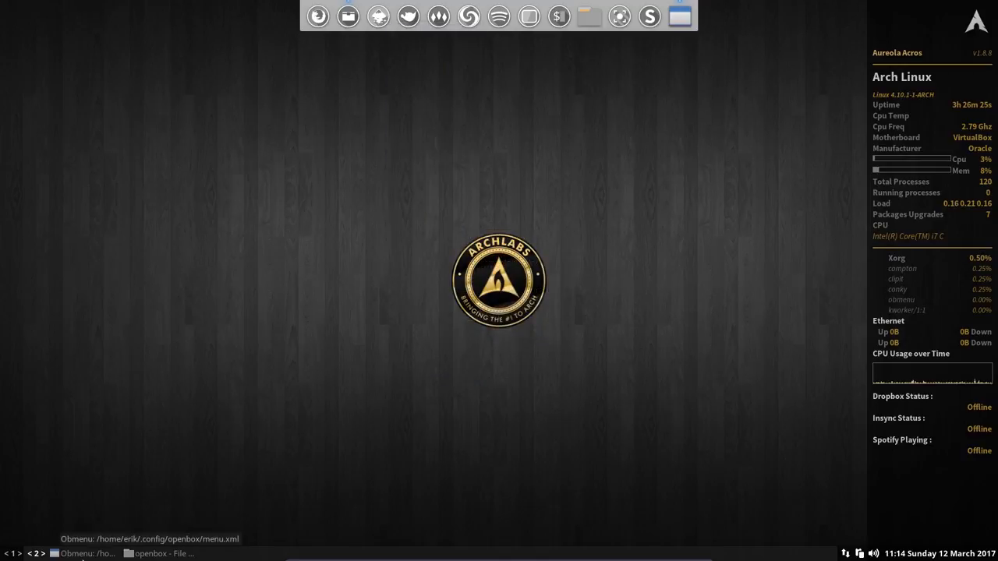
# Step: Bring Obmenu forward and delete the Lxterminal and Terminix entries
pyautogui.click(83, 554)
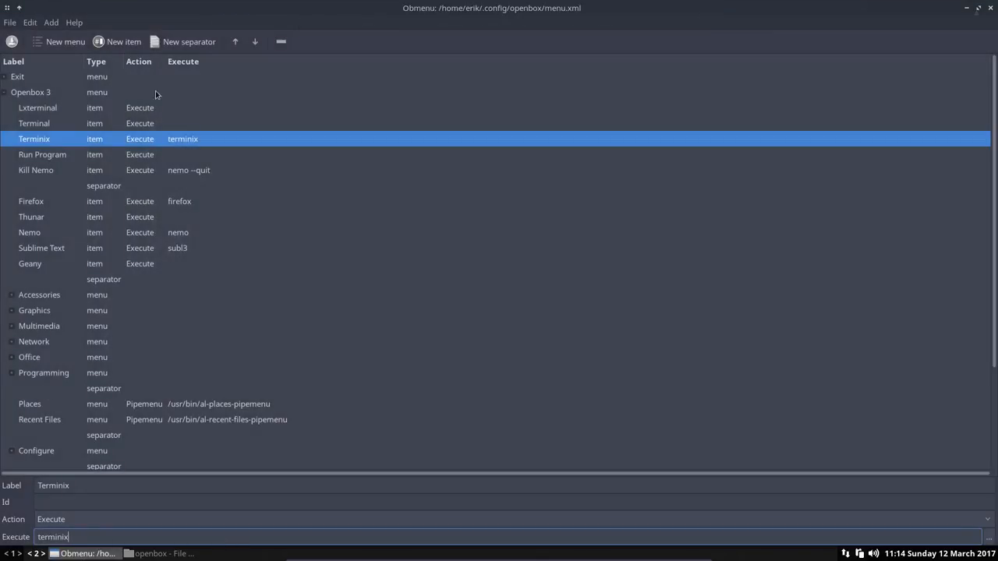
pyautogui.moveTo(127, 439)
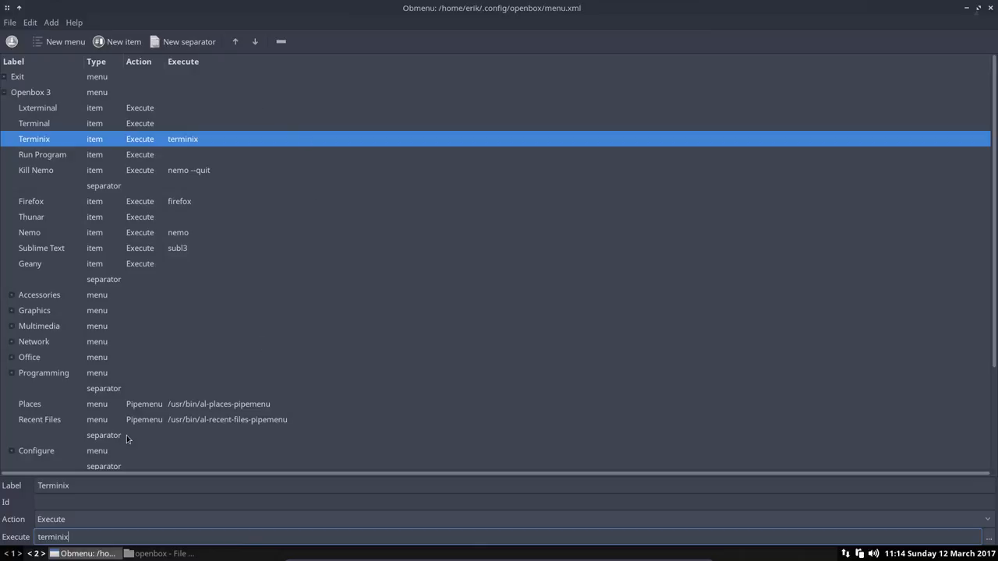
pyautogui.click(38, 108)
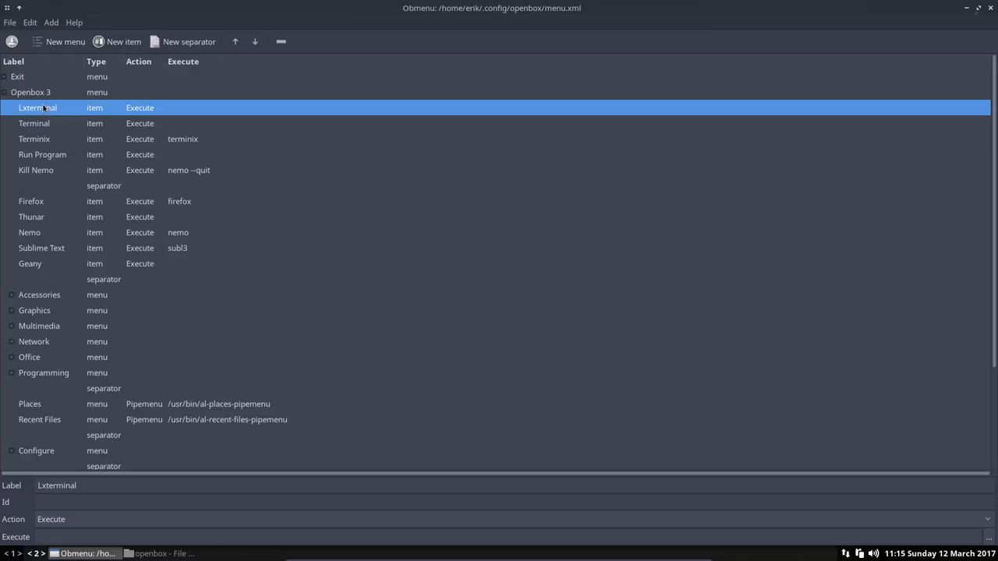
pyautogui.click(281, 41)
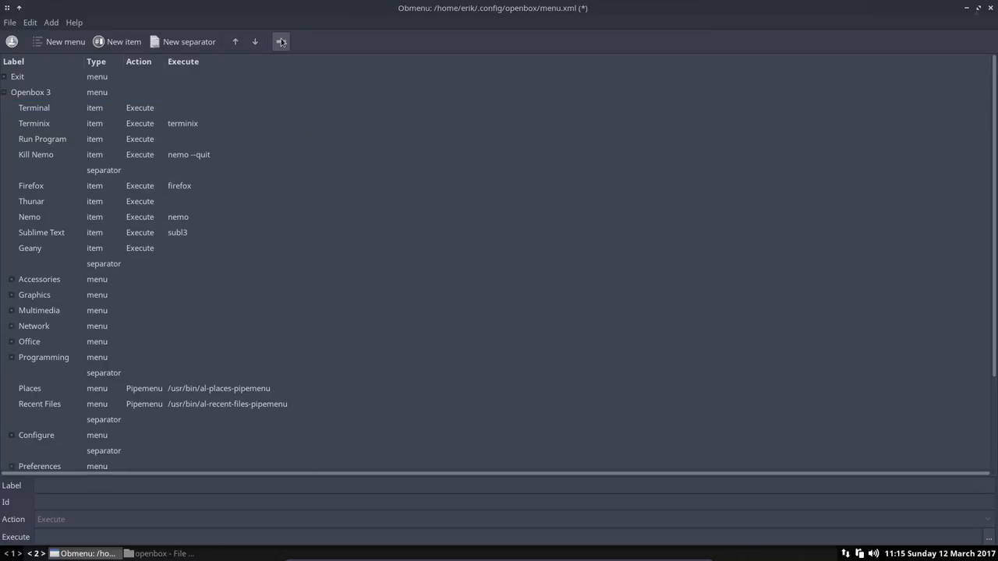
pyautogui.click(280, 42)
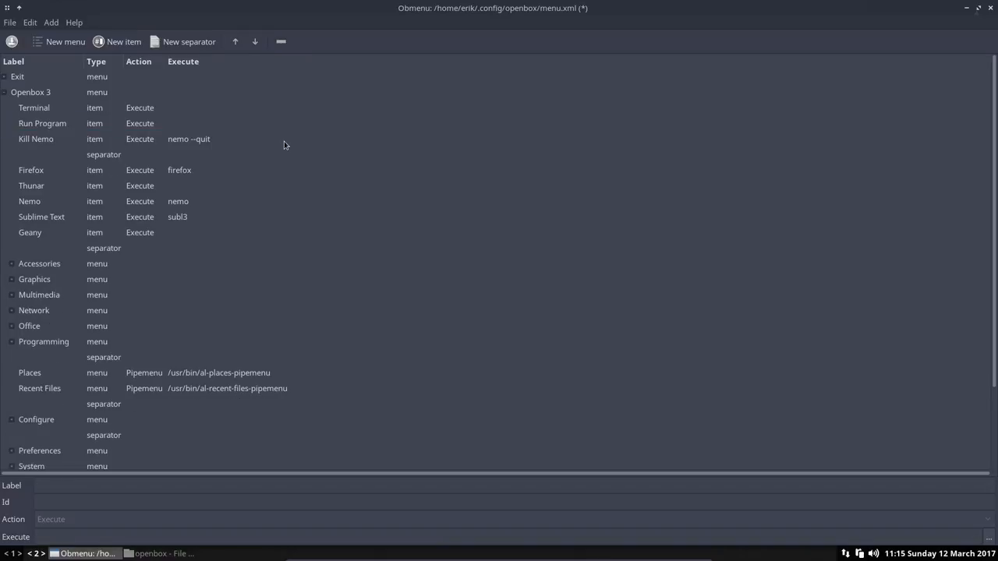
pyautogui.moveTo(33, 98)
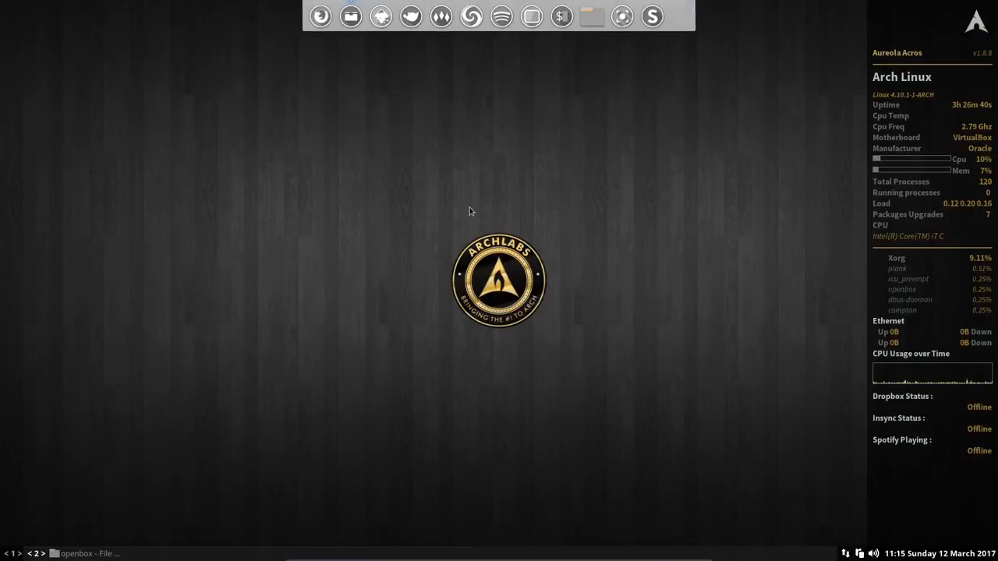
# Step: Reconfigure Openbox from the desktop menu, then reopen the menu to verify the entries
pyautogui.rightClick(470, 211)
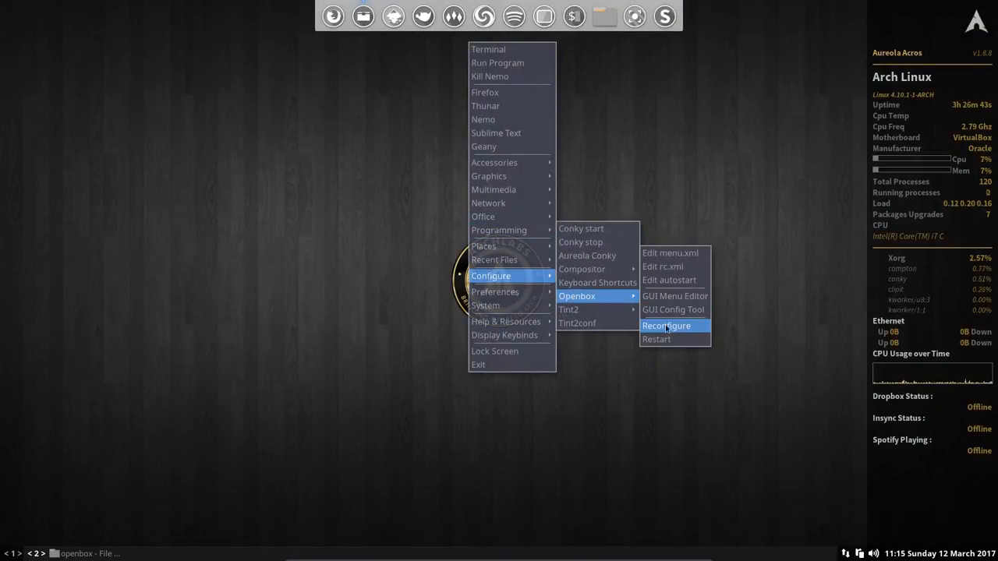
pyautogui.click(666, 326)
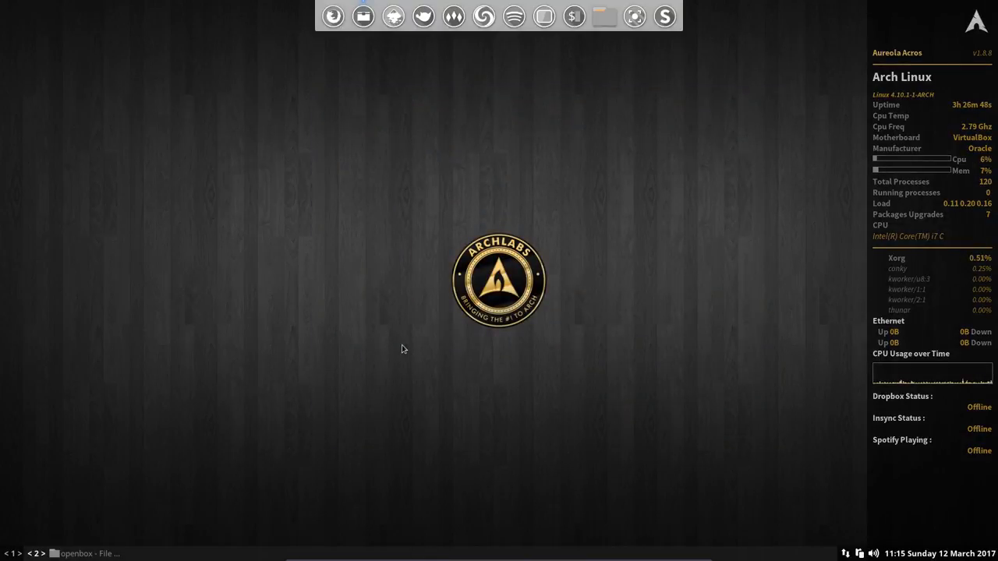
pyautogui.rightClick(402, 348)
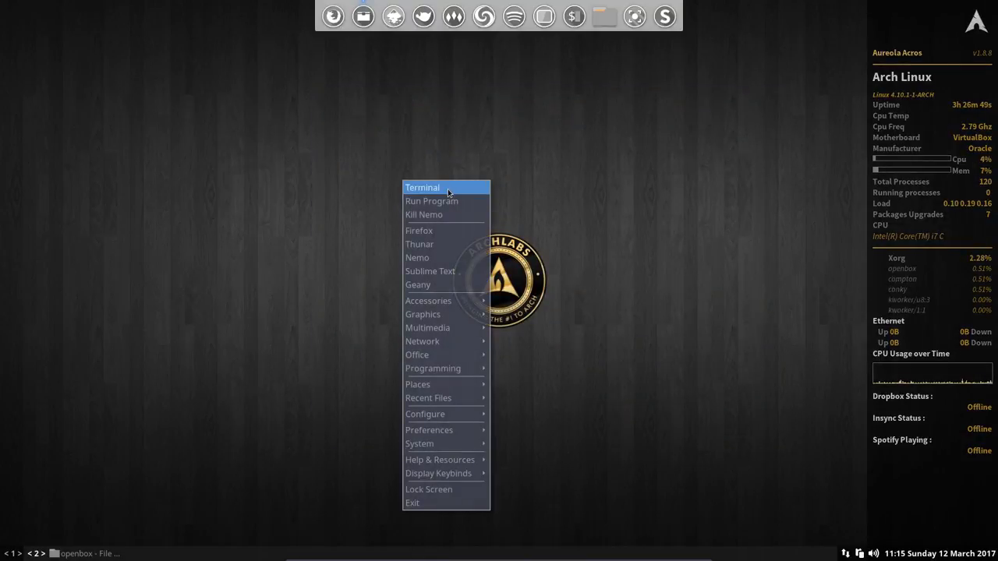